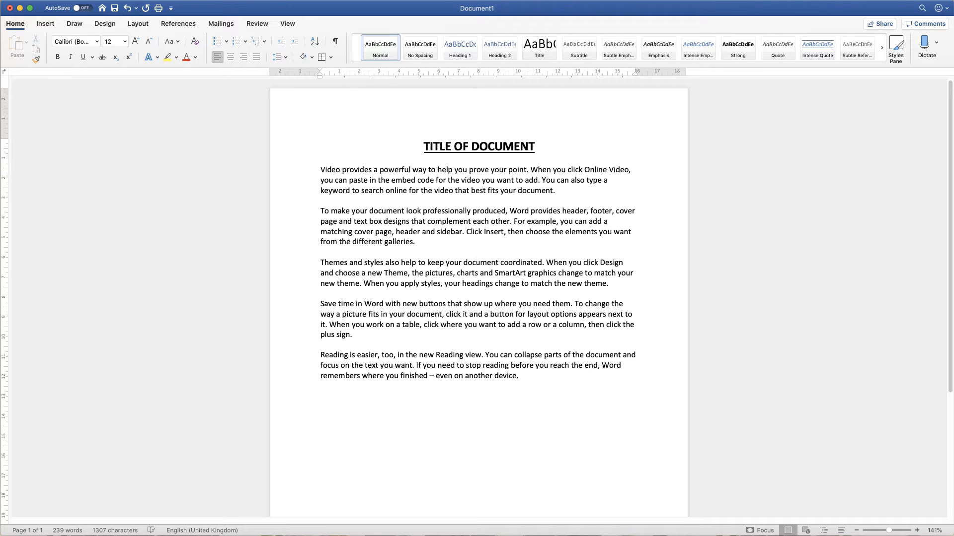
mouse_move(407, 247)
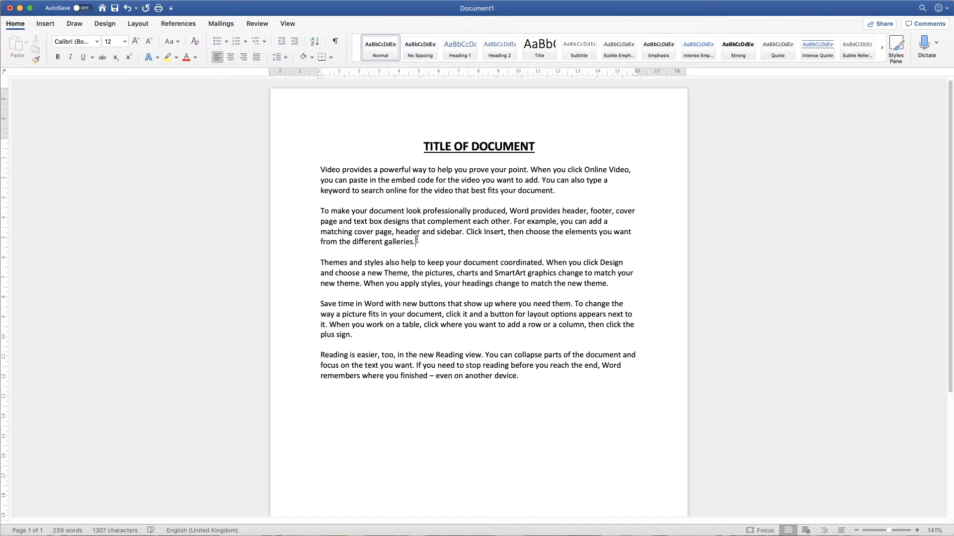
- Add a blank line after the second paragraph ending in 'galleries'
key(Return)
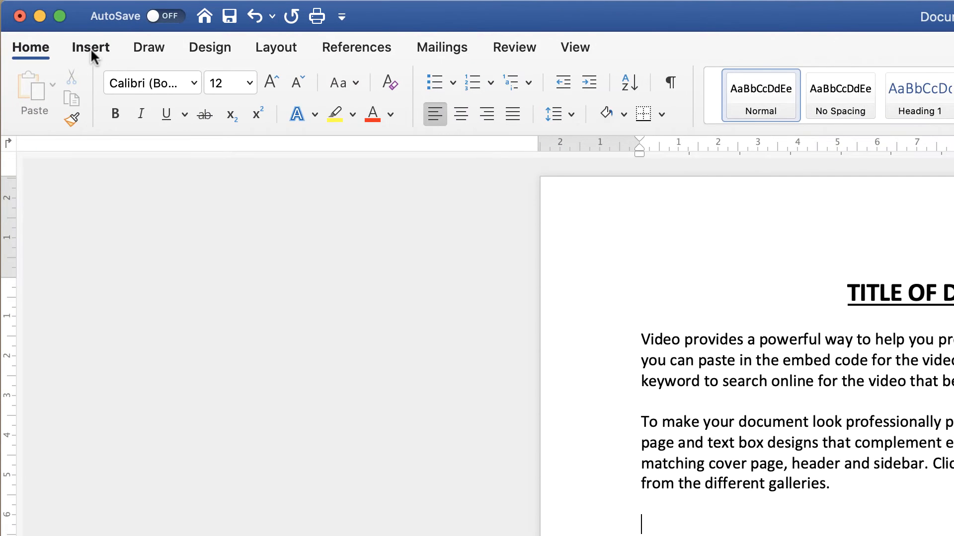
click(90, 46)
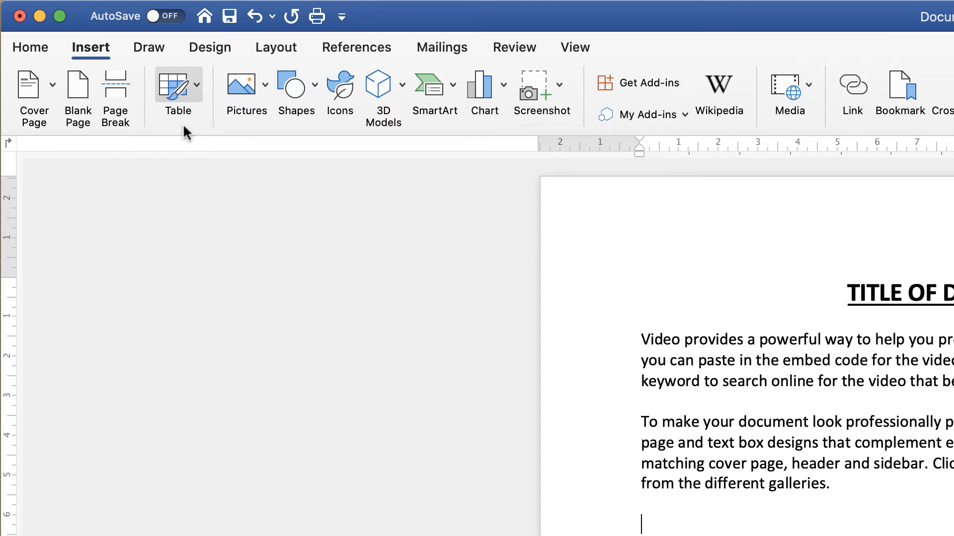
mouse_move(189, 79)
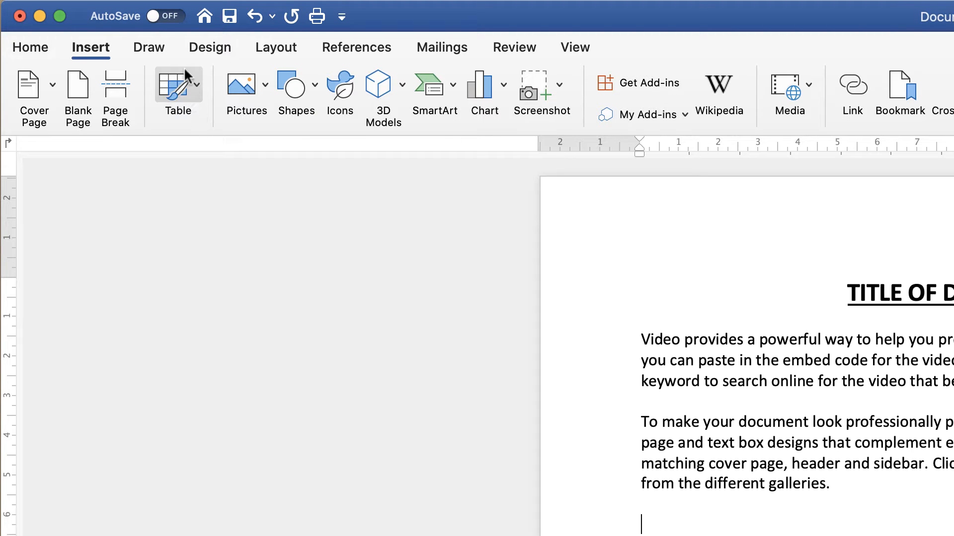
mouse_move(178, 91)
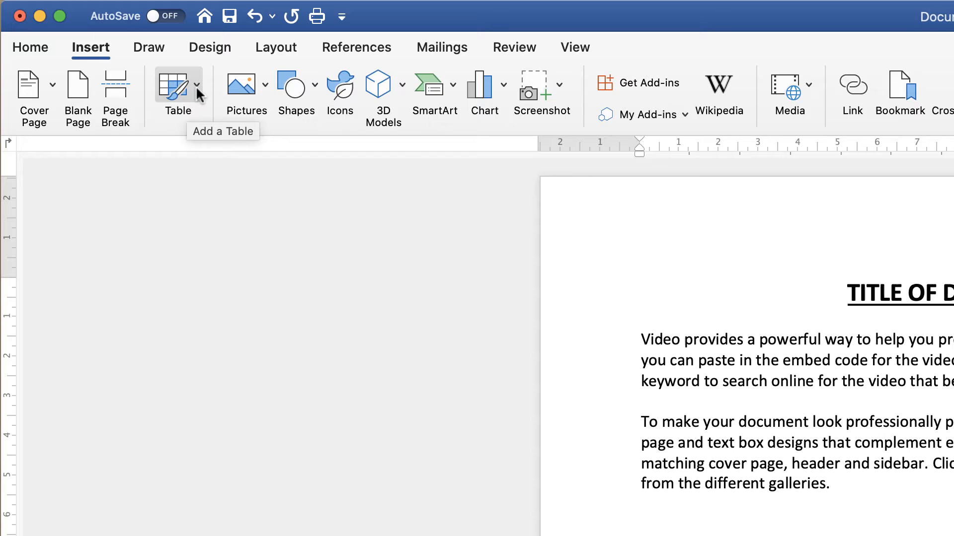
click(177, 93)
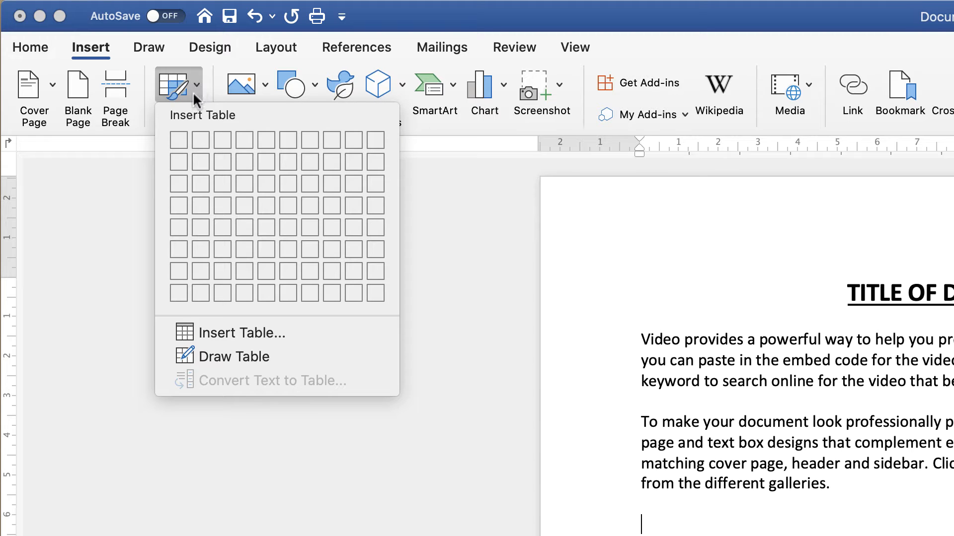
mouse_move(177, 139)
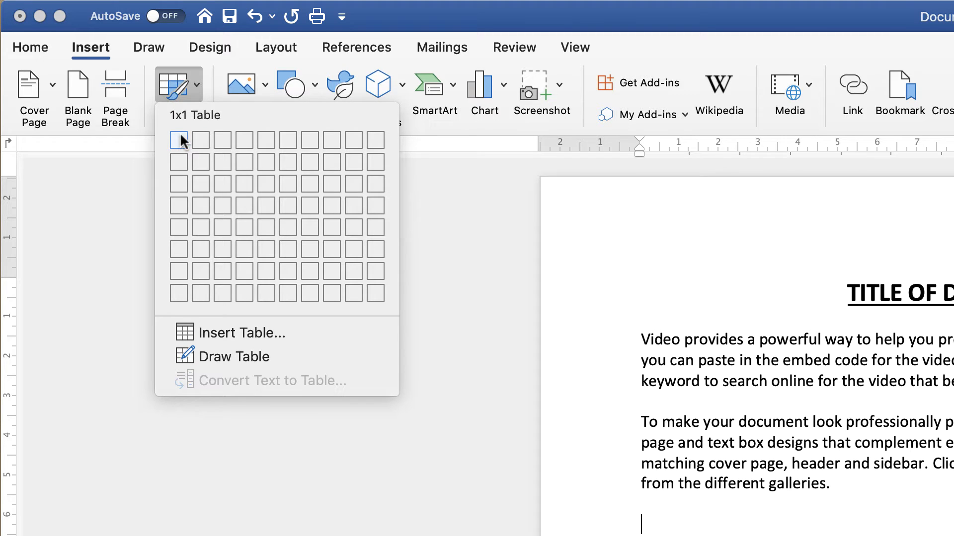
mouse_move(221, 141)
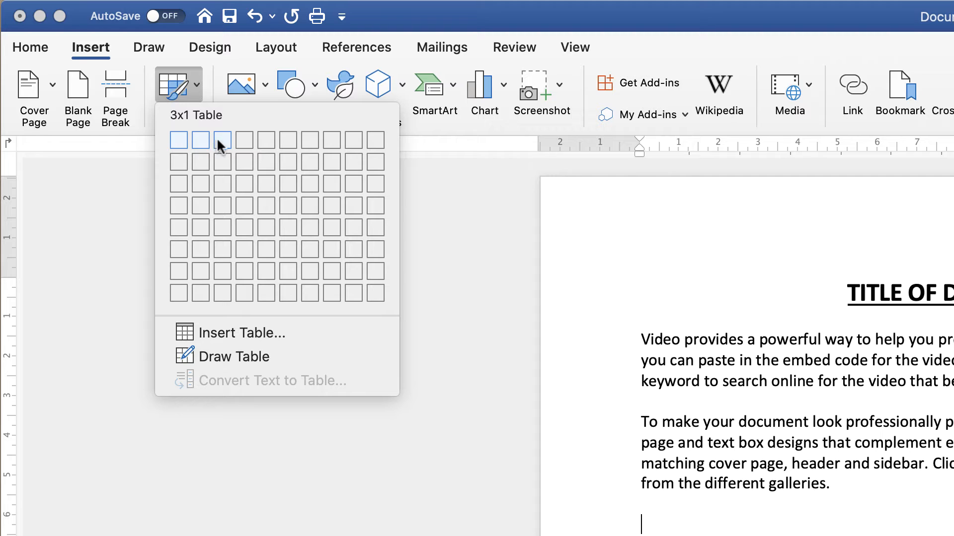
mouse_move(221, 161)
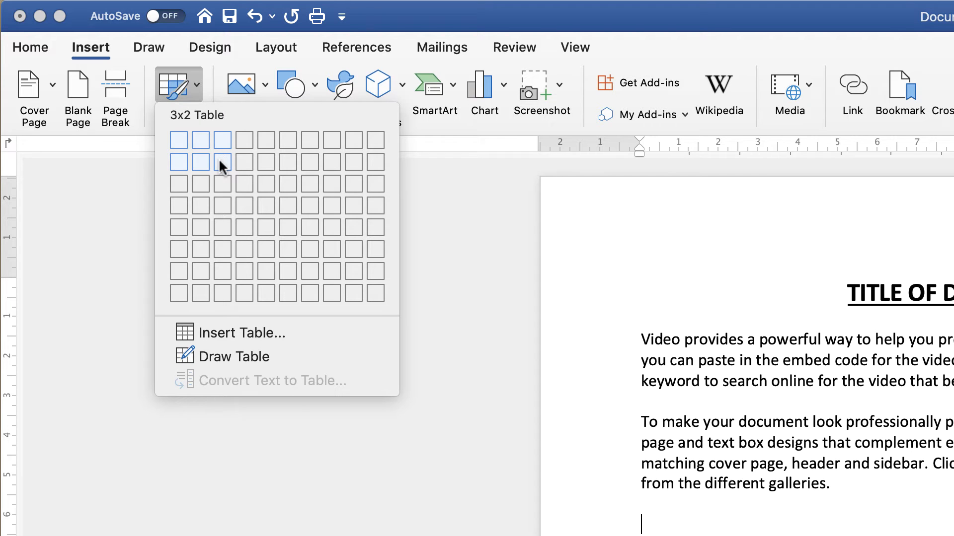
click(221, 162)
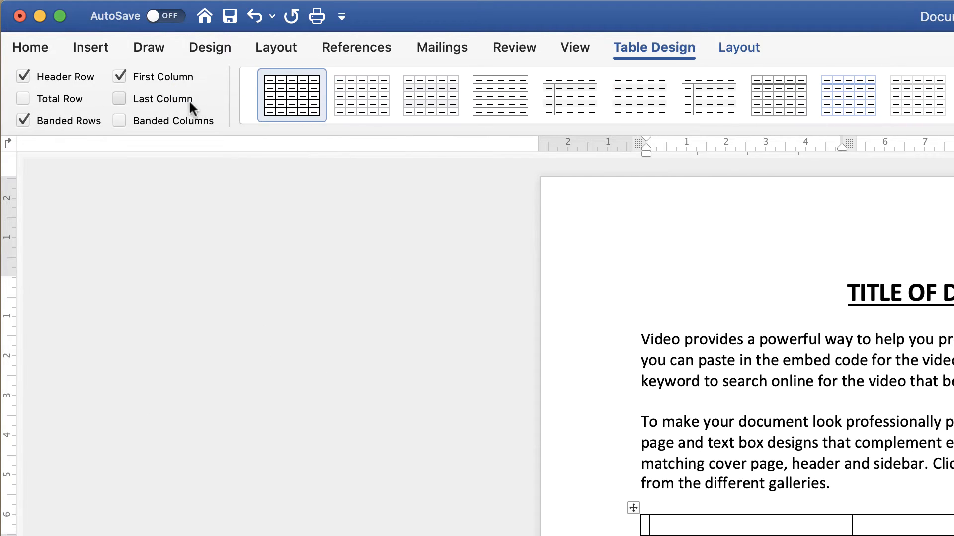
click(29, 46)
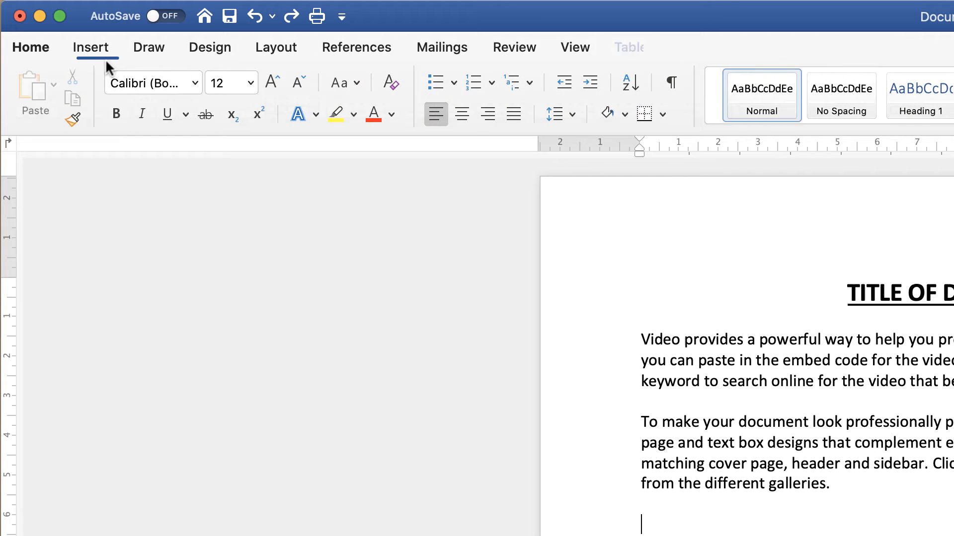
click(174, 91)
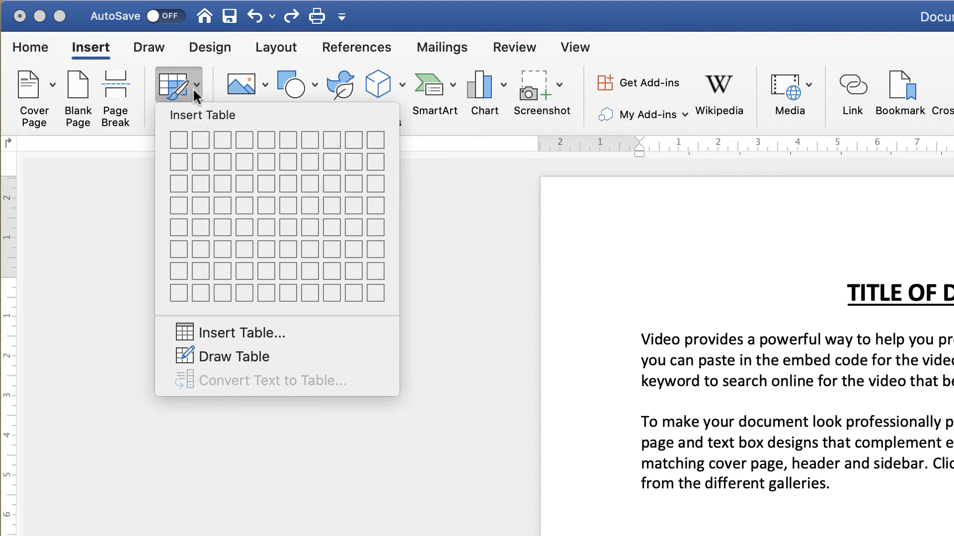
mouse_move(179, 140)
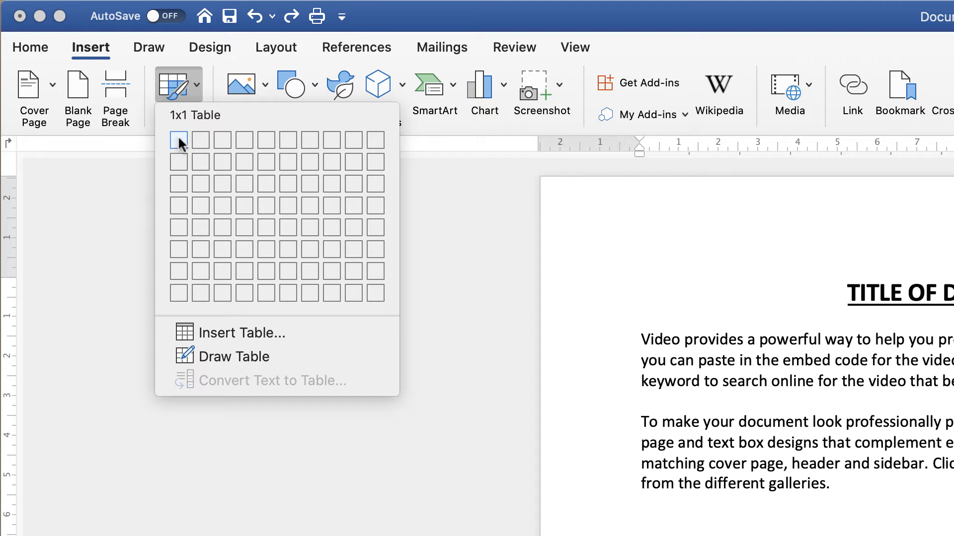
mouse_move(221, 140)
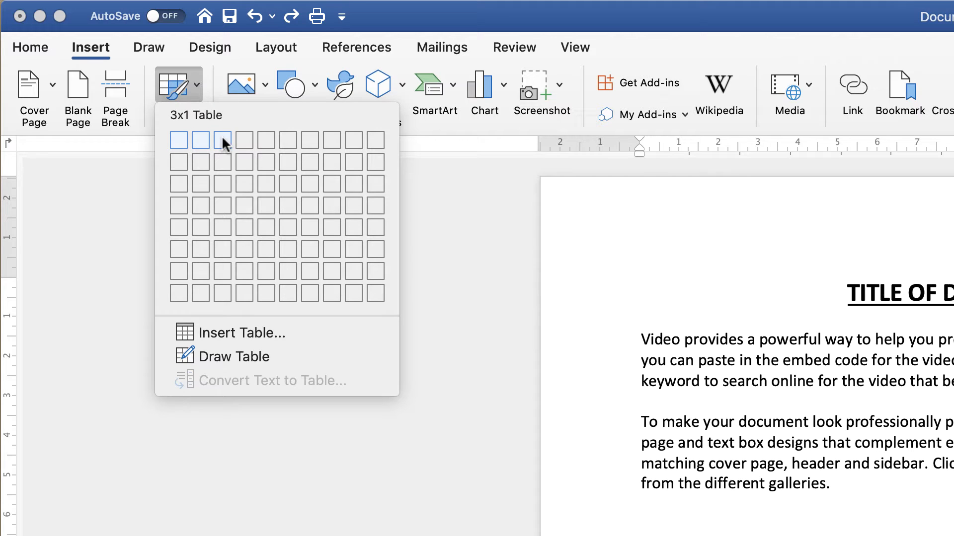
mouse_move(244, 140)
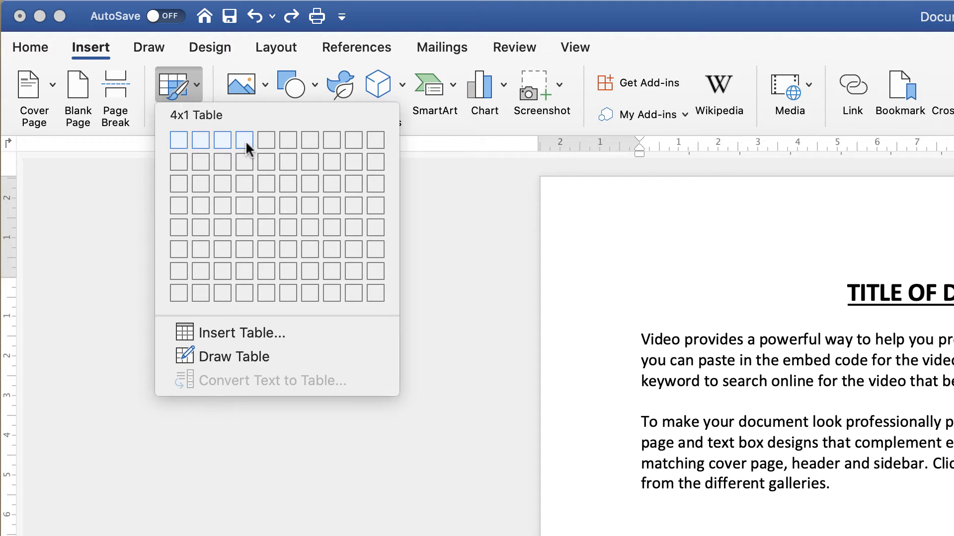
mouse_move(247, 205)
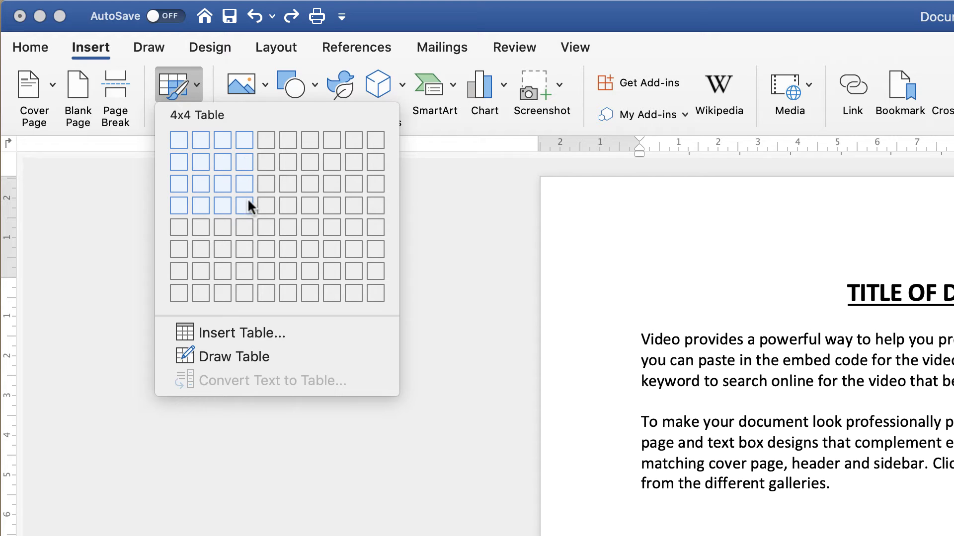
mouse_move(251, 214)
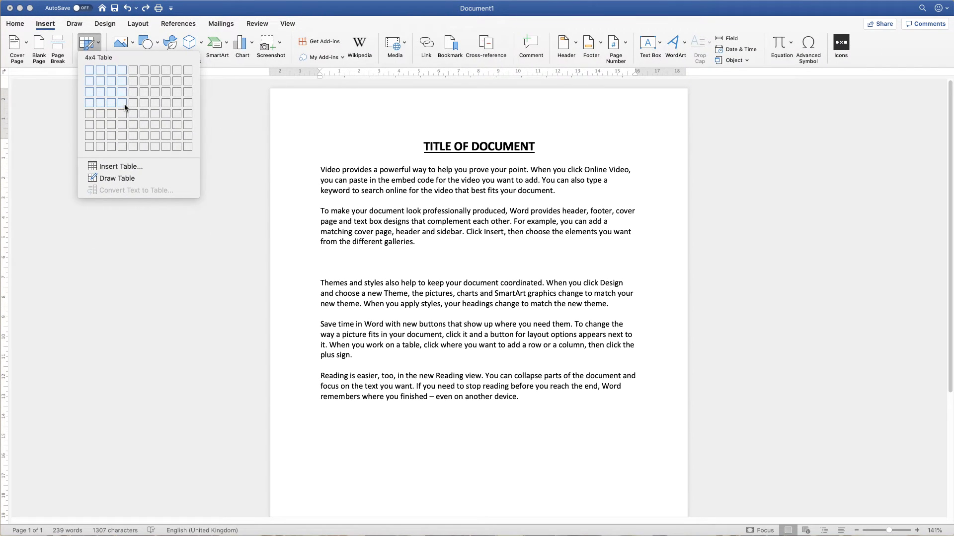
click(120, 103)
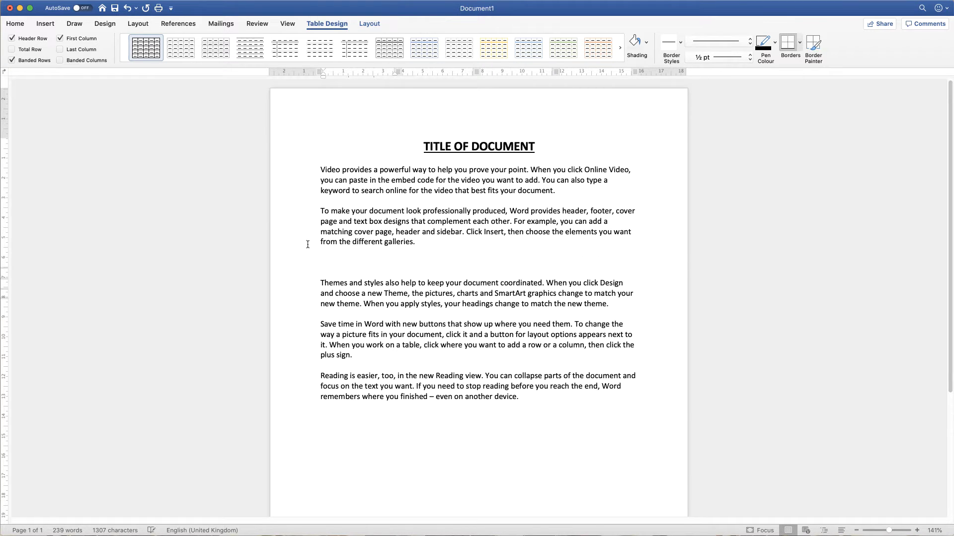
- Bring up the Insert Table dialog for a custom table size
click(44, 23)
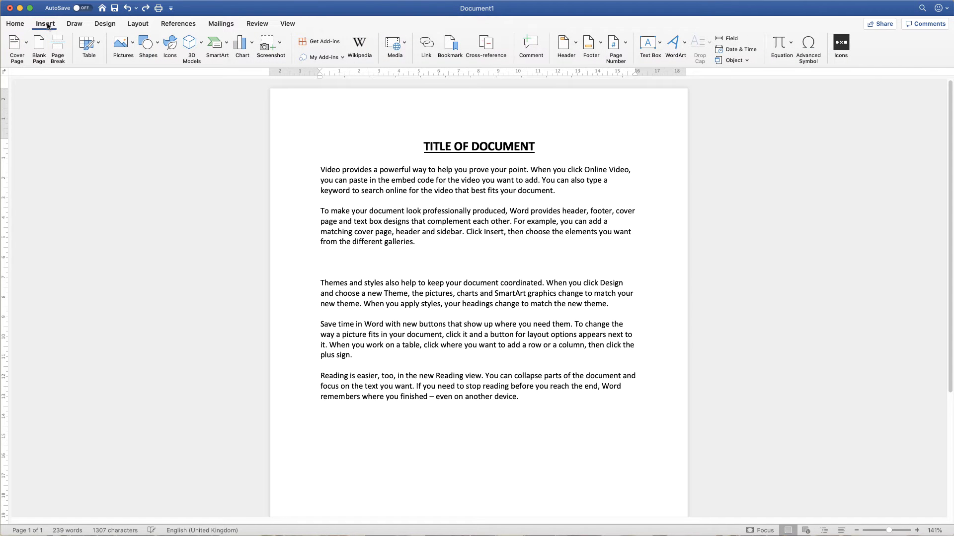
click(88, 47)
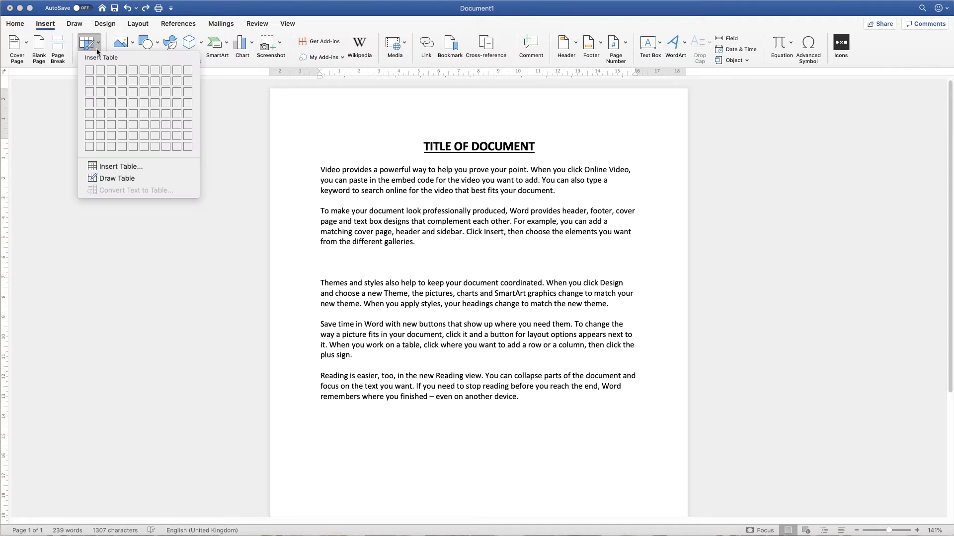
mouse_move(120, 166)
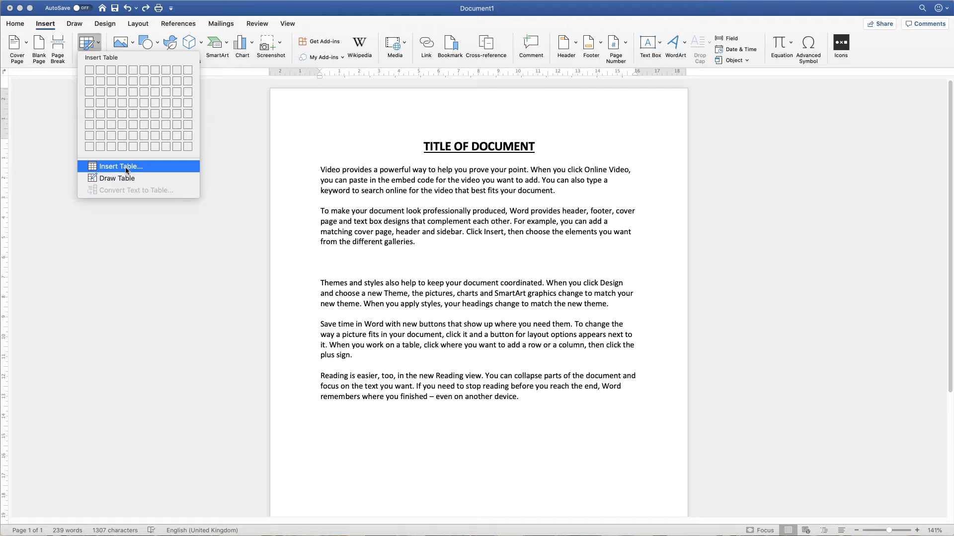
click(120, 166)
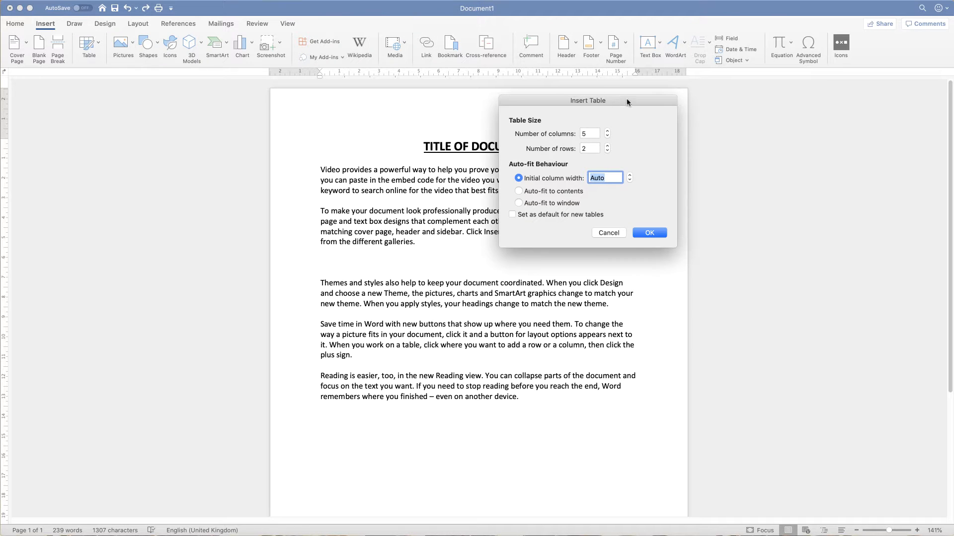
mouse_move(593, 128)
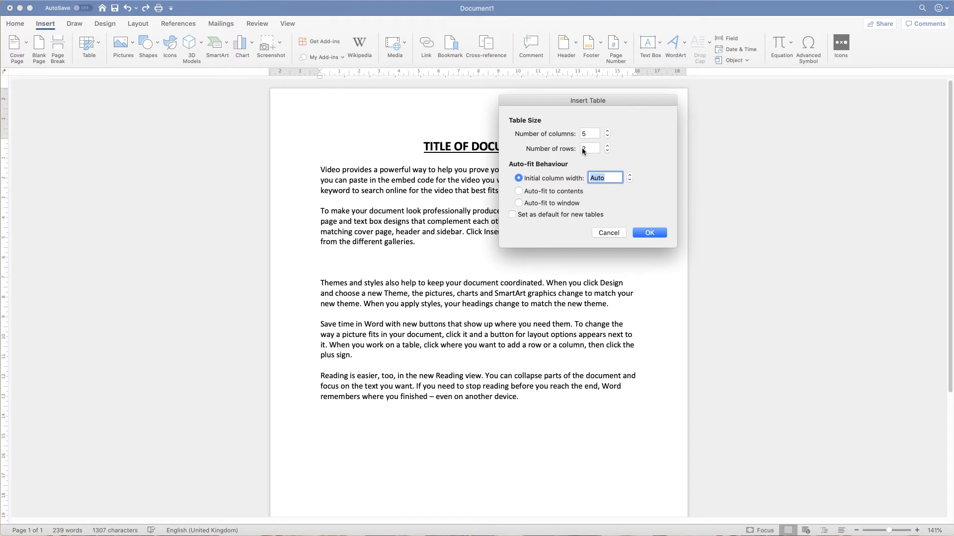
- Set the table to 4 columns and 4 rows and insert it into the blank line
click(606, 146)
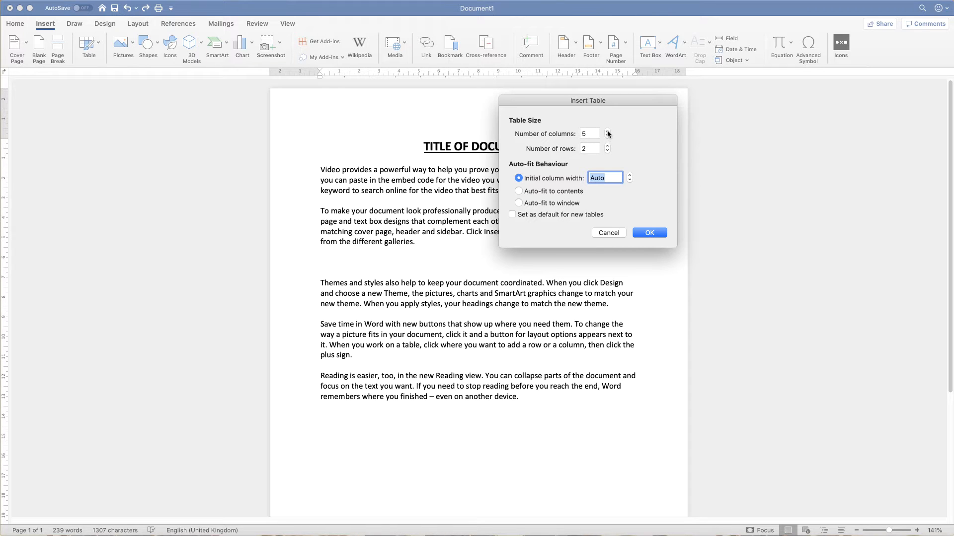
click(606, 131)
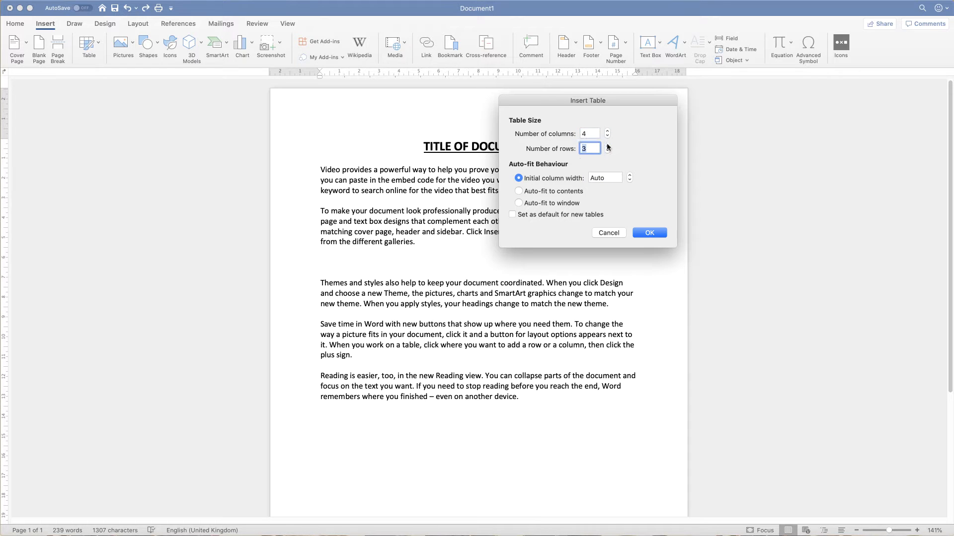
click(606, 145)
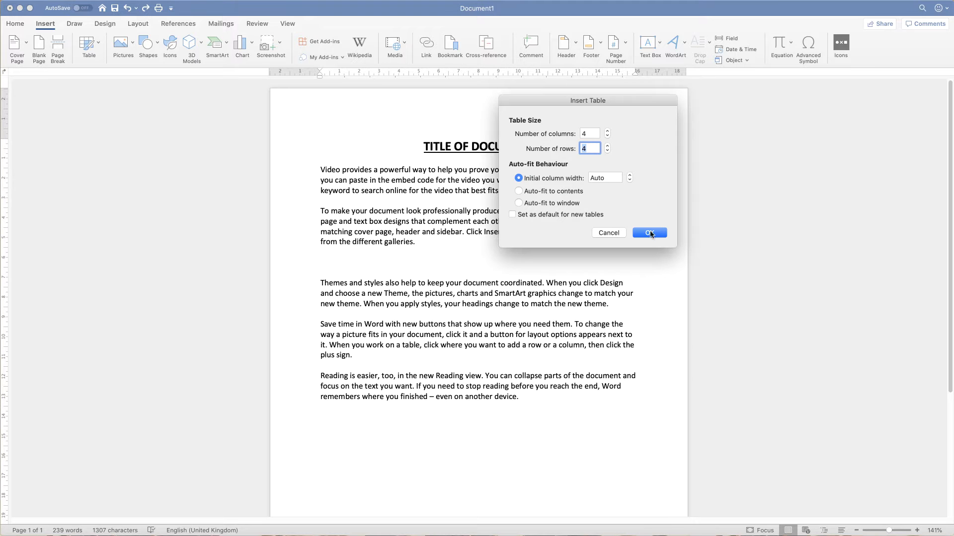
click(648, 233)
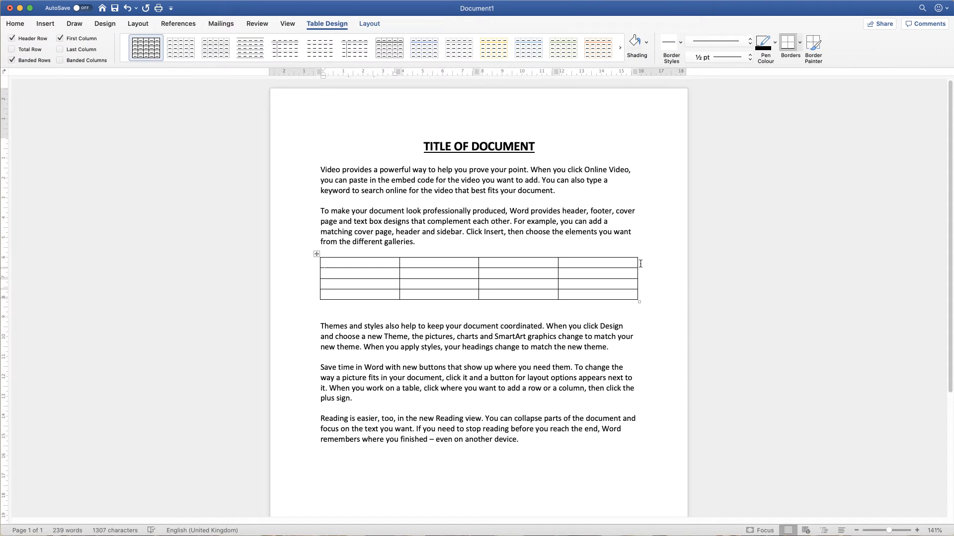
- Merge the table's top row into a single cell spanning all four columns
click(358, 262)
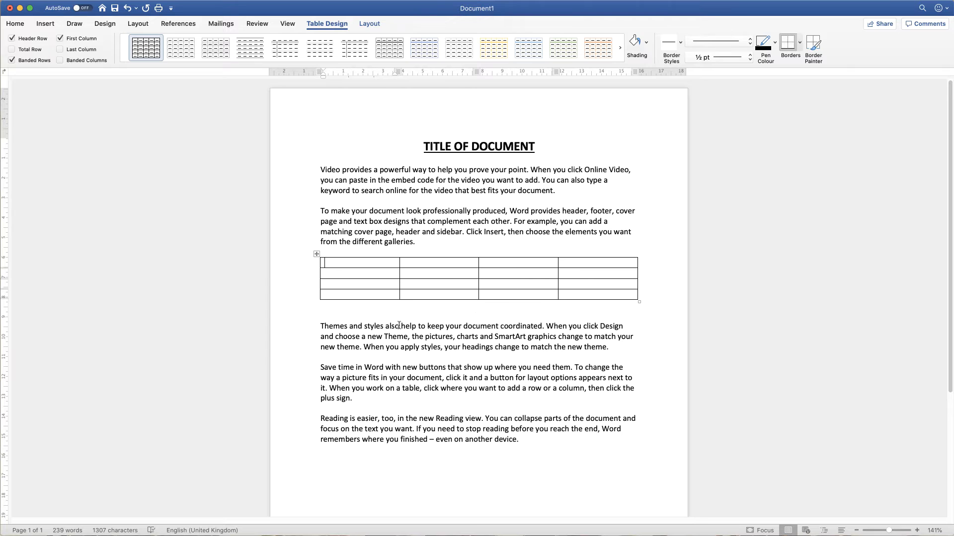
click(15, 22)
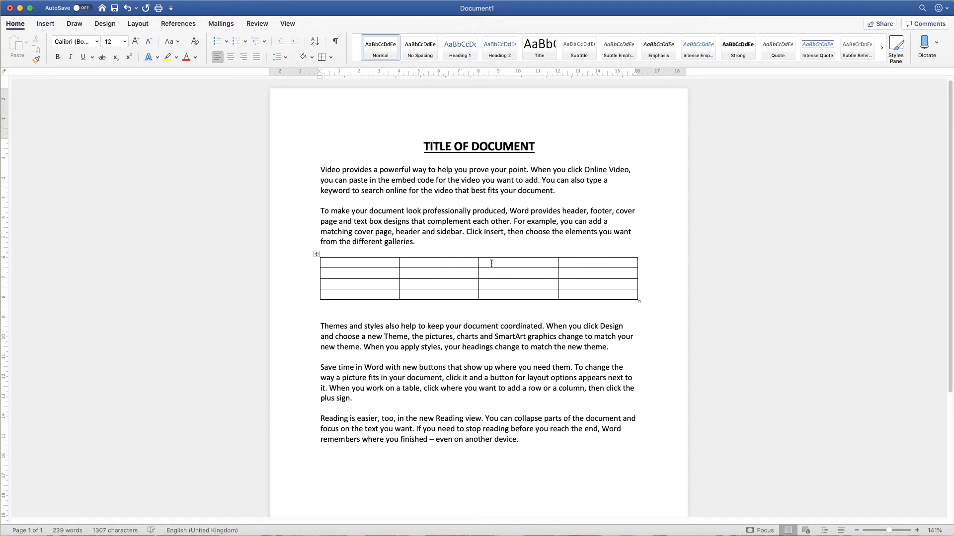
mouse_move(551, 264)
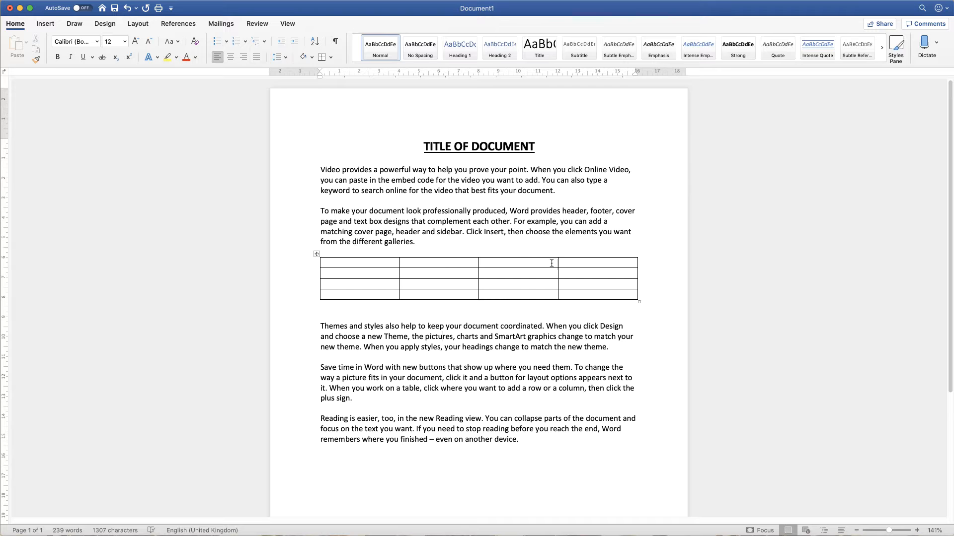
mouse_move(566, 262)
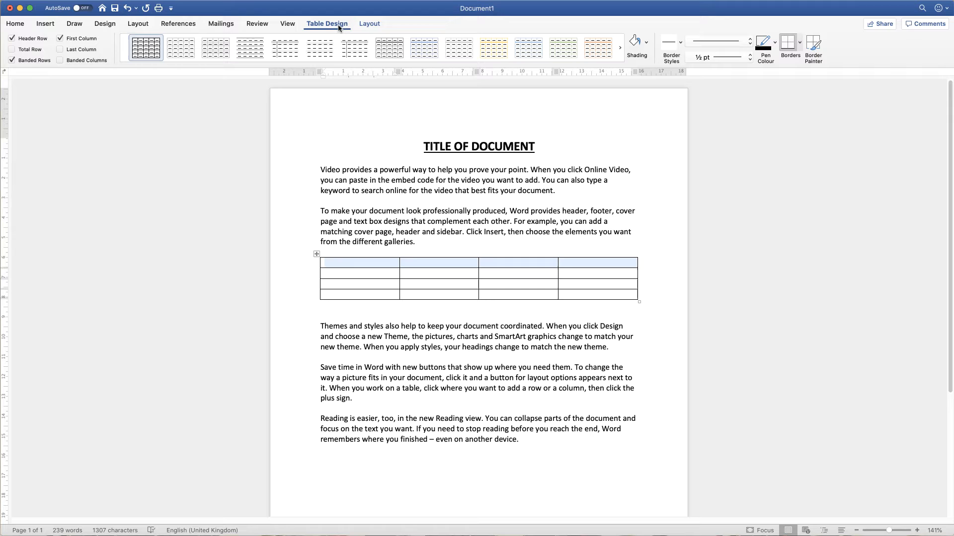
mouse_move(343, 243)
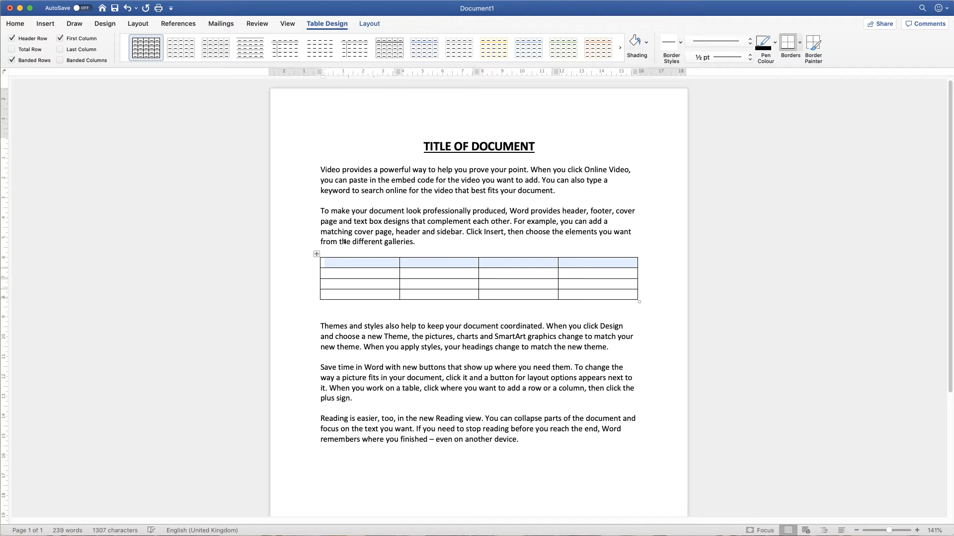
click(369, 23)
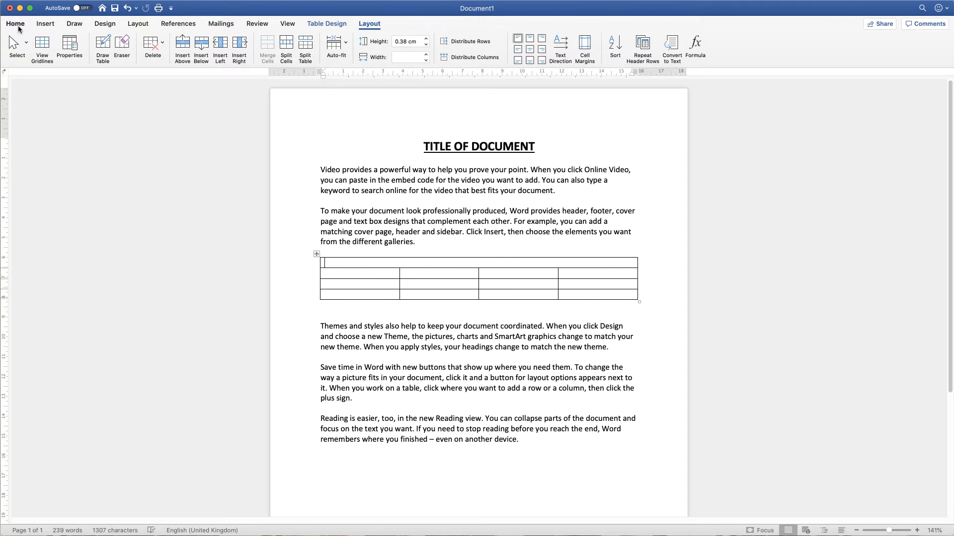
- Enter the centred heading 'TITLE OF TABLE' in the merged top row
click(15, 22)
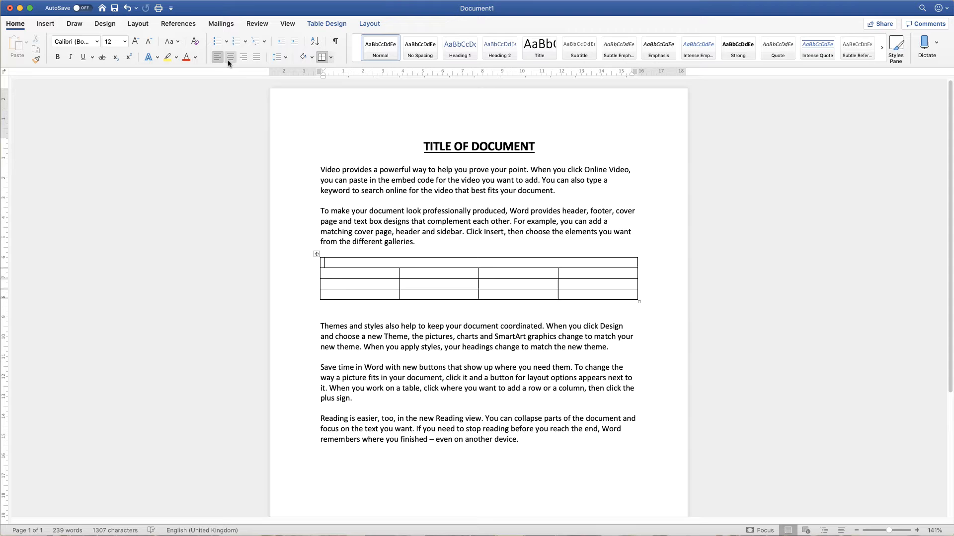
mouse_move(229, 57)
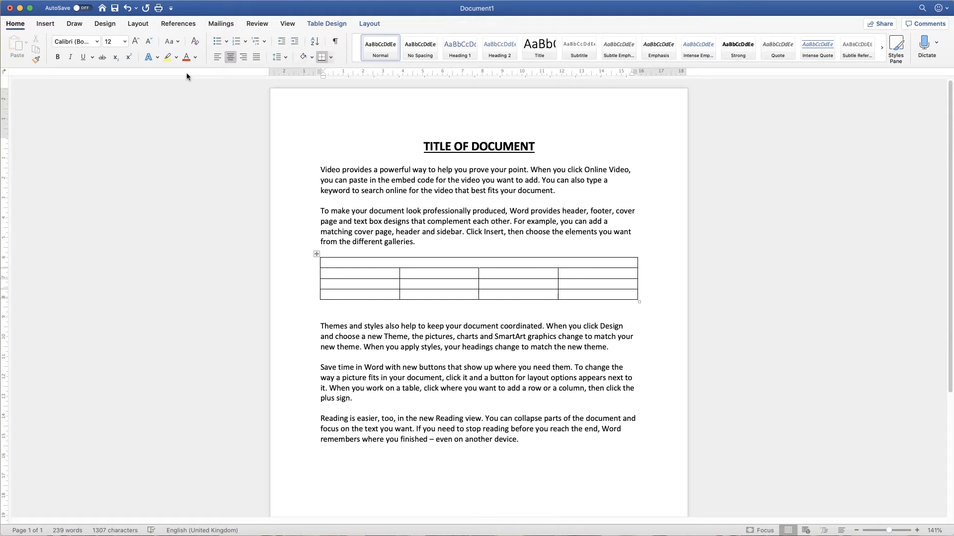
text(TITL)
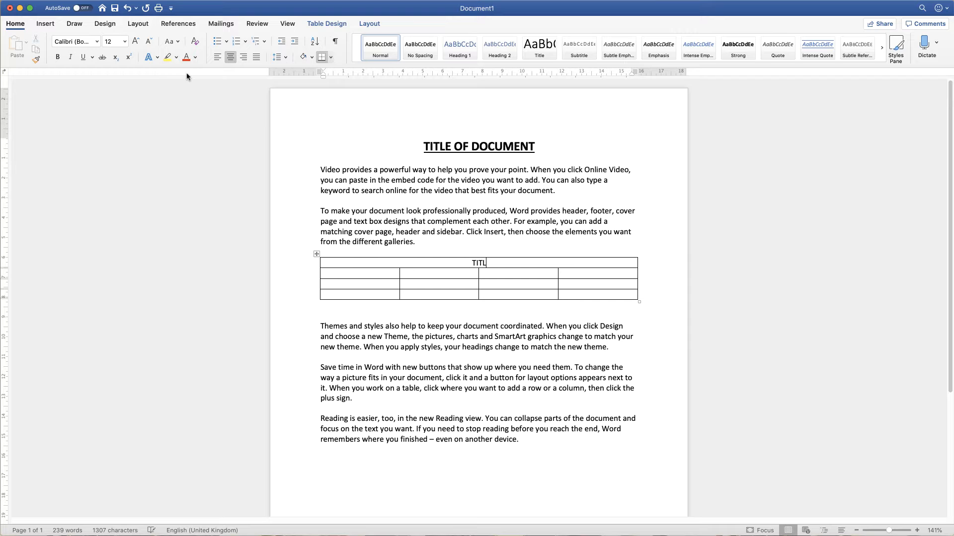
text(E OF TABLE)
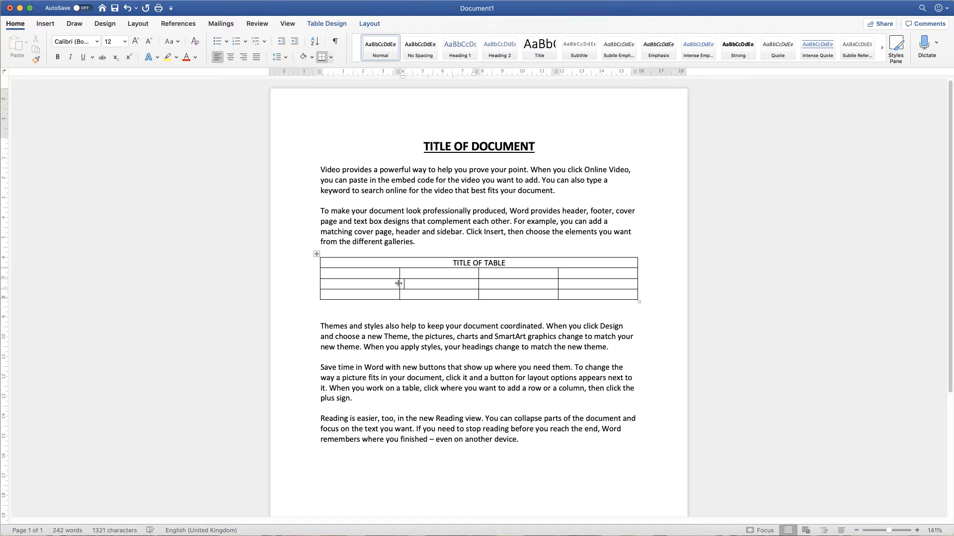
mouse_move(399, 283)
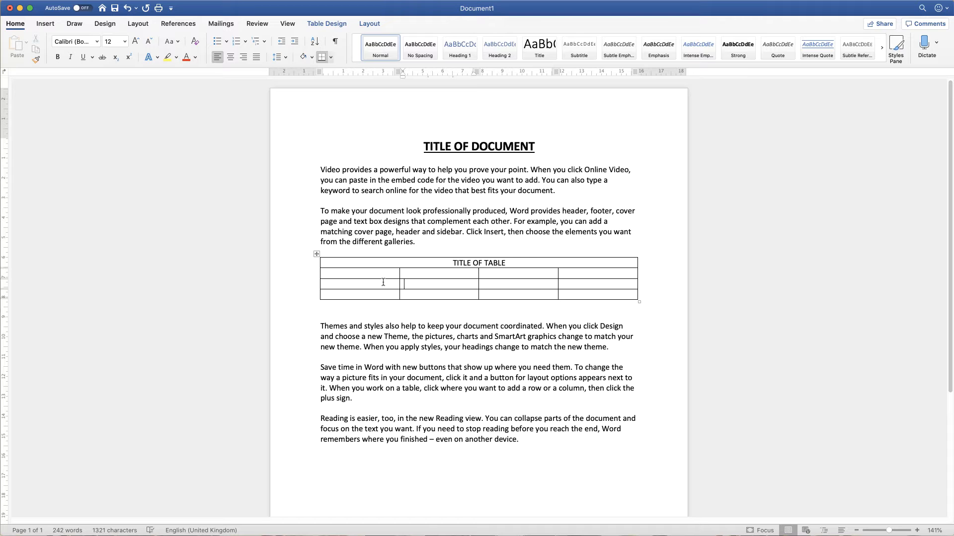
mouse_move(364, 282)
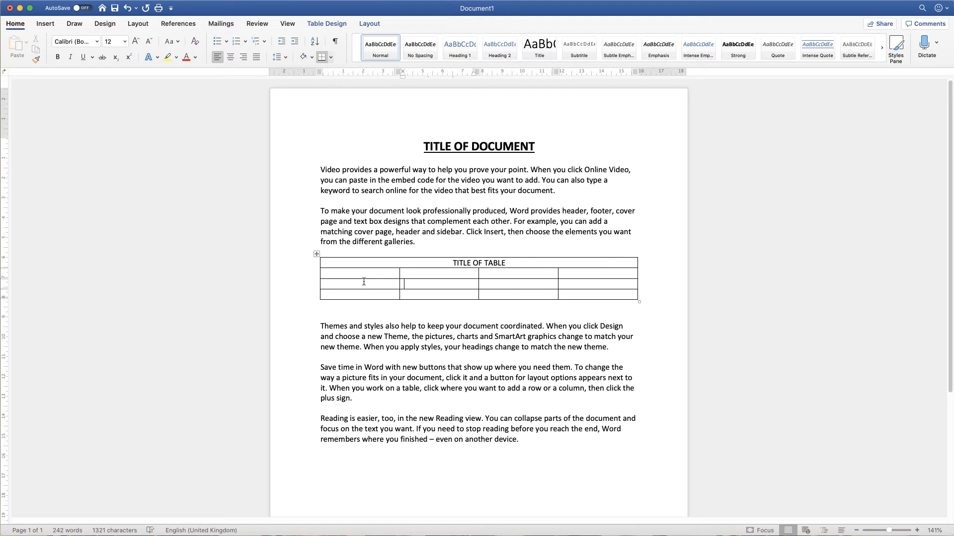
mouse_move(387, 274)
text(WEDNESDAY)
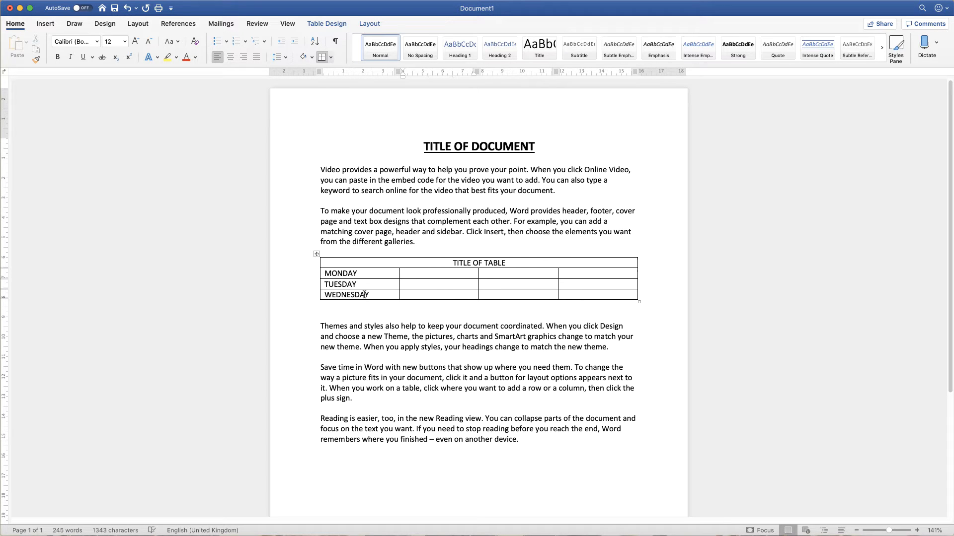
mouse_move(432, 298)
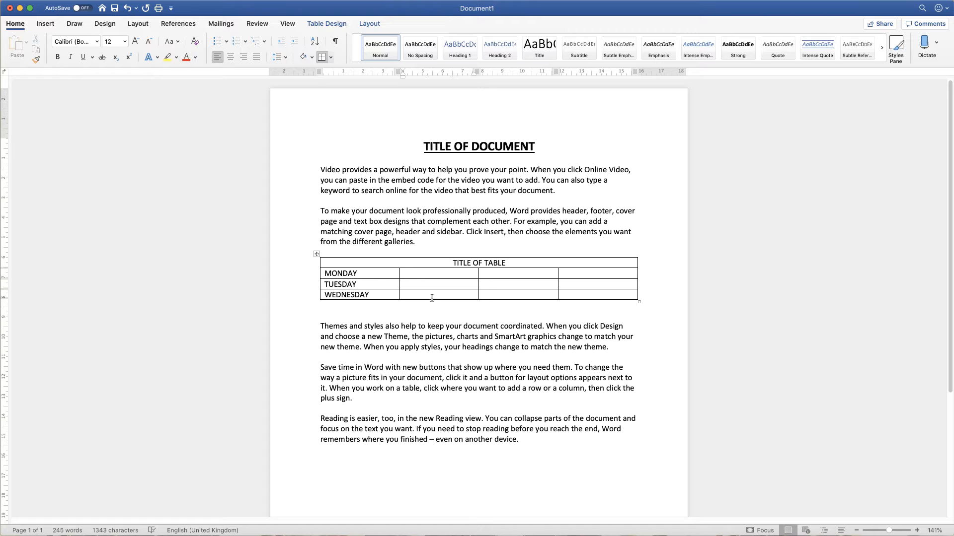
- Narrow the first column to just fit the day names, widening the second
click(401, 274)
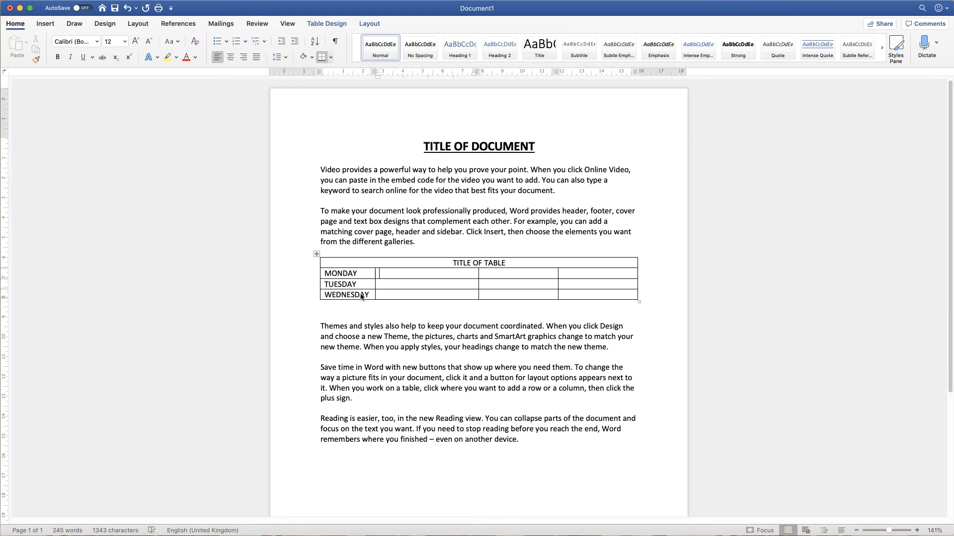
mouse_move(587, 281)
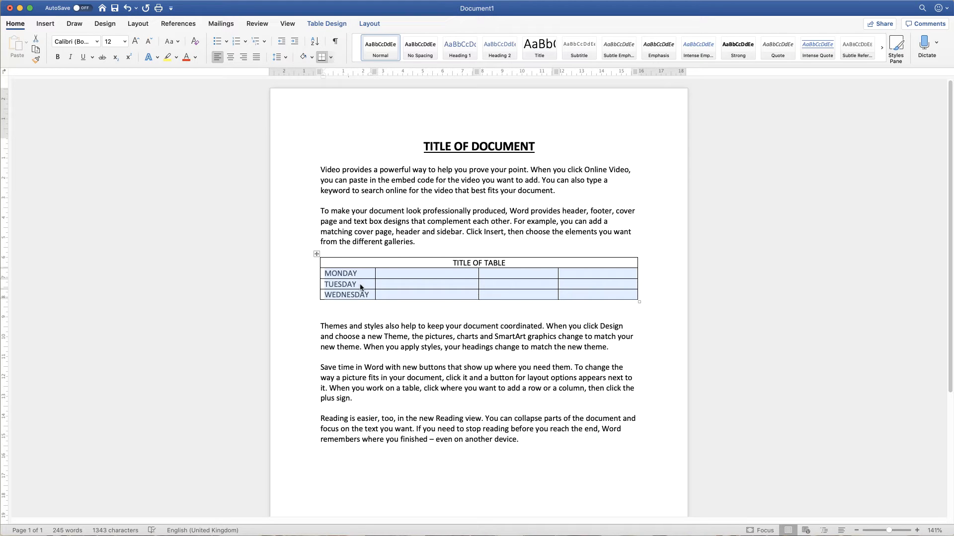
- Distribute the four columns under the title to equal widths
click(369, 23)
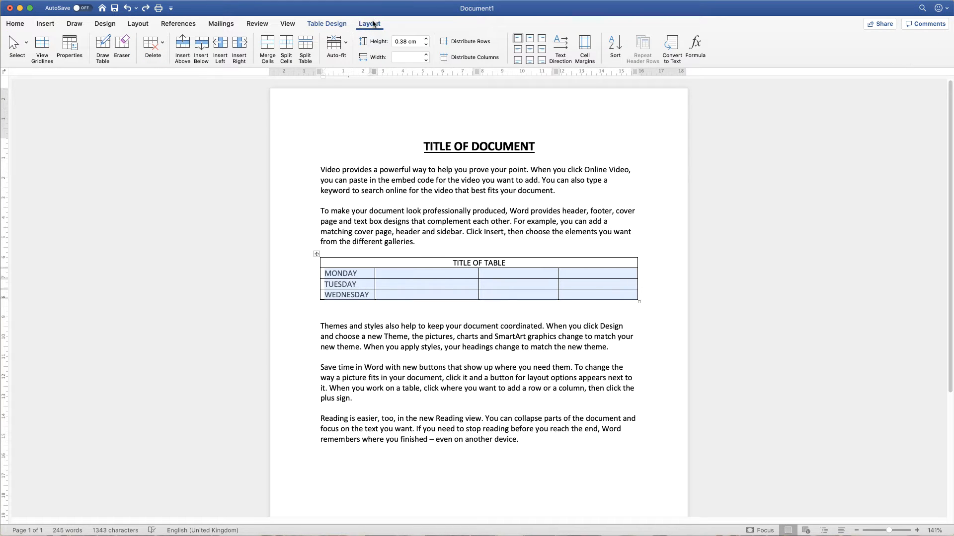
mouse_move(473, 58)
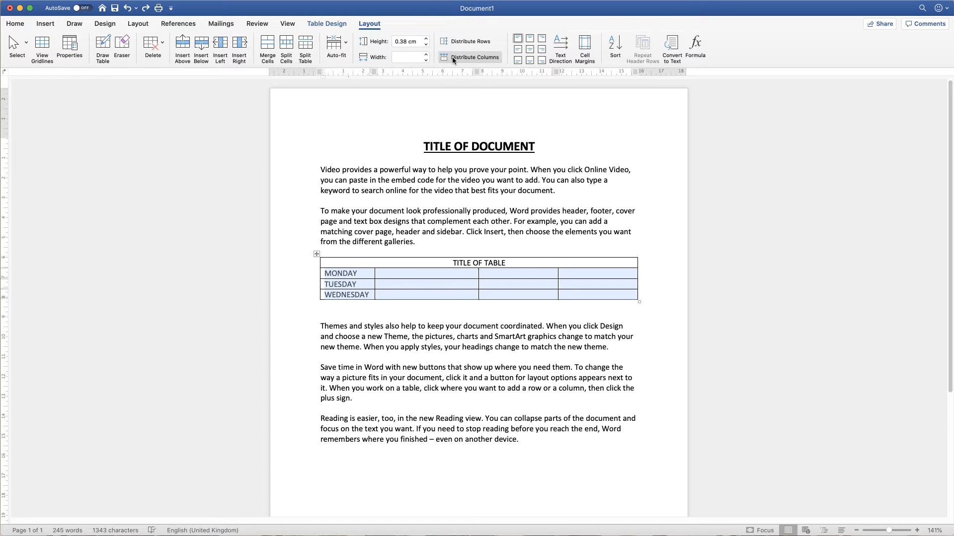
click(473, 57)
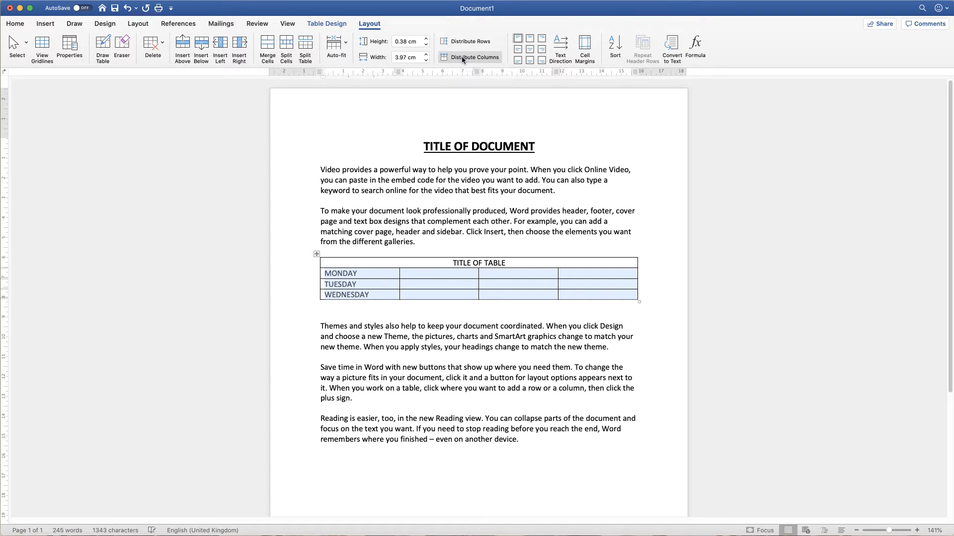
mouse_move(405, 286)
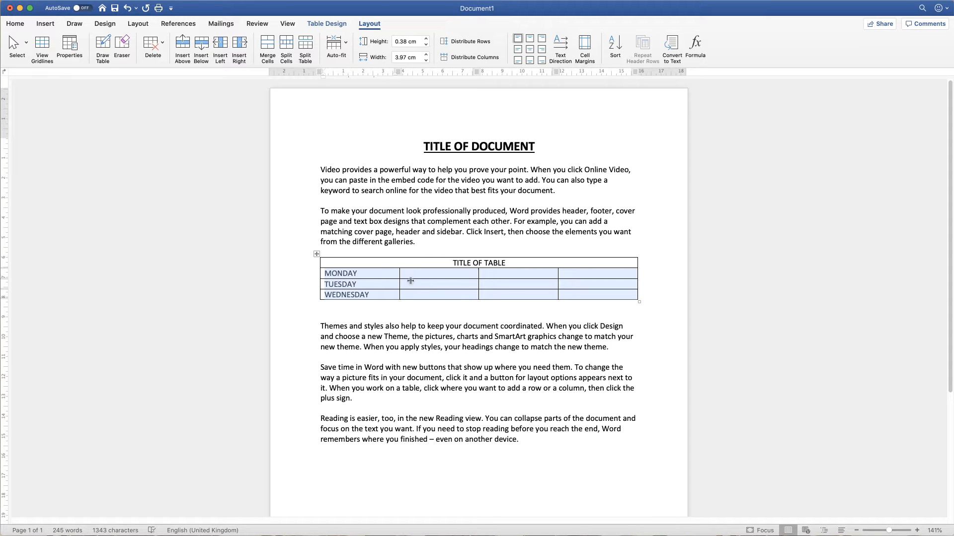
click(321, 316)
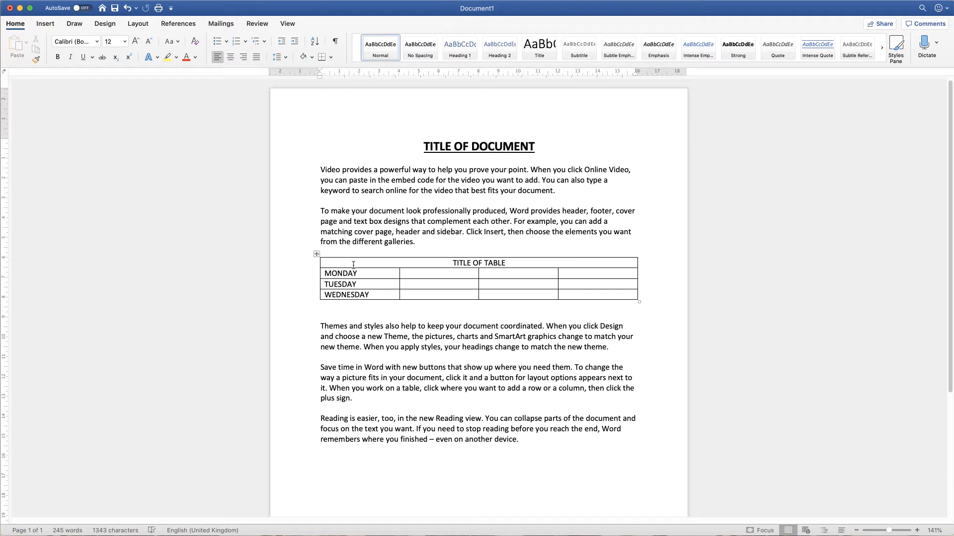
mouse_move(316, 258)
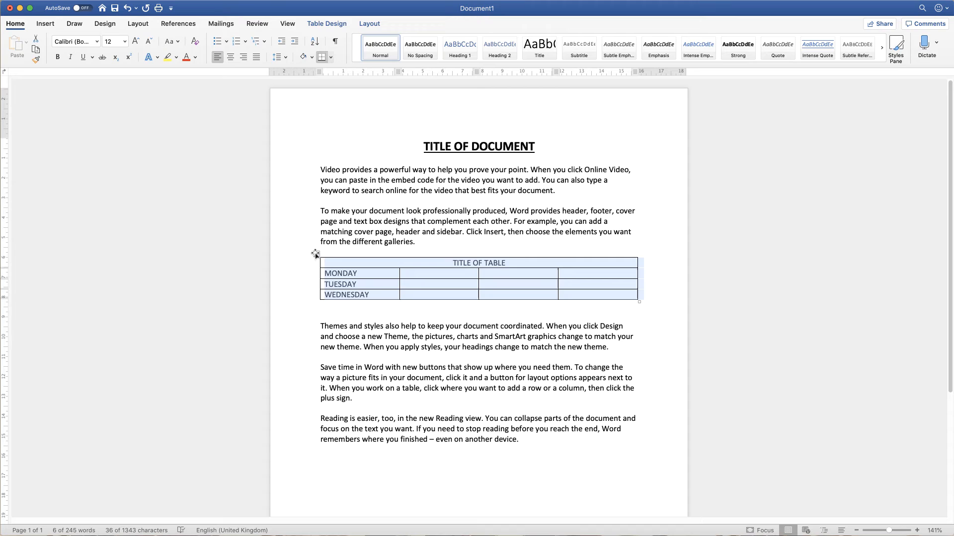
- Select the whole day table and raise its row height in steps toward 1.1 cm
click(415, 286)
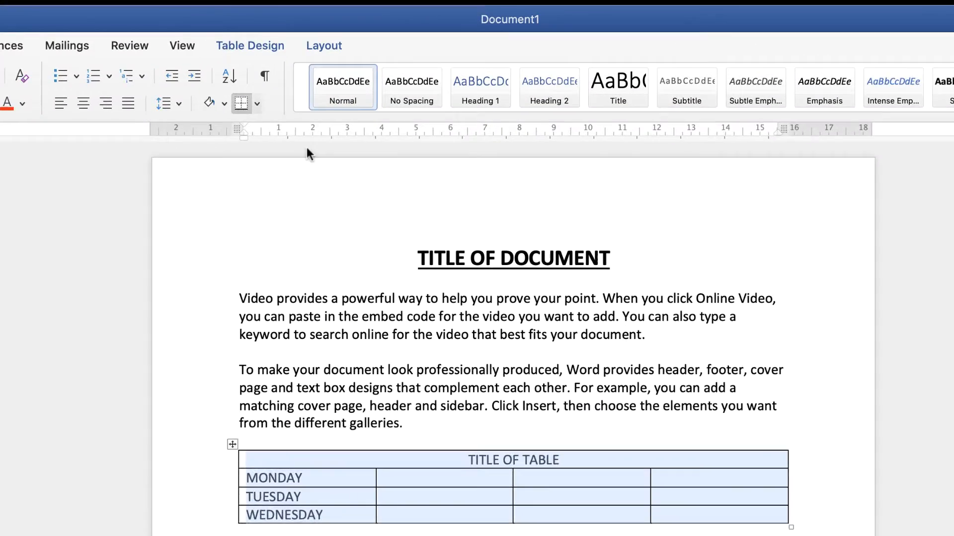
click(323, 46)
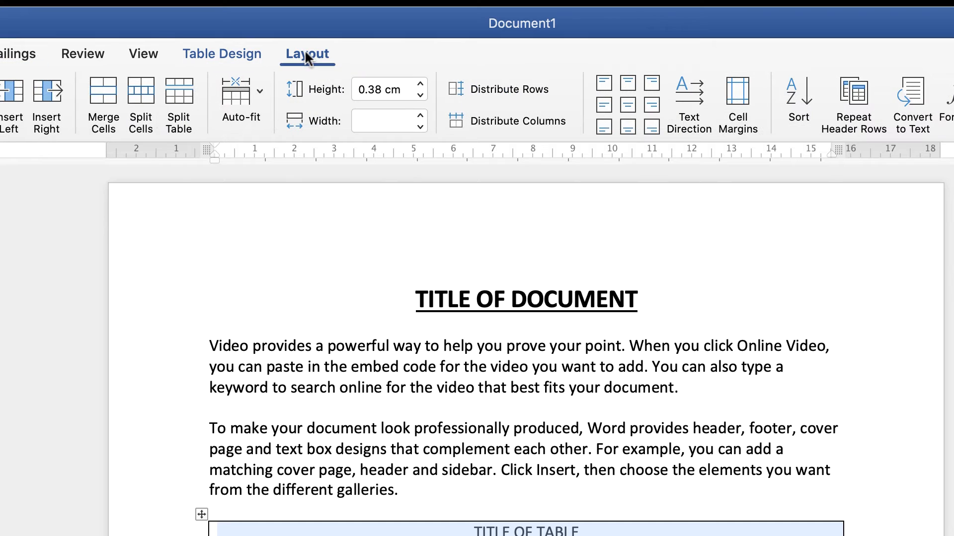
mouse_move(282, 93)
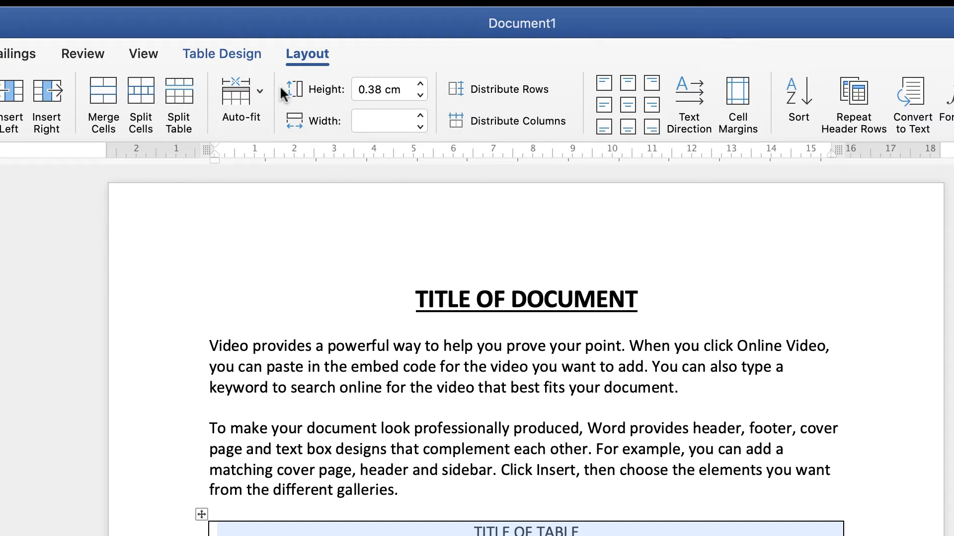
mouse_move(428, 86)
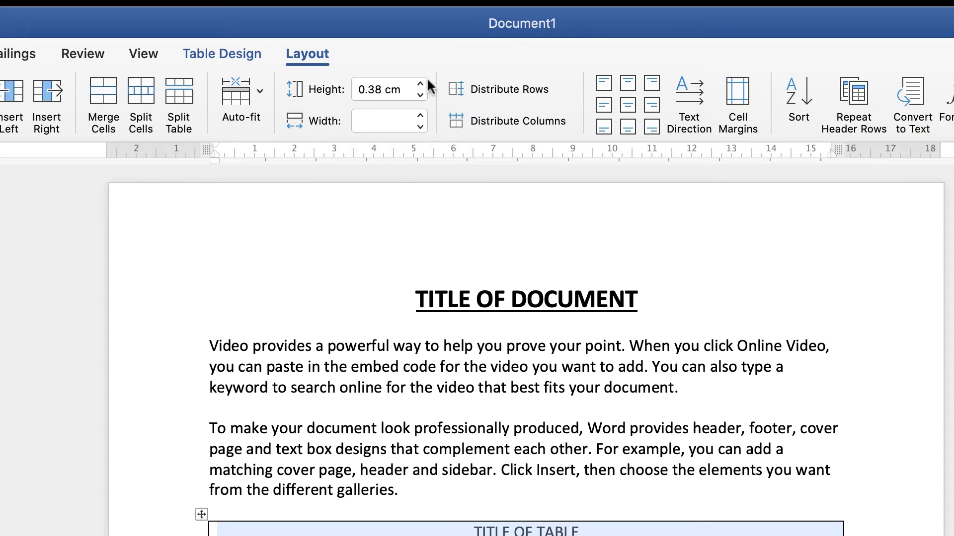
mouse_move(402, 104)
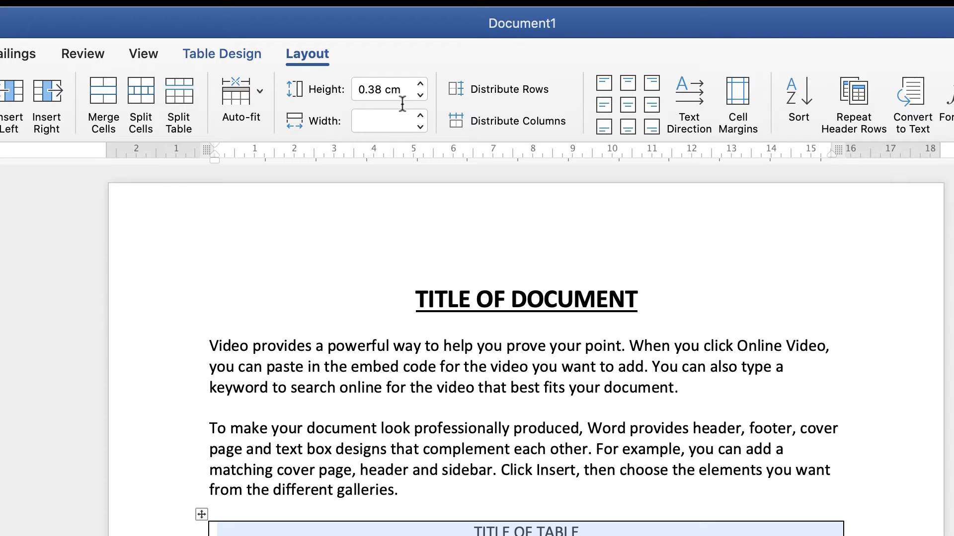
mouse_move(390, 120)
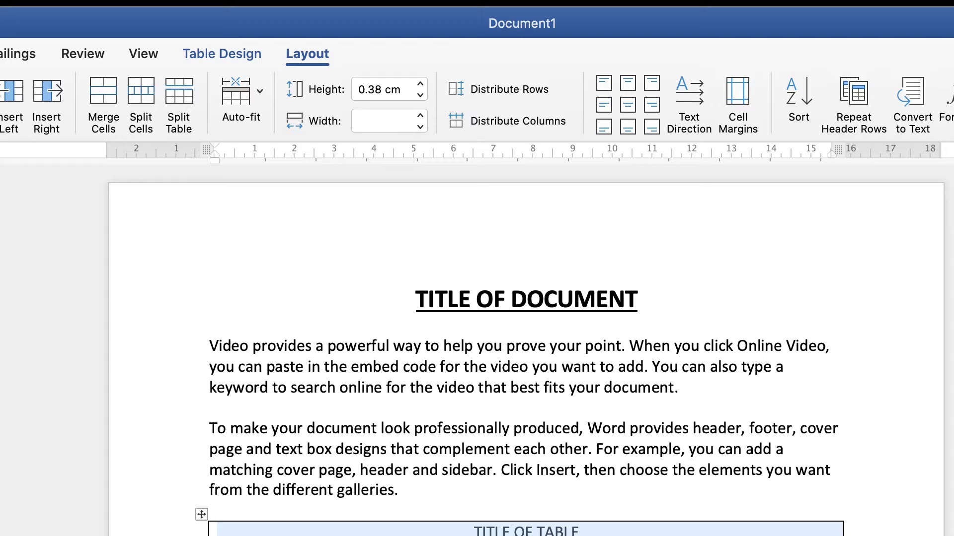
mouse_move(367, 100)
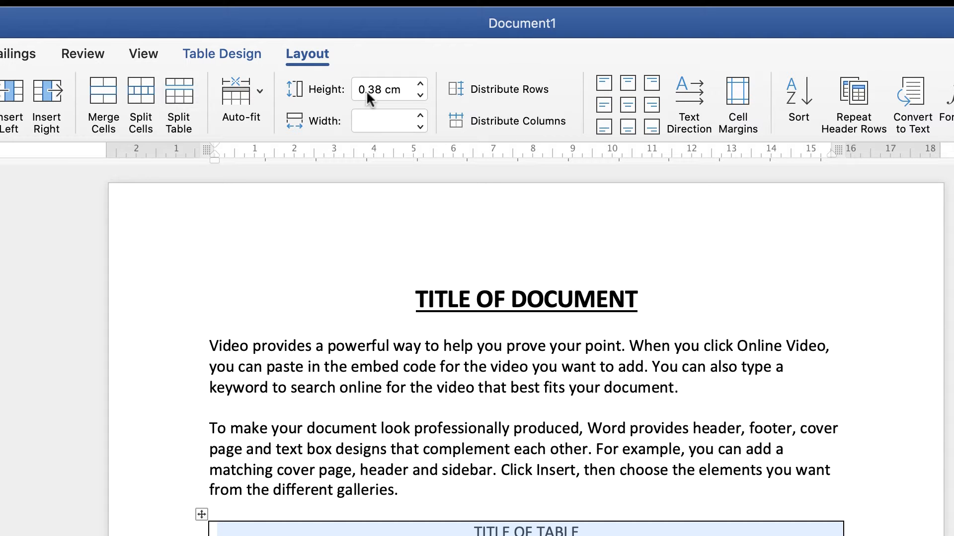
mouse_move(396, 100)
text(0.5)
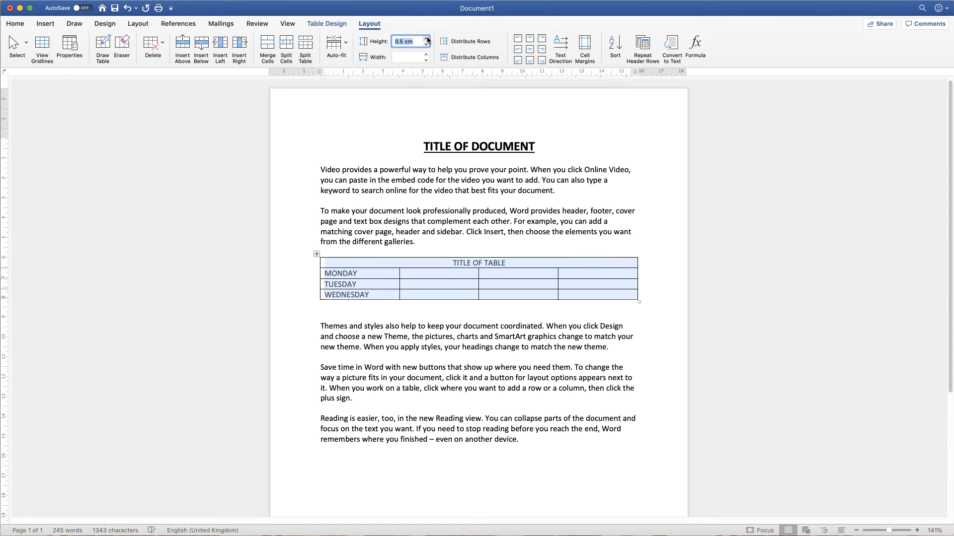
click(426, 39)
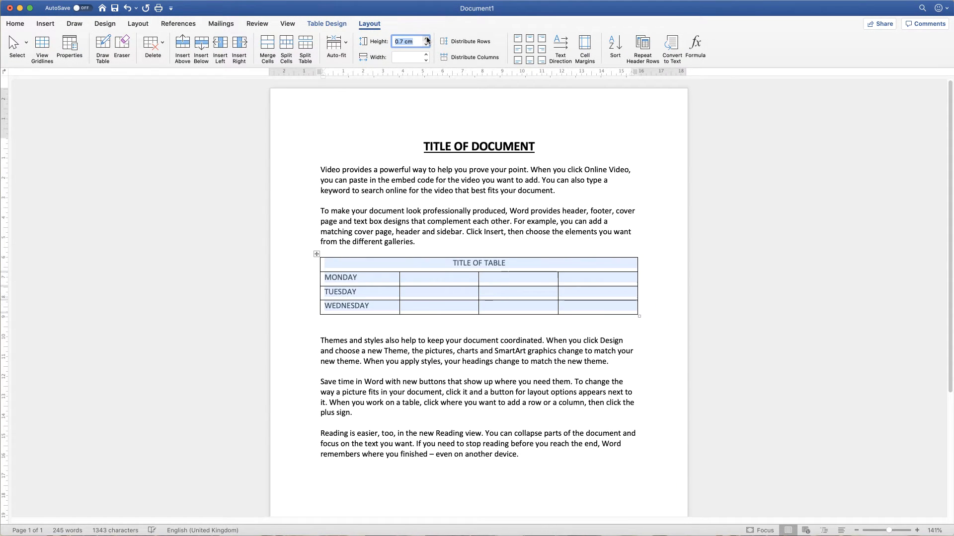
click(426, 39)
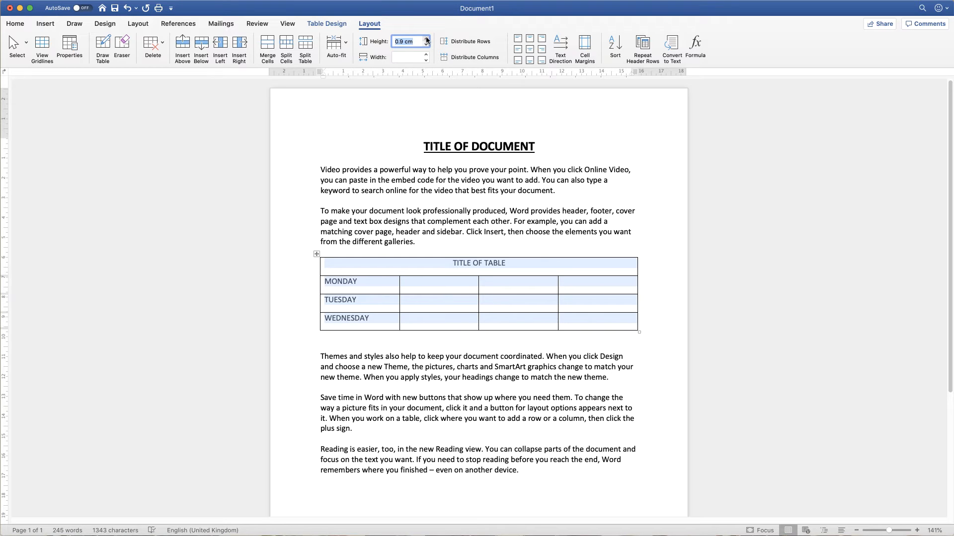
click(426, 39)
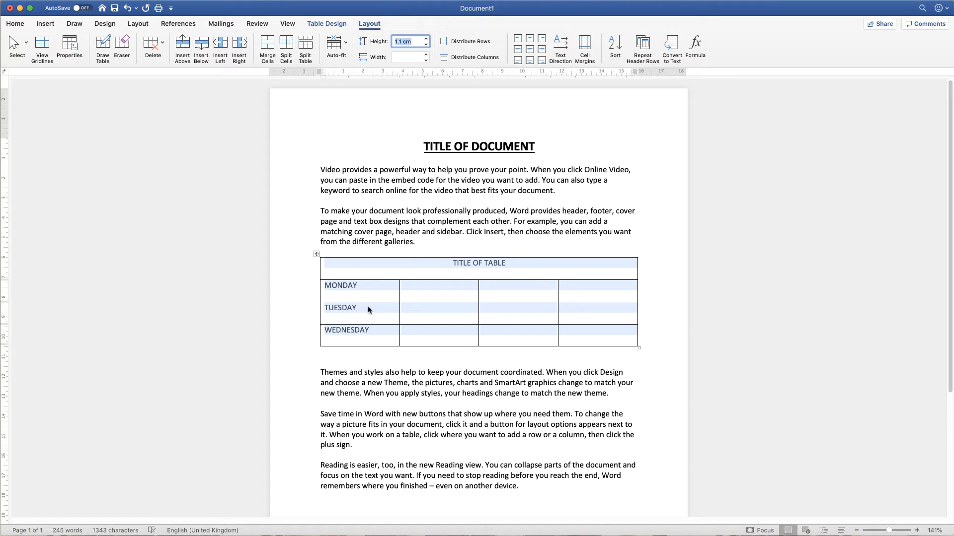
mouse_move(326, 284)
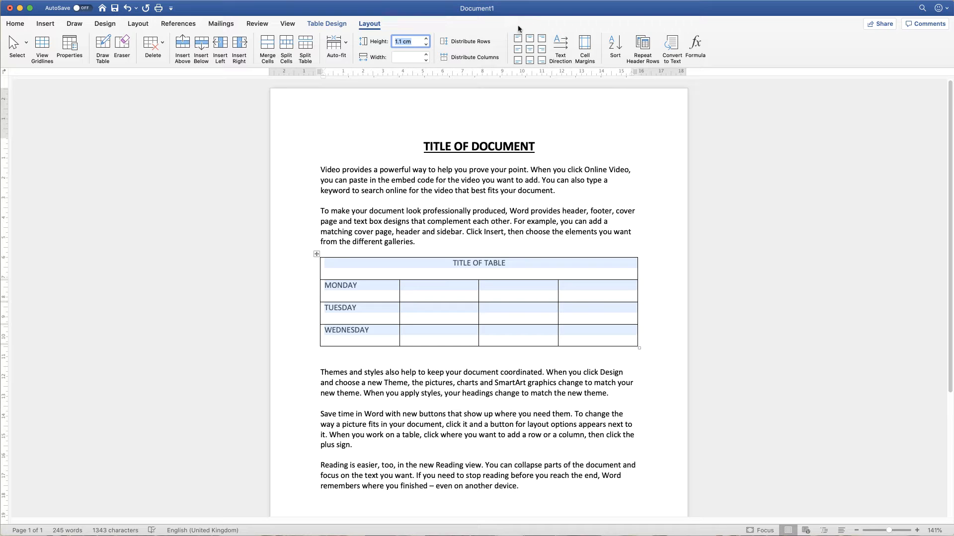
mouse_move(503, 58)
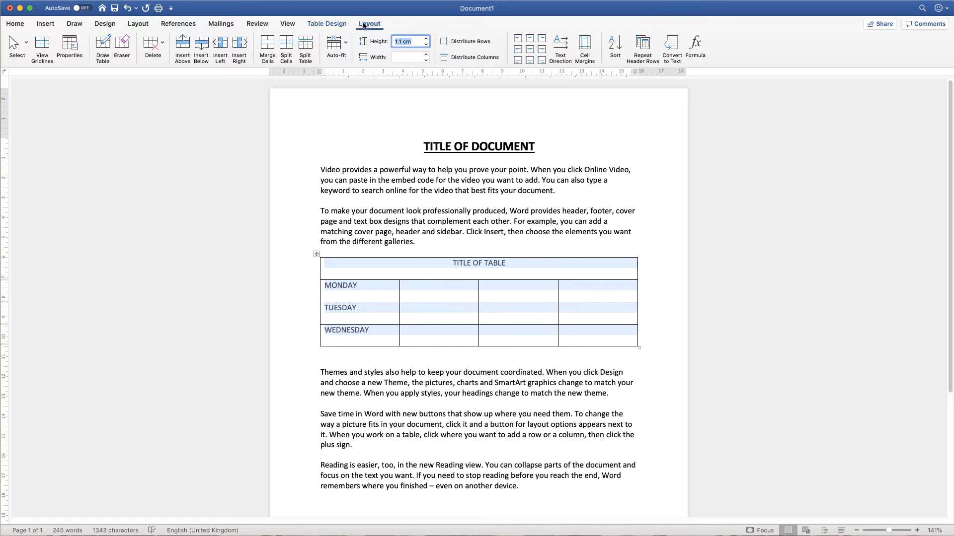
mouse_move(530, 49)
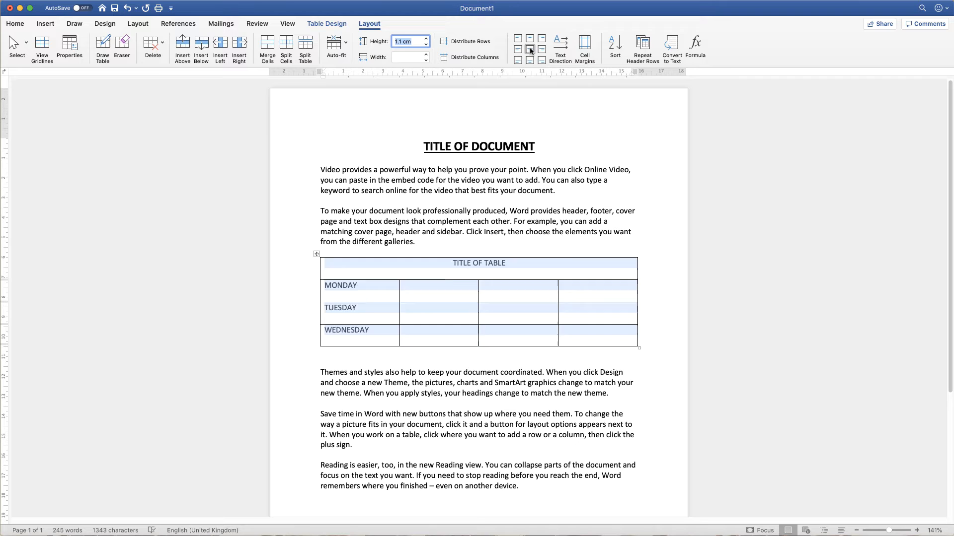
- Centre the title and day names horizontally and vertically in their cells
click(529, 50)
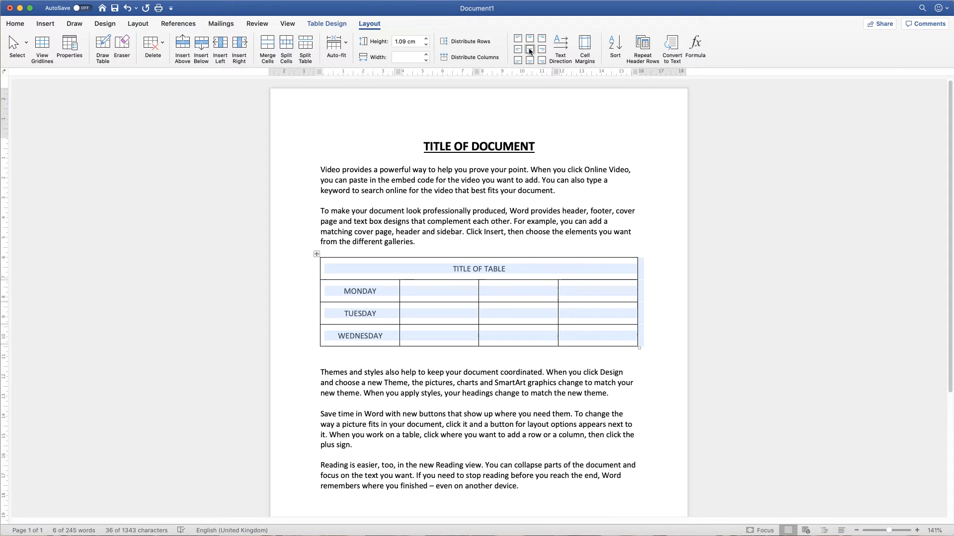
mouse_move(529, 38)
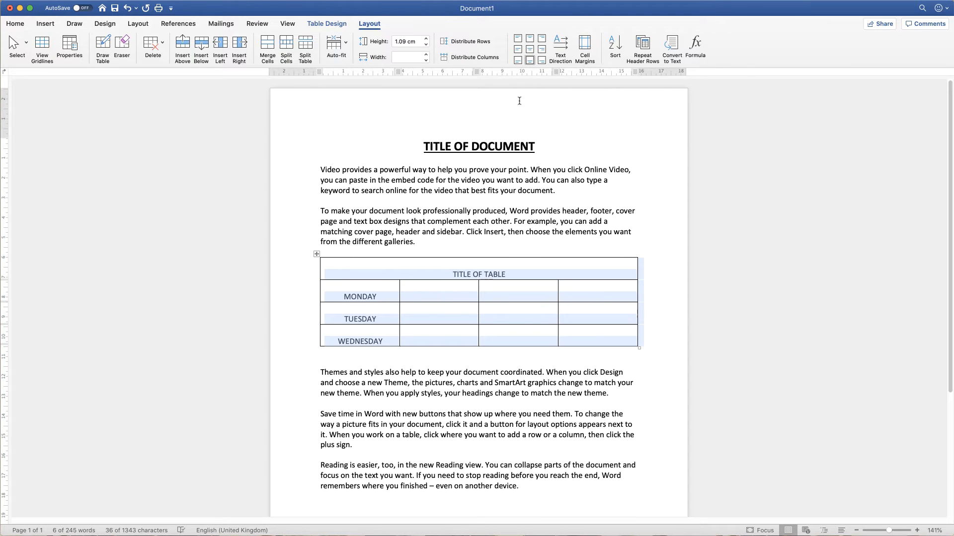
click(530, 51)
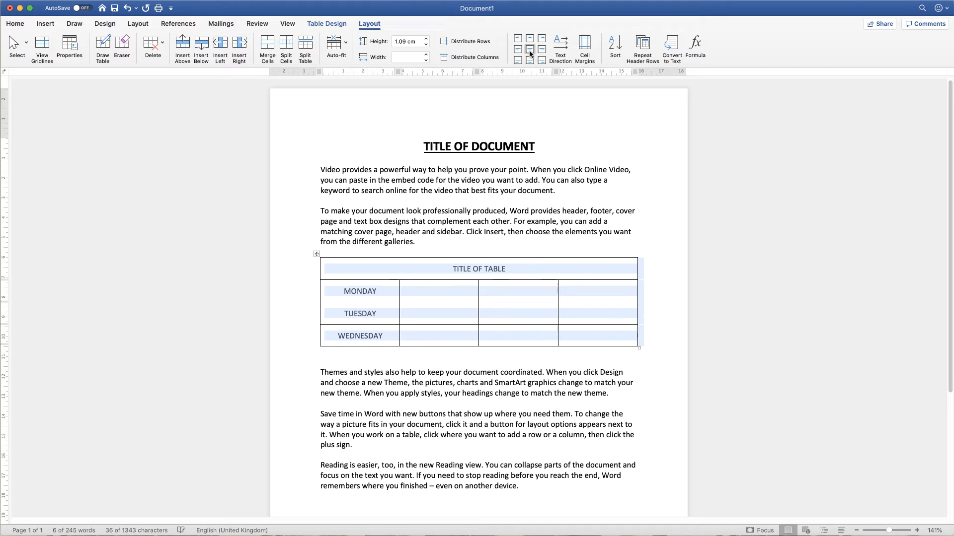
click(440, 313)
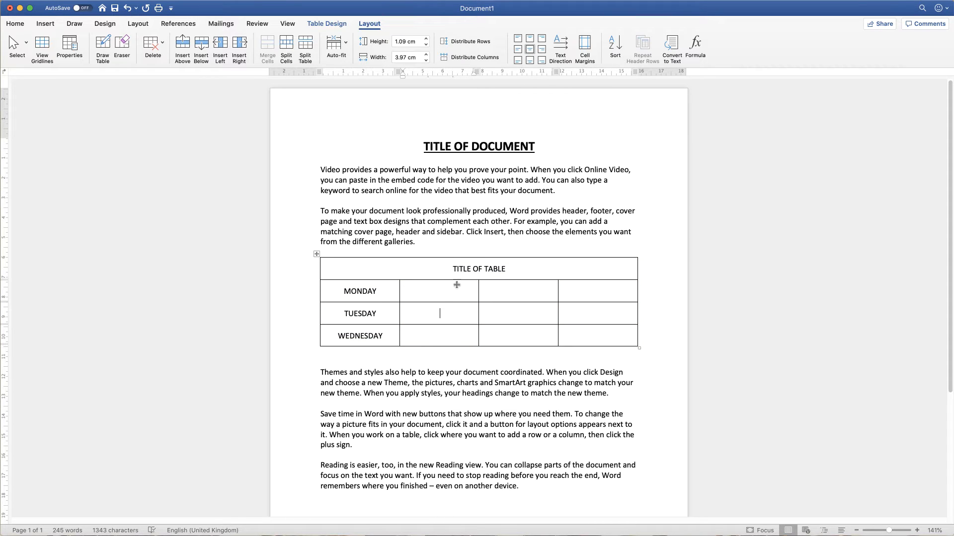
mouse_move(447, 285)
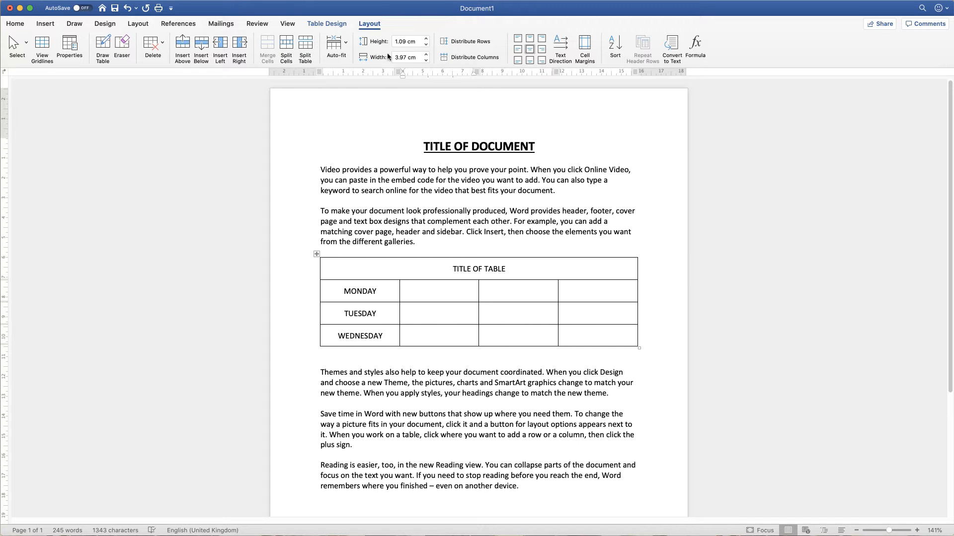
click(439, 313)
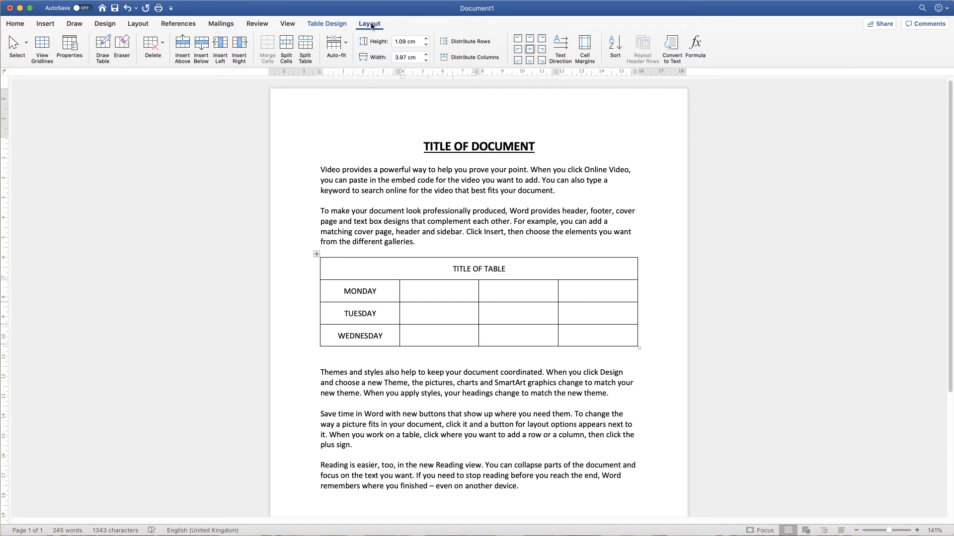
click(439, 313)
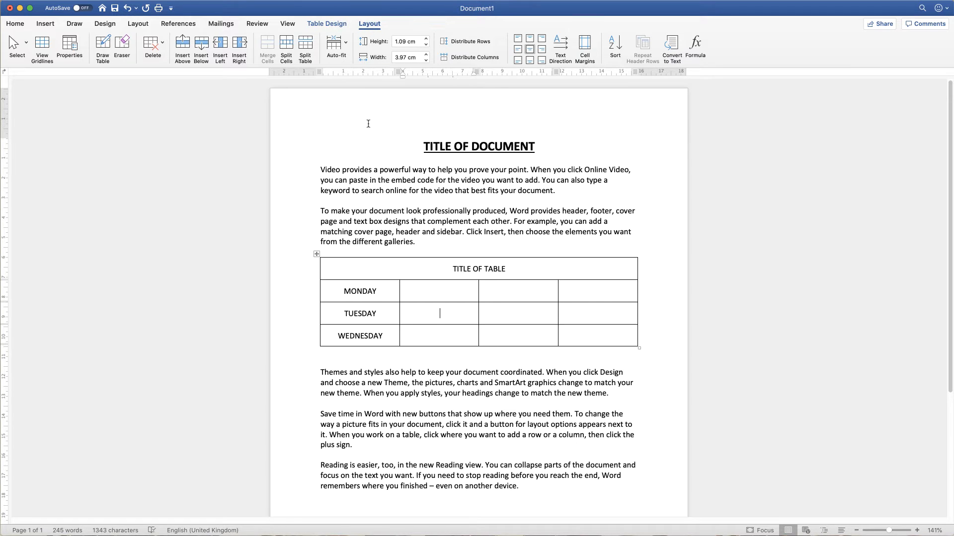
mouse_move(406, 146)
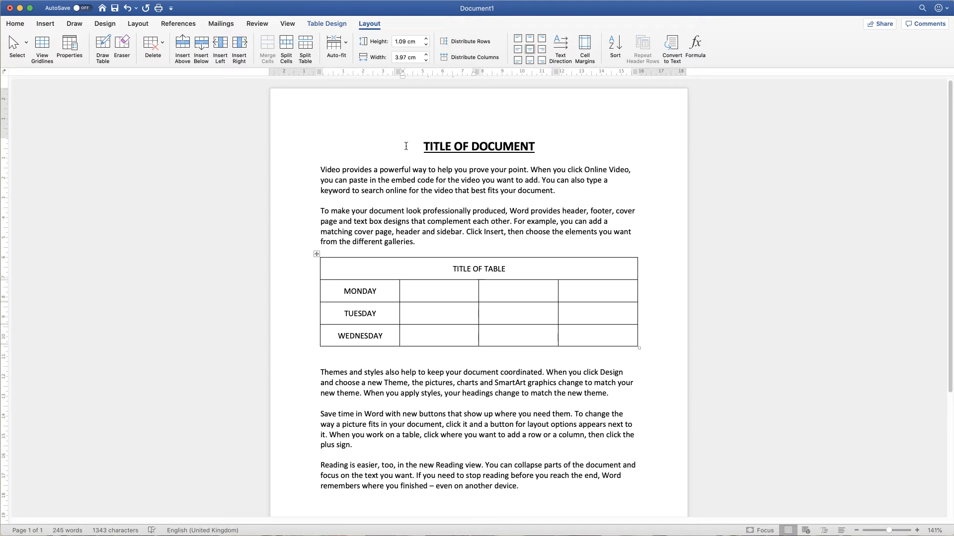
click(15, 23)
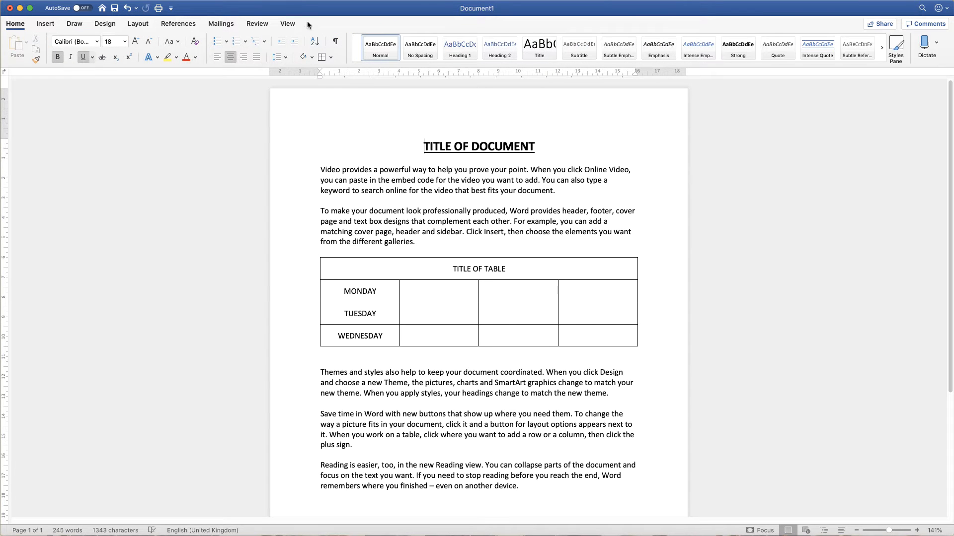
mouse_move(364, 27)
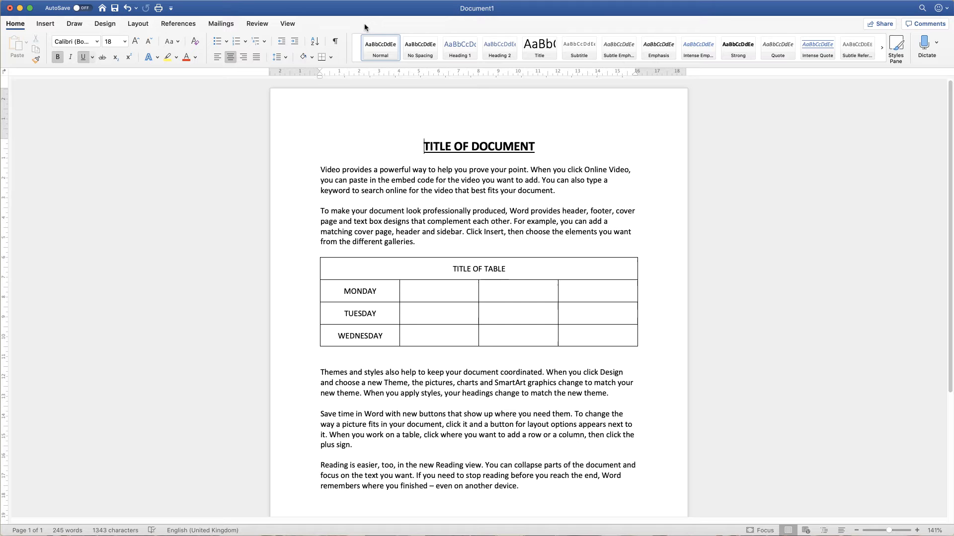
mouse_move(351, 274)
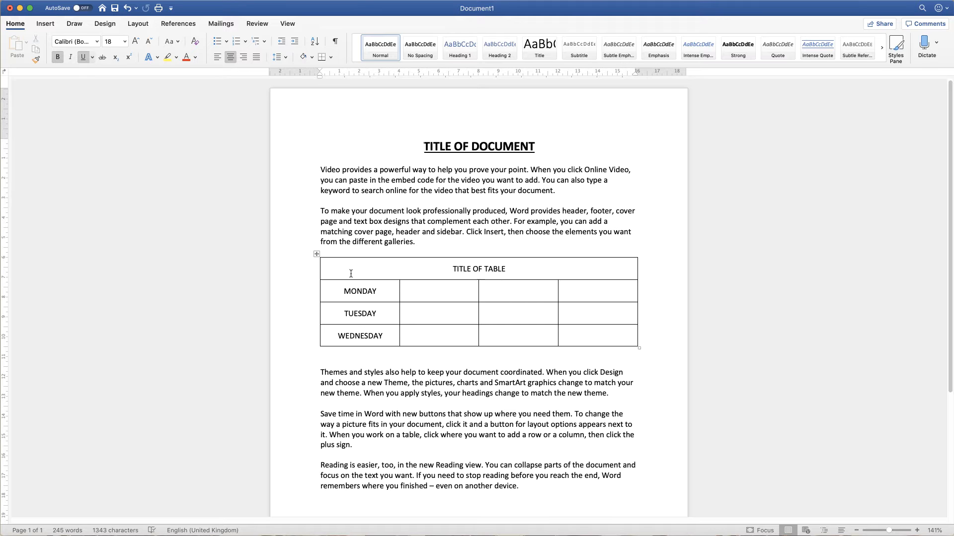
click(369, 23)
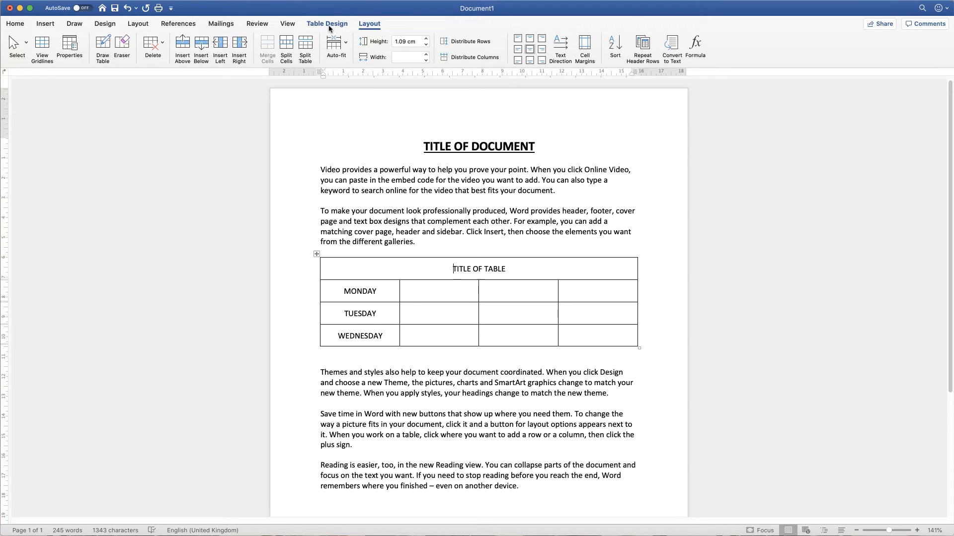
- Expand the full Table Styles gallery from the Table Design tools
click(327, 24)
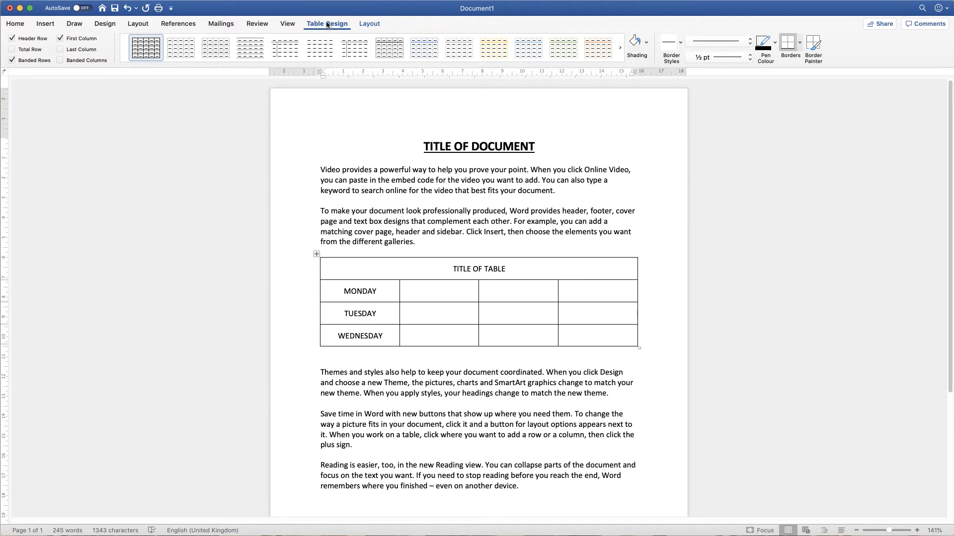
mouse_move(355, 48)
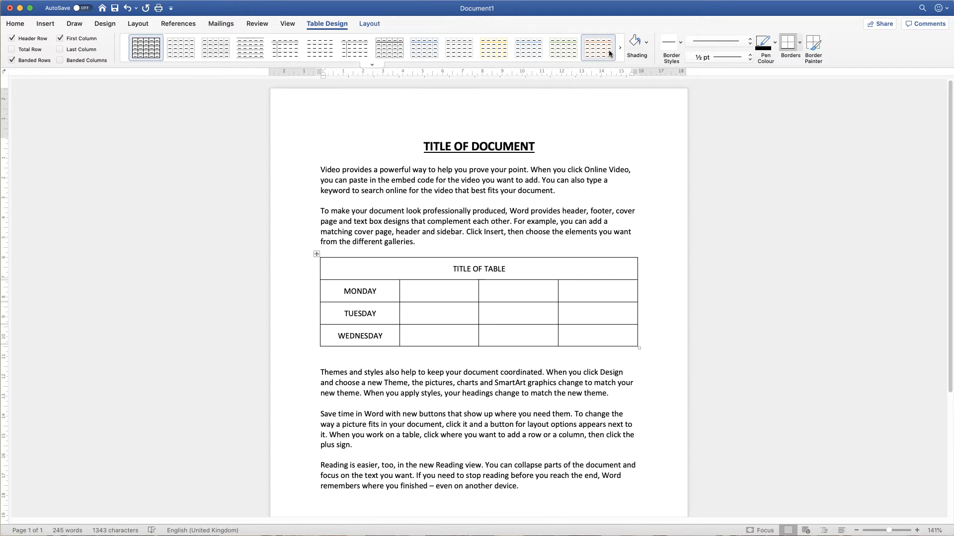
mouse_move(389, 47)
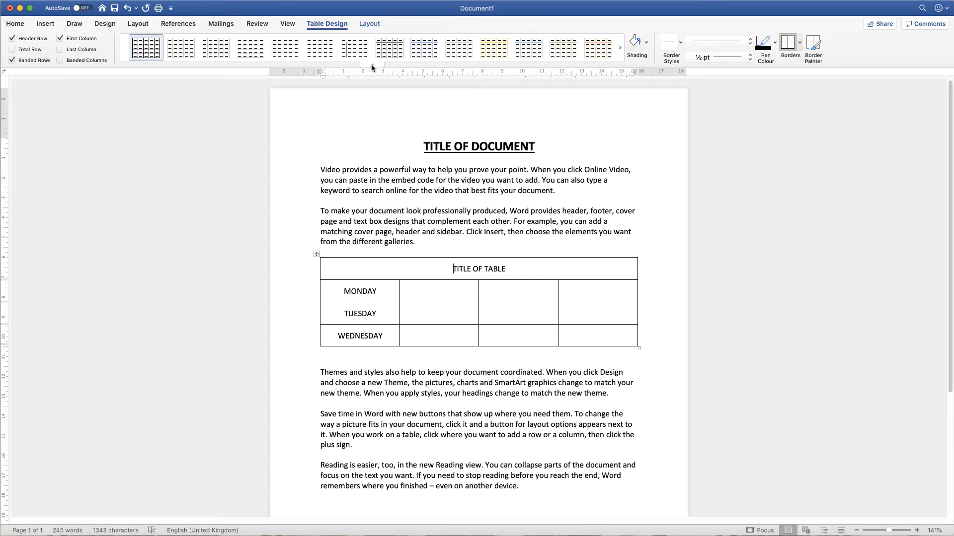
click(620, 48)
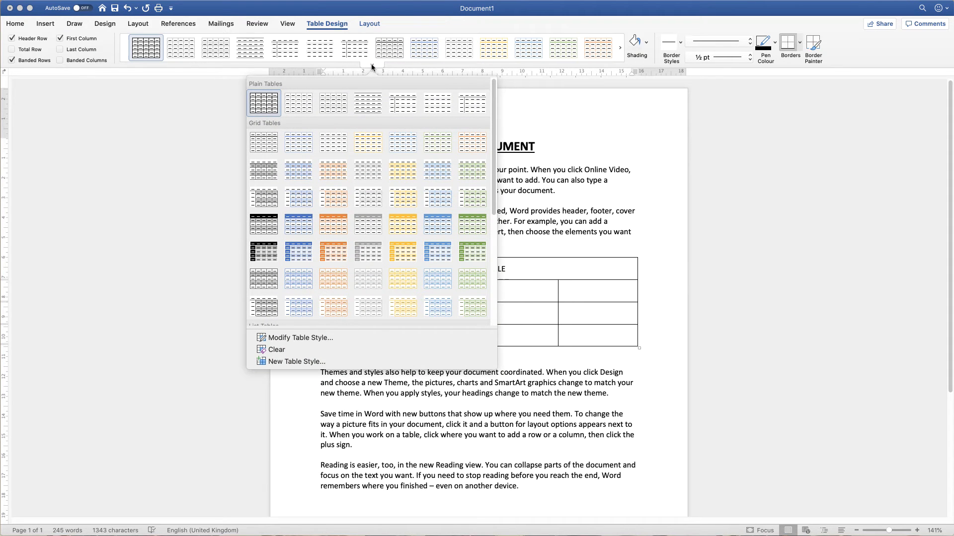
mouse_move(298, 280)
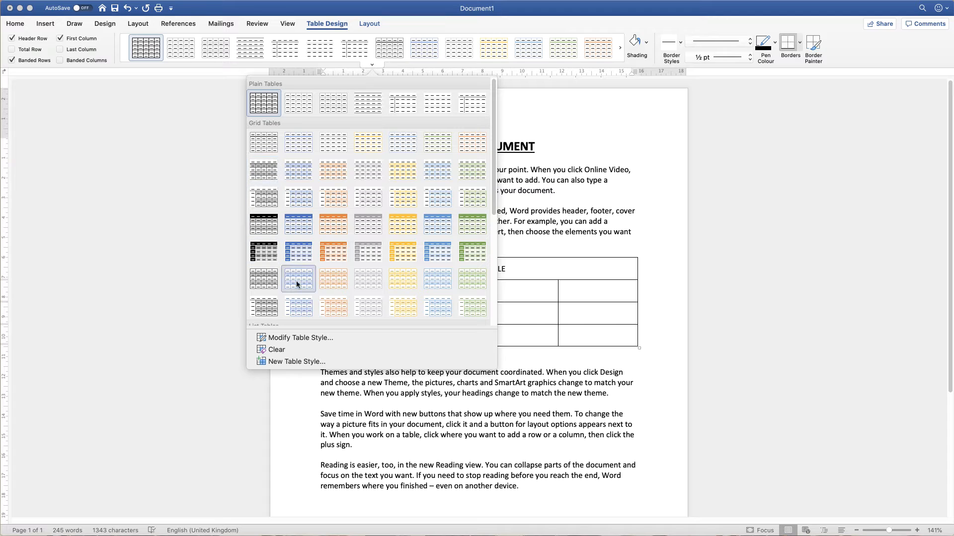
mouse_move(437, 198)
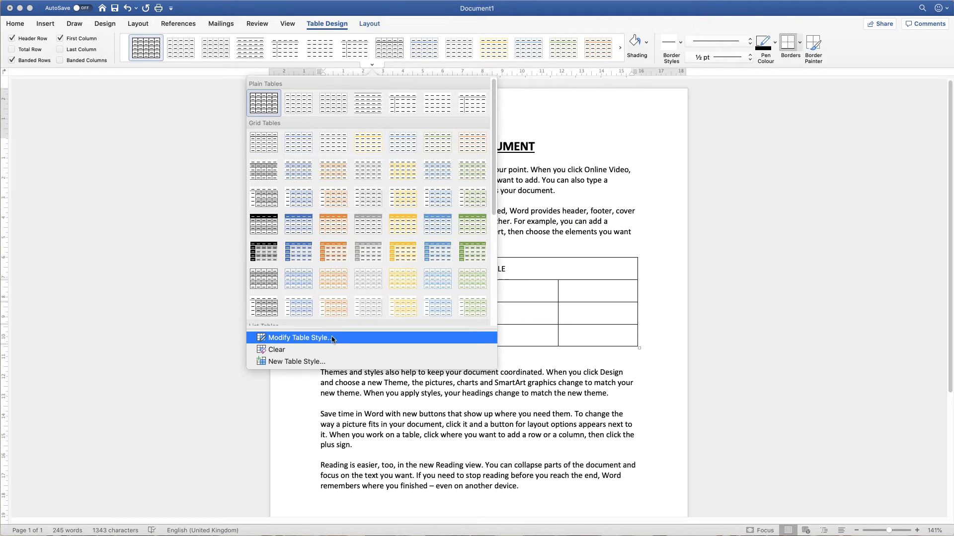
mouse_move(332, 225)
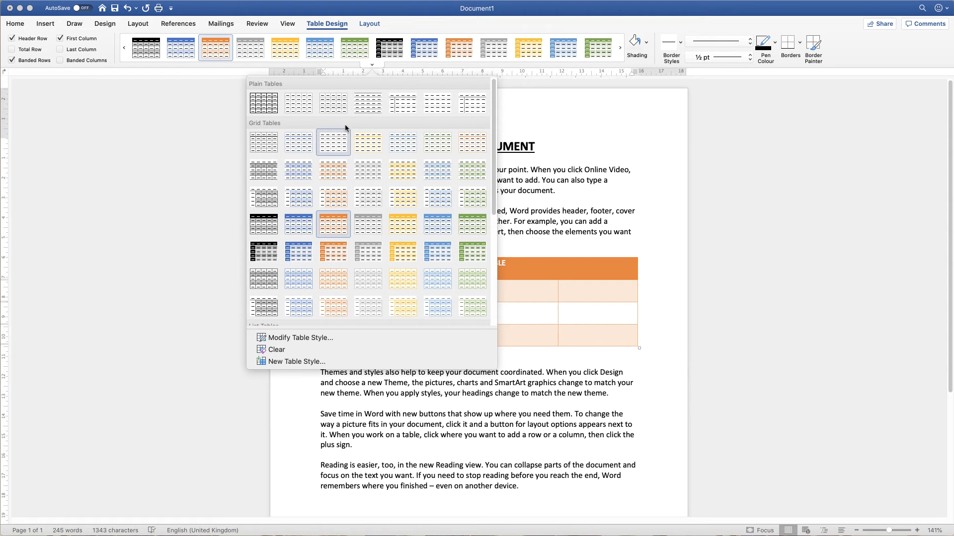
mouse_move(316, 337)
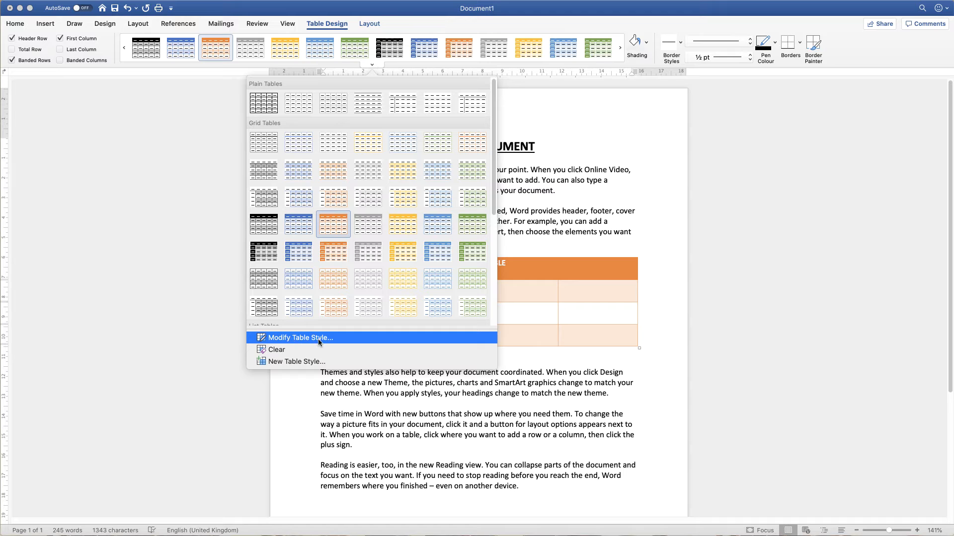
- Modify the Grid Table 4 - Accent 2 style to 11 pt text in Background 2 font colour
click(300, 338)
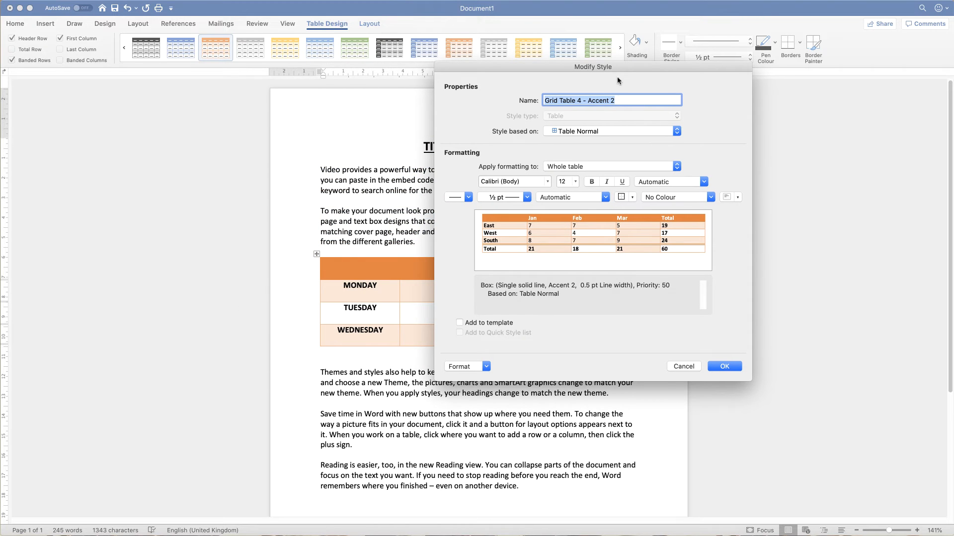
mouse_move(648, 97)
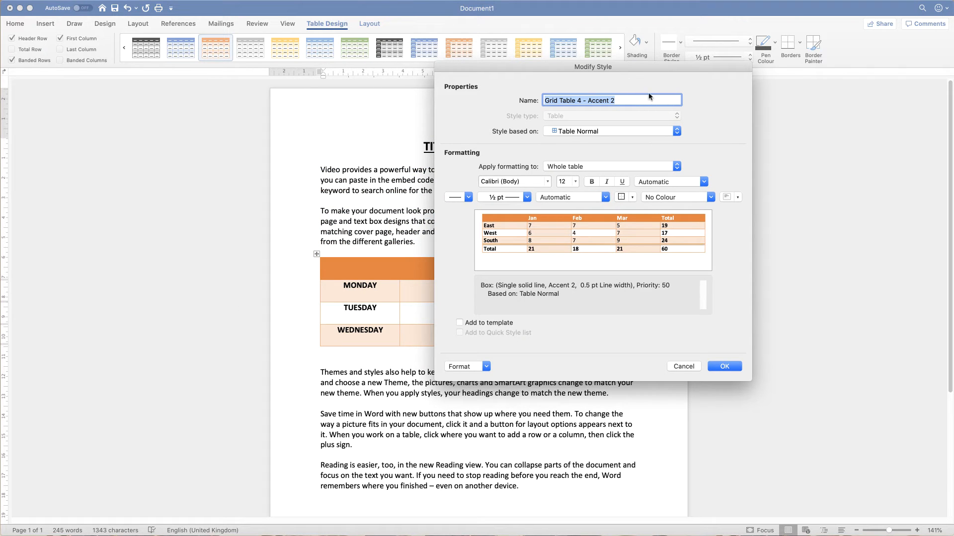
mouse_move(487, 295)
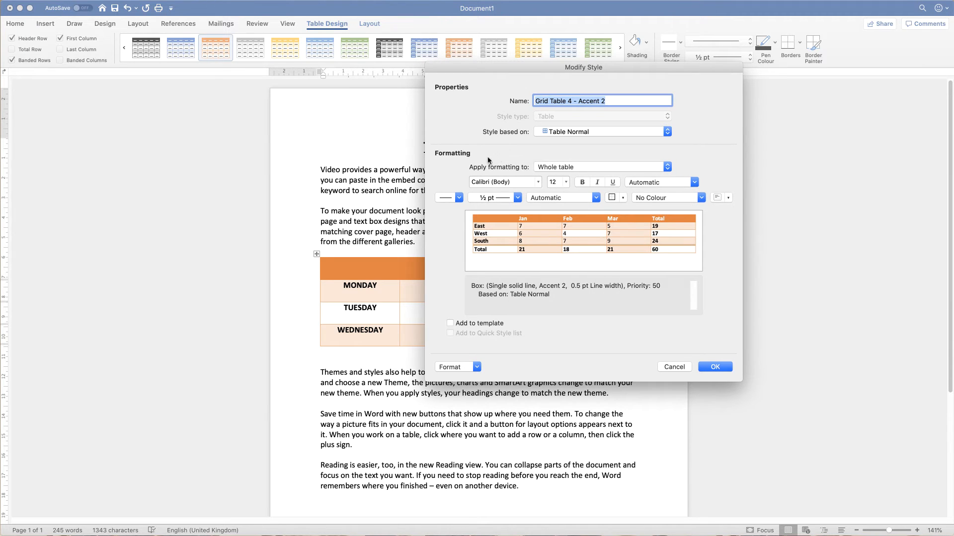
mouse_move(554, 133)
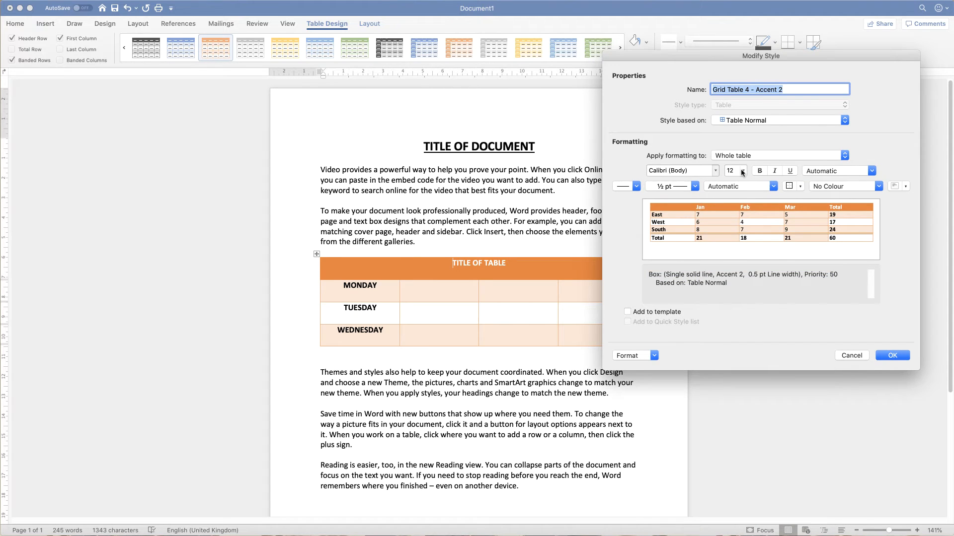
mouse_move(747, 173)
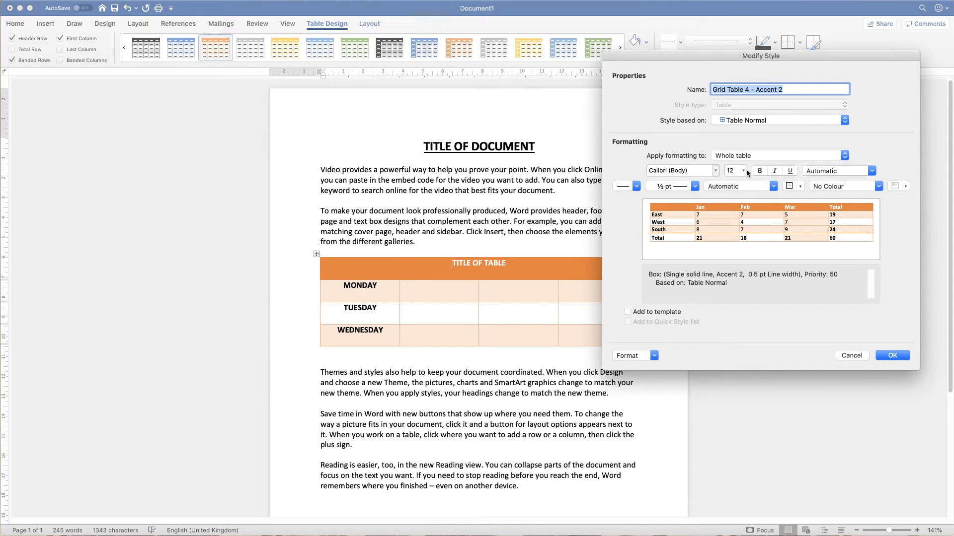
click(743, 170)
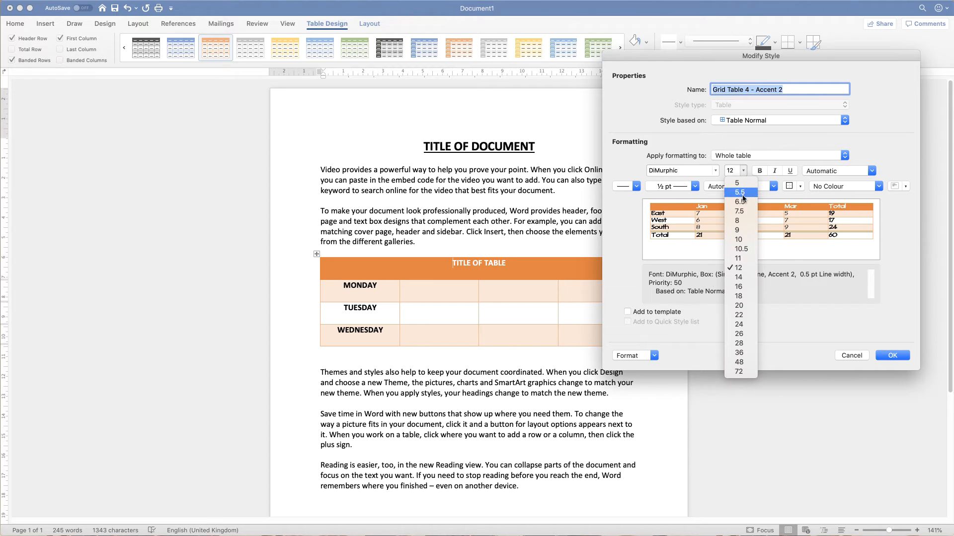
click(738, 258)
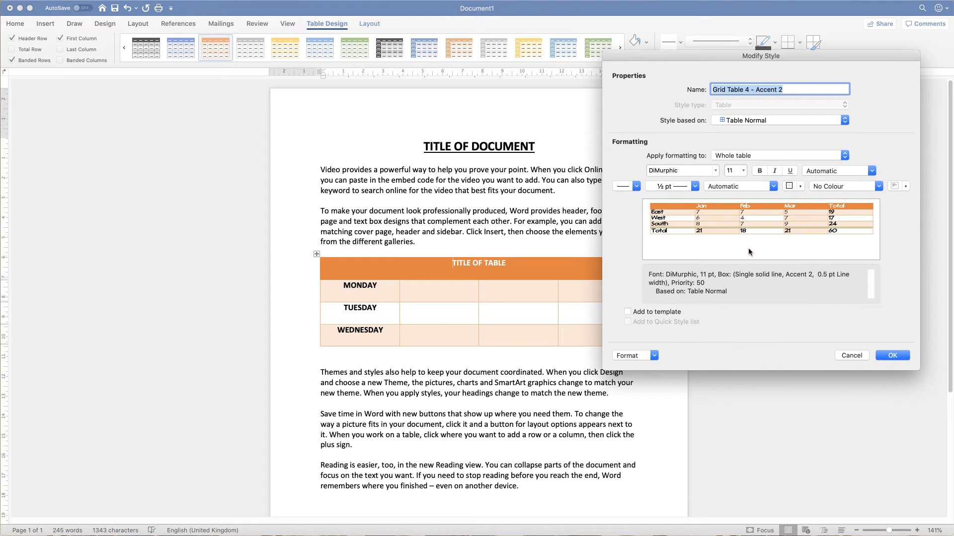
click(872, 169)
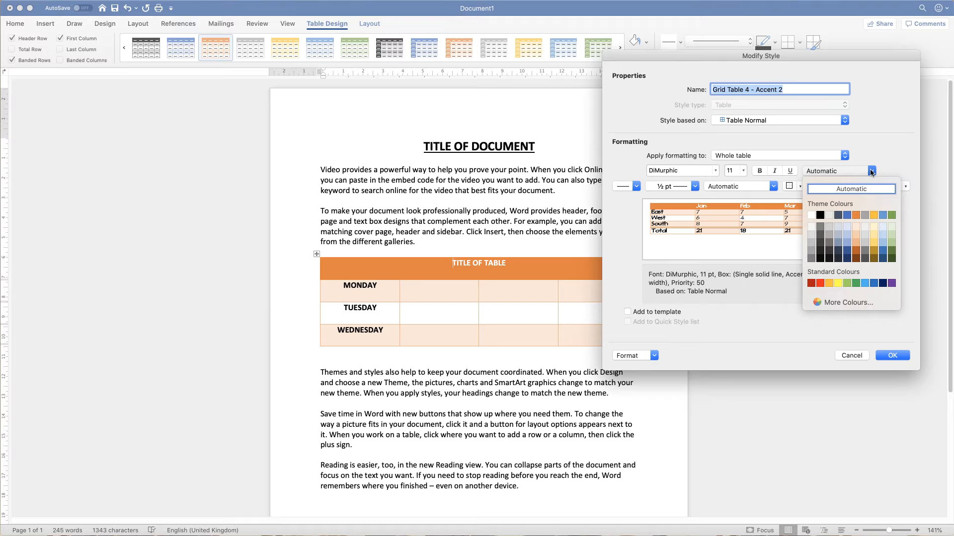
mouse_move(861, 252)
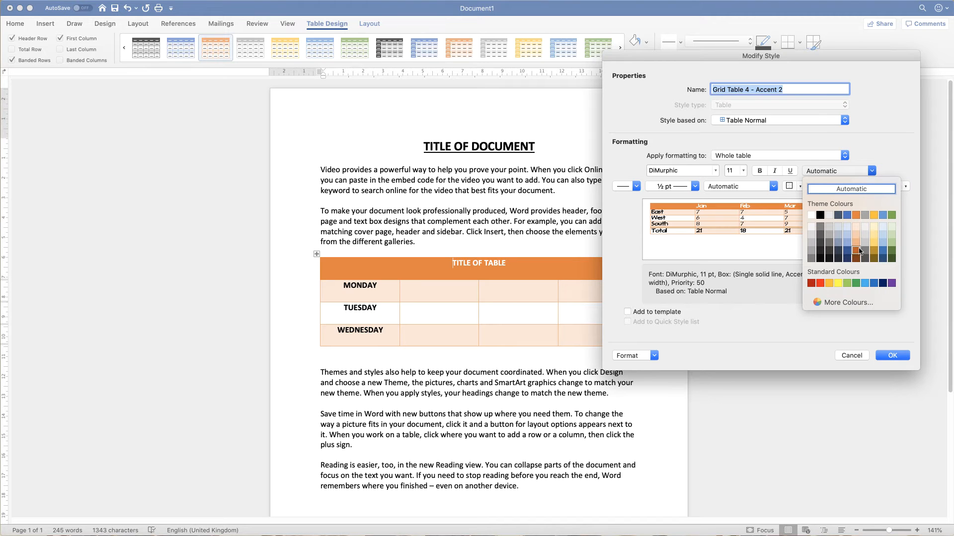
mouse_move(828, 243)
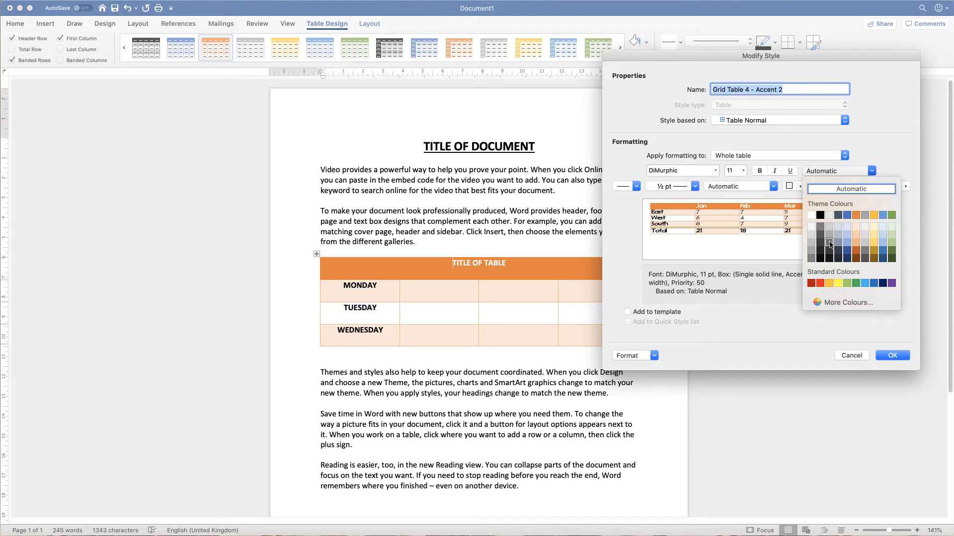
click(829, 242)
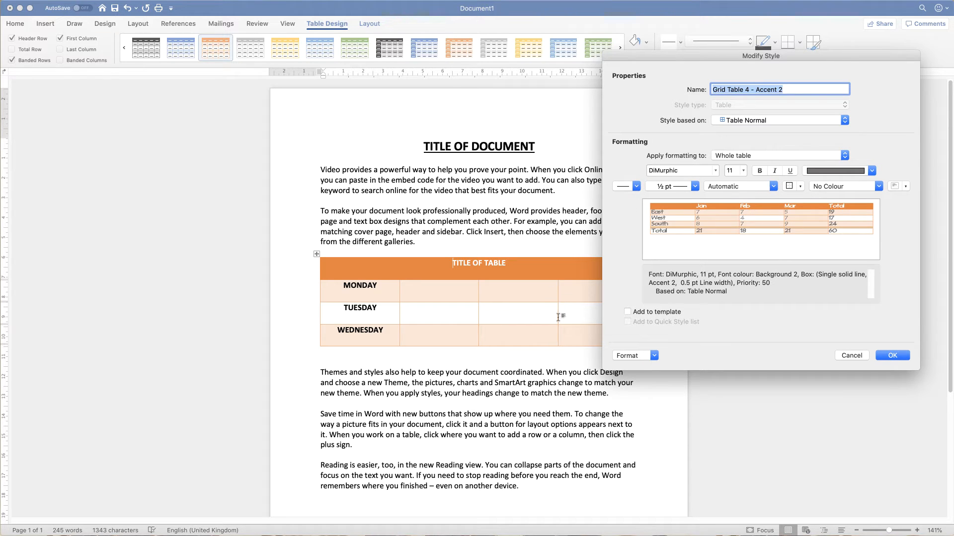
- Try a few border line patterns and settle on a single solid line for the style
click(636, 186)
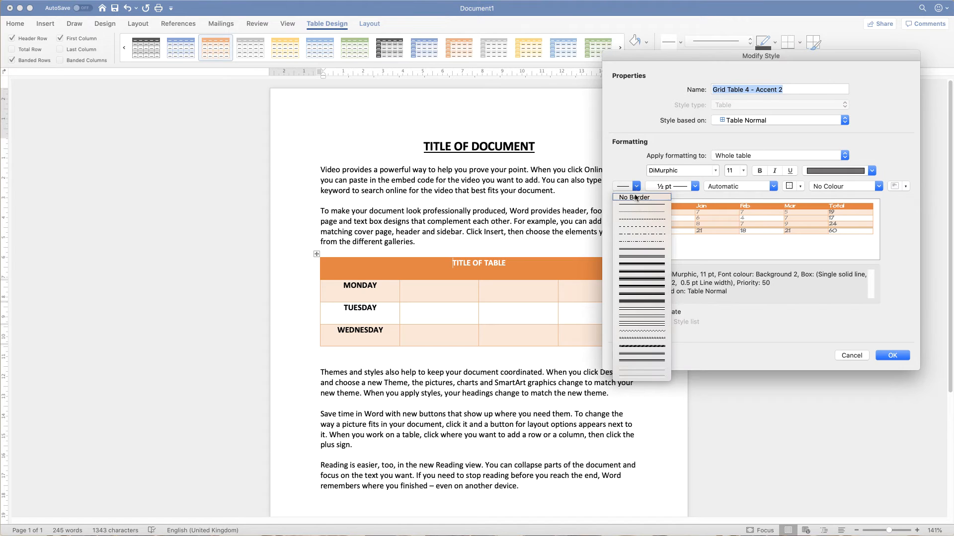
mouse_move(641, 273)
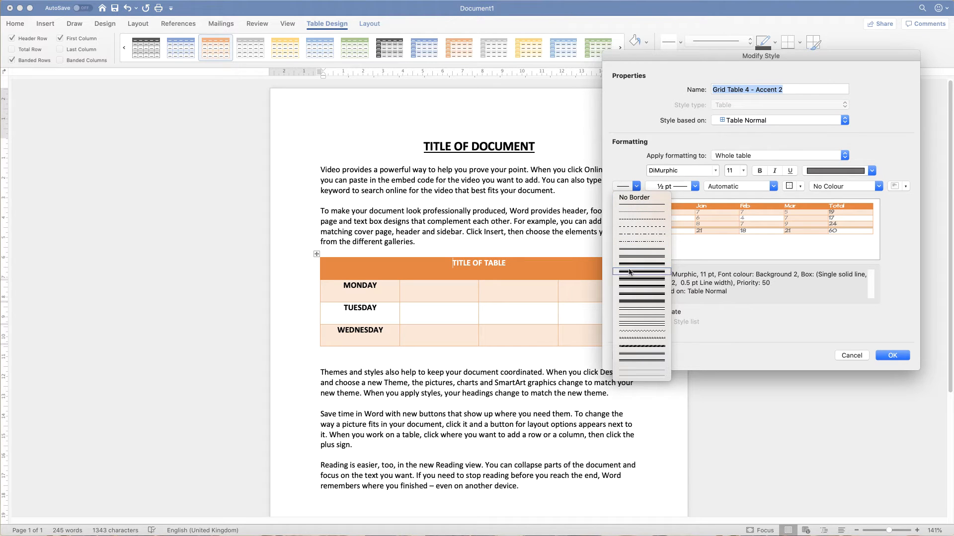
click(641, 272)
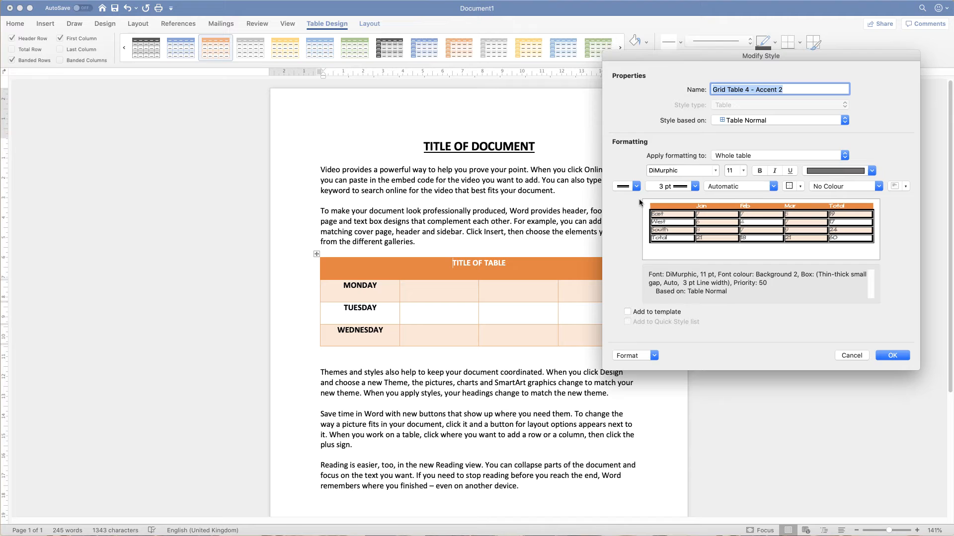
click(635, 186)
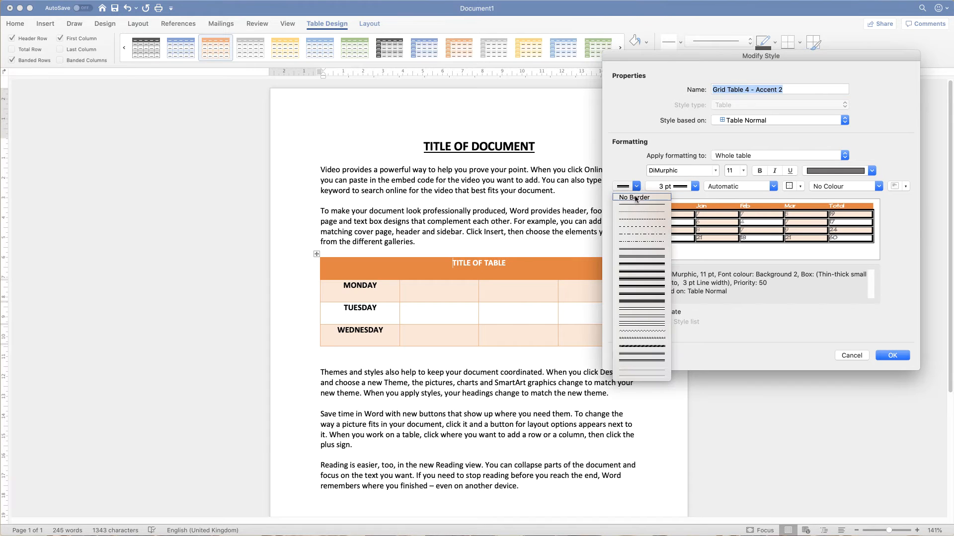
click(641, 226)
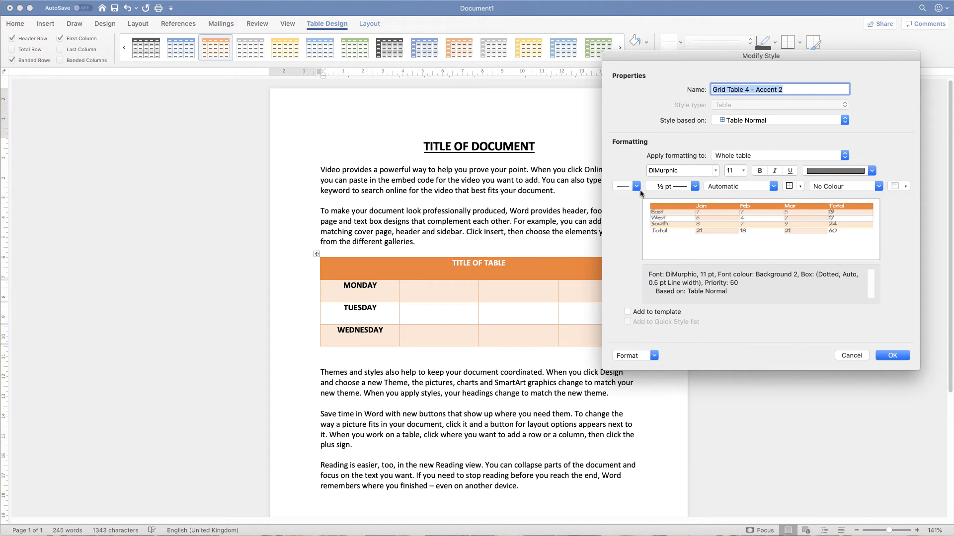
click(636, 186)
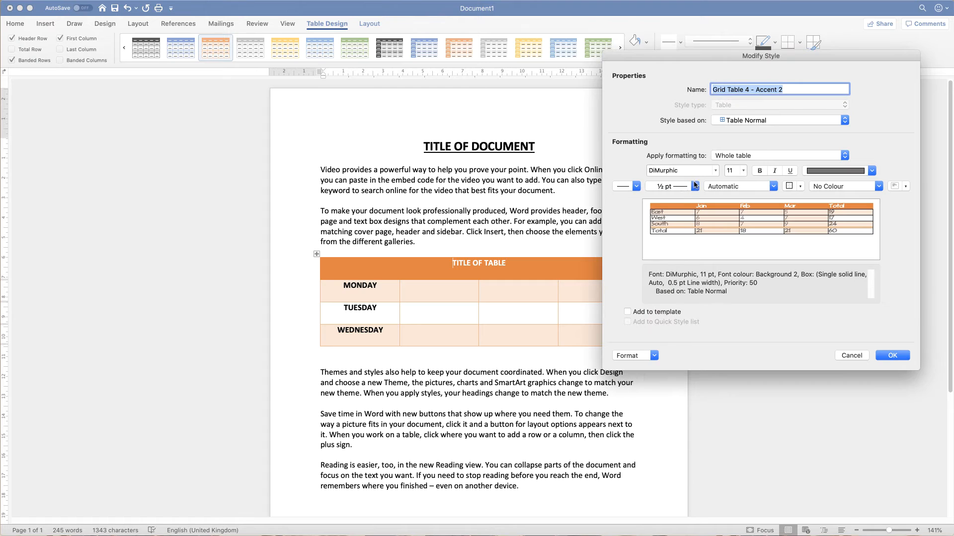
- Make the style's borders 2¼ pt thick and red, with Accent 4 cell shading
click(693, 186)
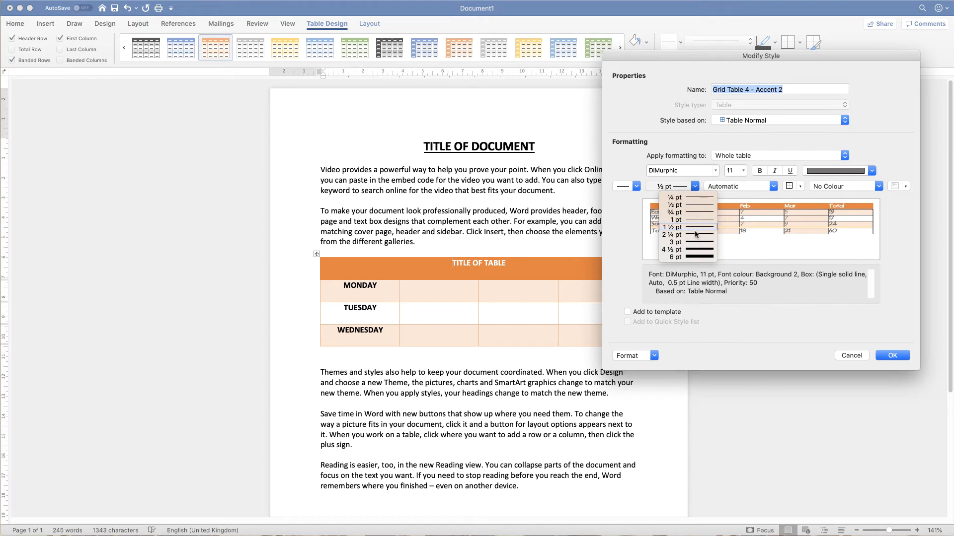
click(671, 234)
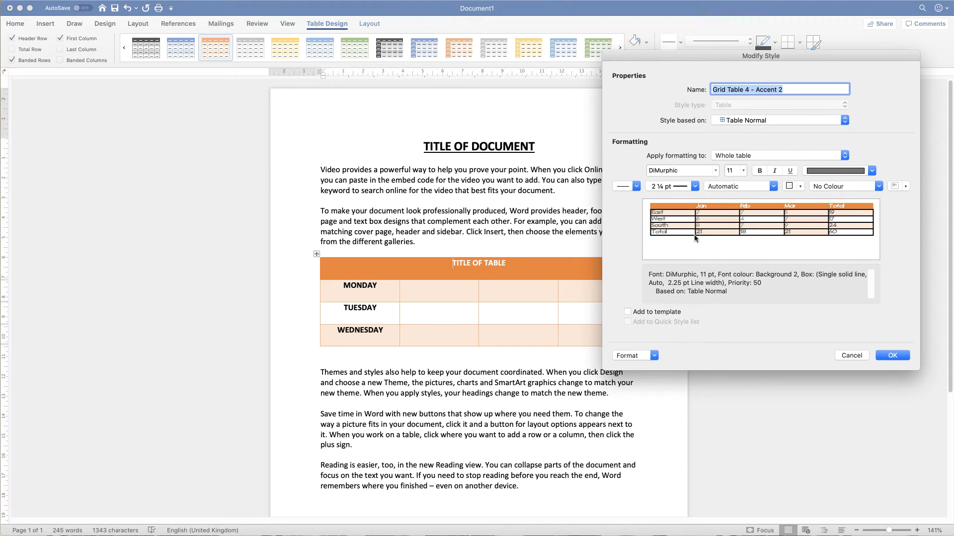
click(774, 186)
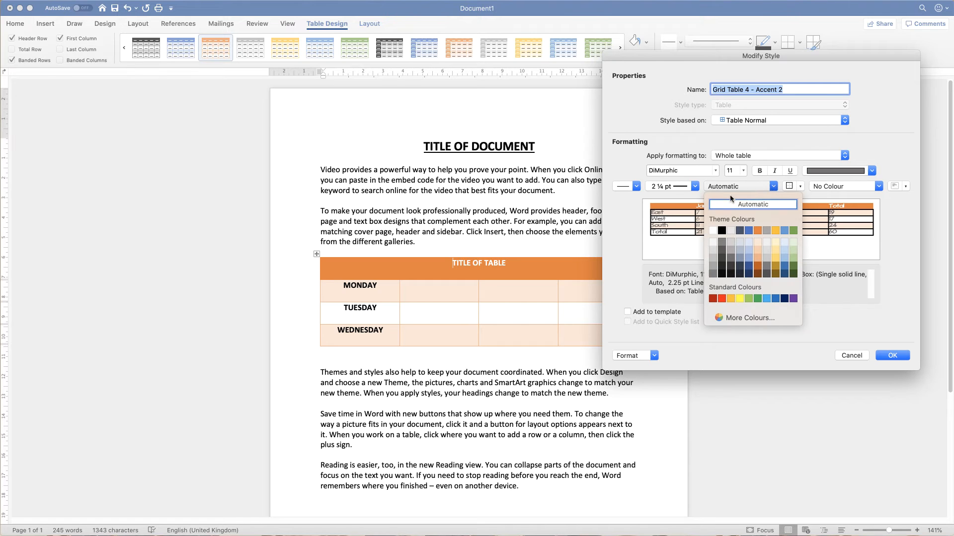
click(714, 298)
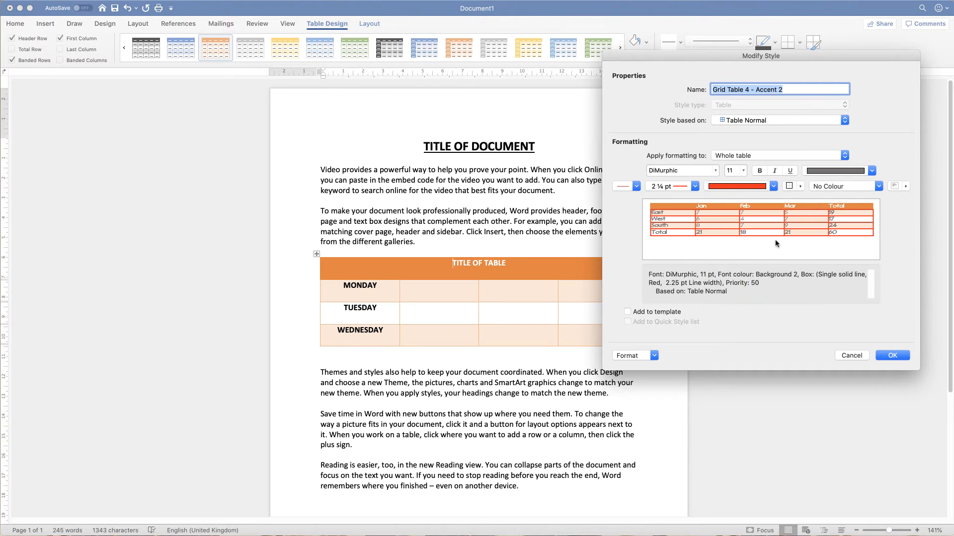
mouse_move(879, 188)
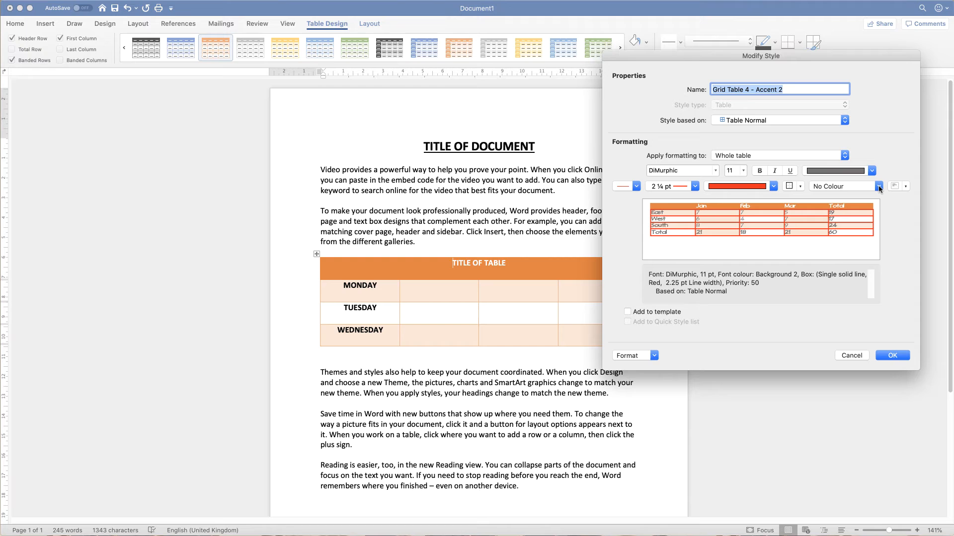
click(878, 186)
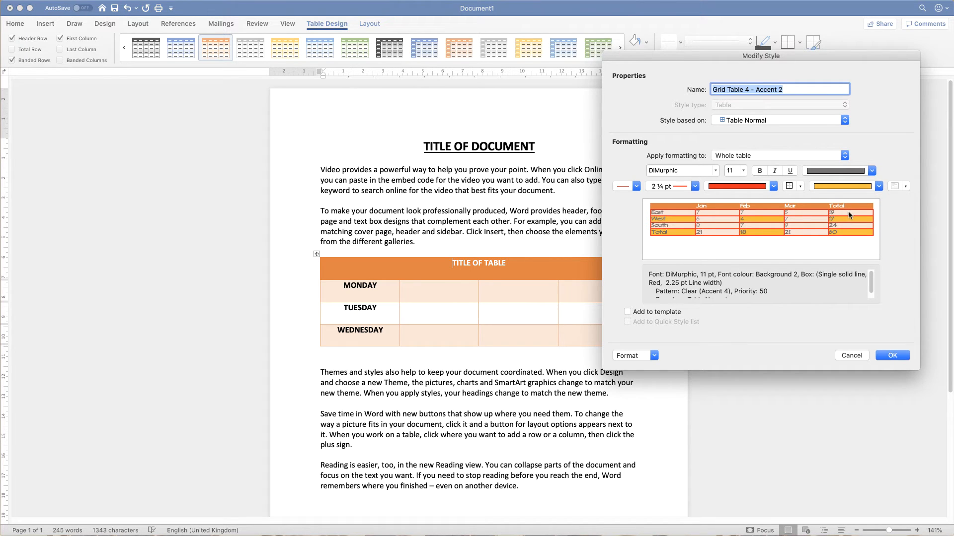
mouse_move(854, 229)
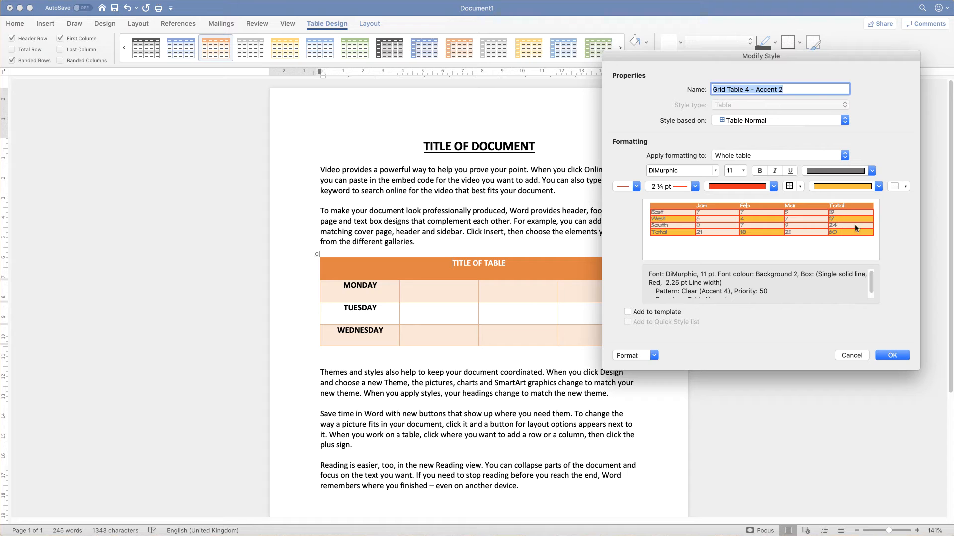
mouse_move(892, 355)
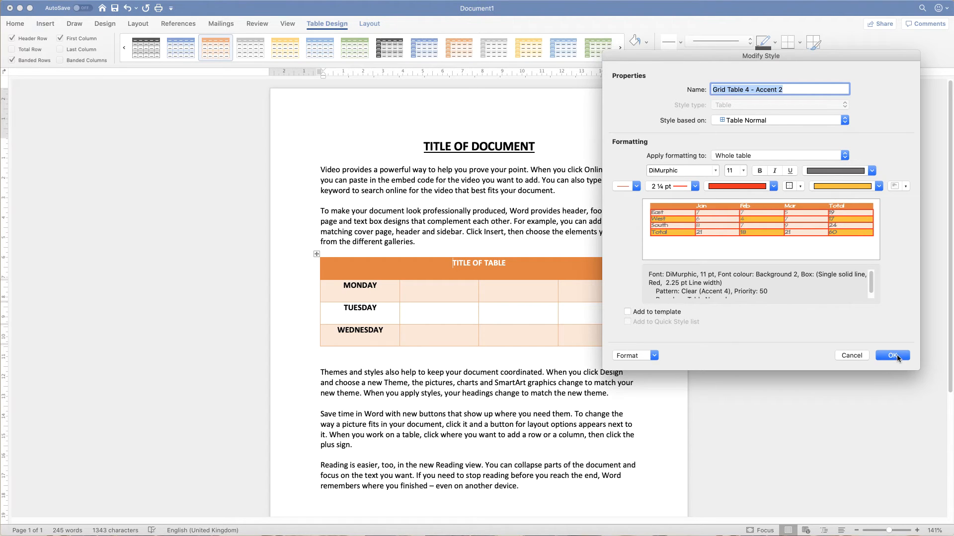
- Confirm the modified table style and select the day table in the document
click(893, 356)
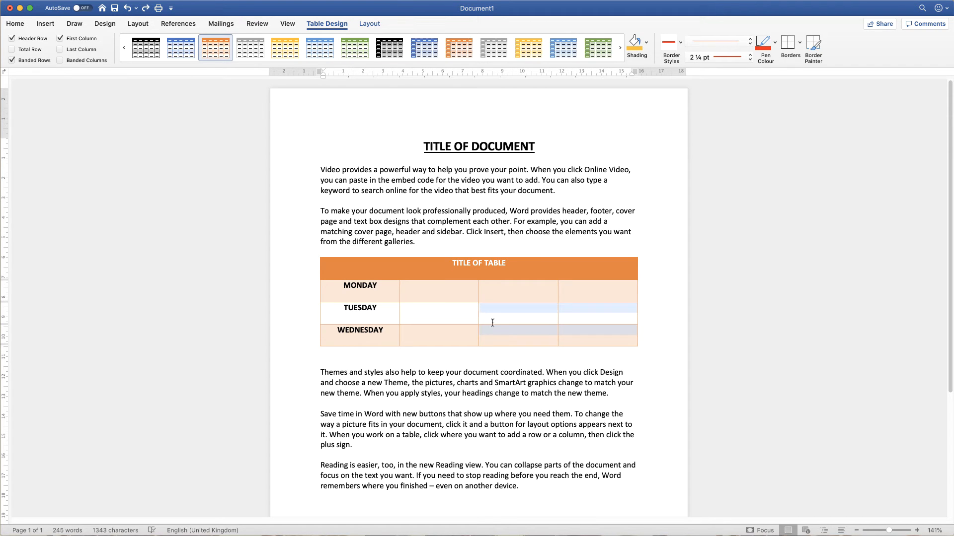
click(492, 264)
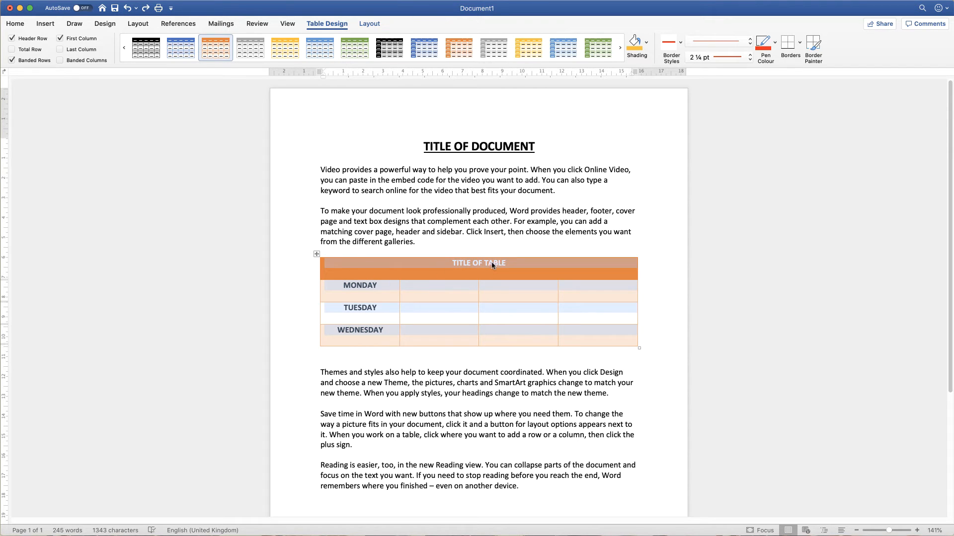
mouse_move(373, 283)
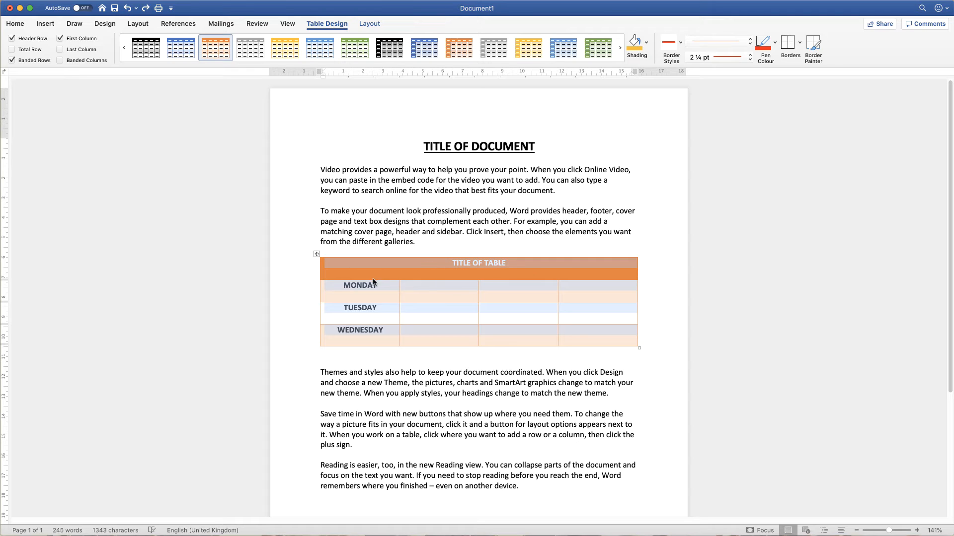
mouse_move(365, 291)
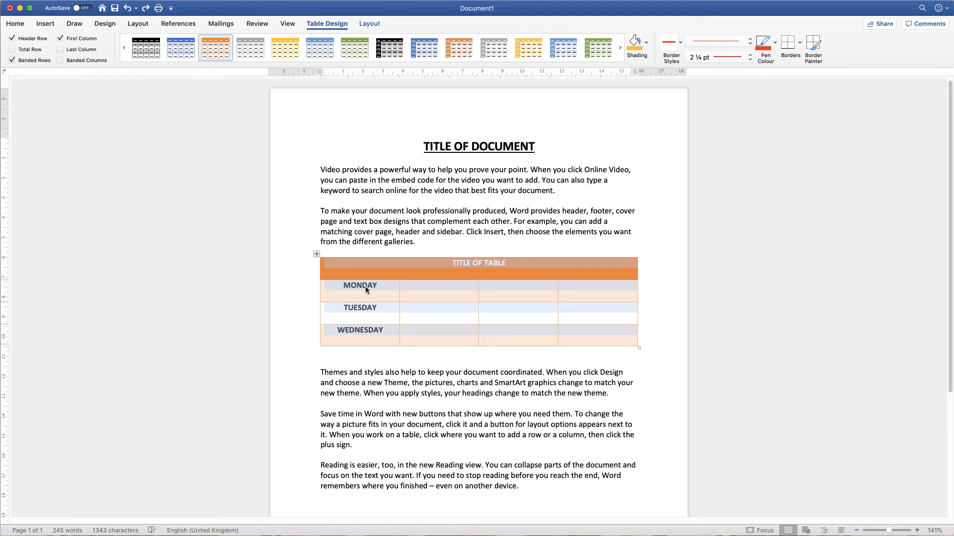
- Centre the day table's text vertically in its cells via Align Center
click(369, 23)
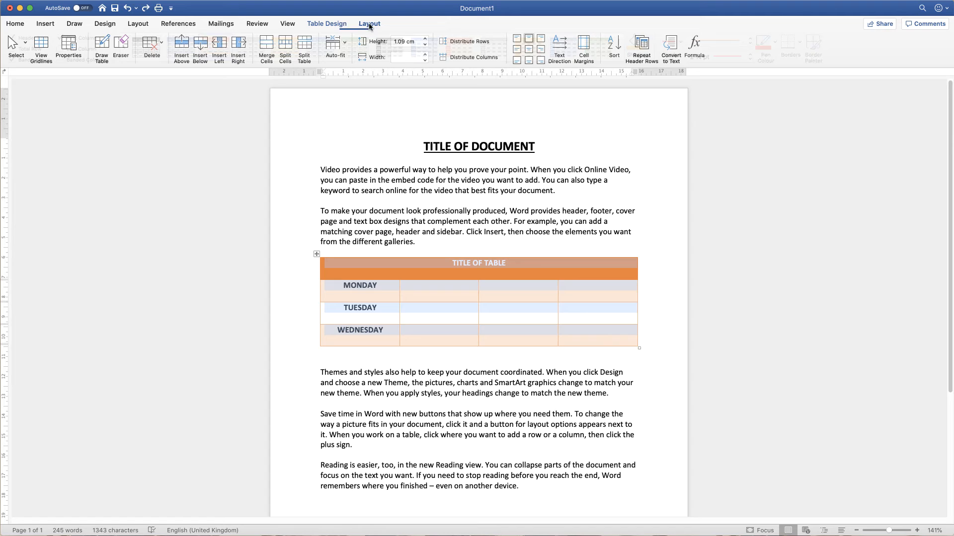
click(530, 50)
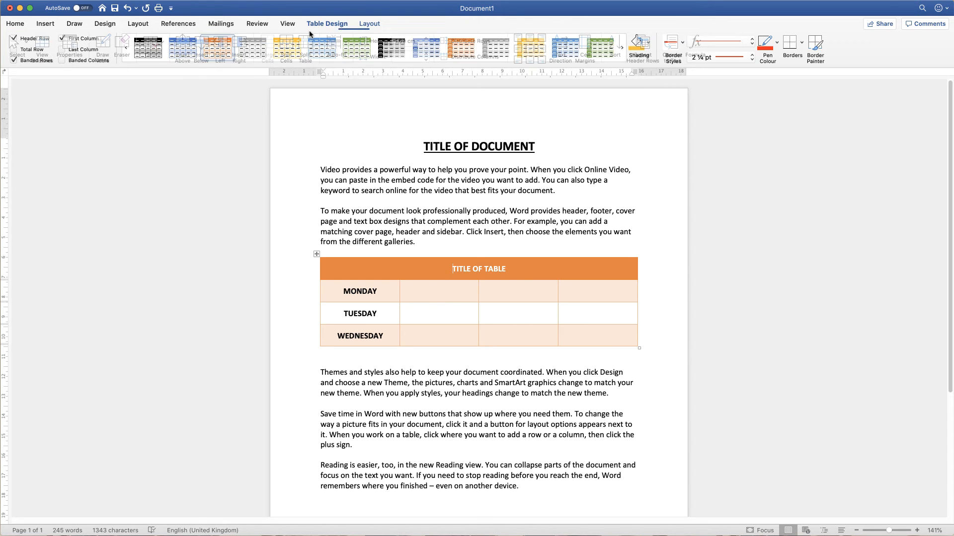
- Apply the blue grid style from the table styles gallery to the day table
click(620, 48)
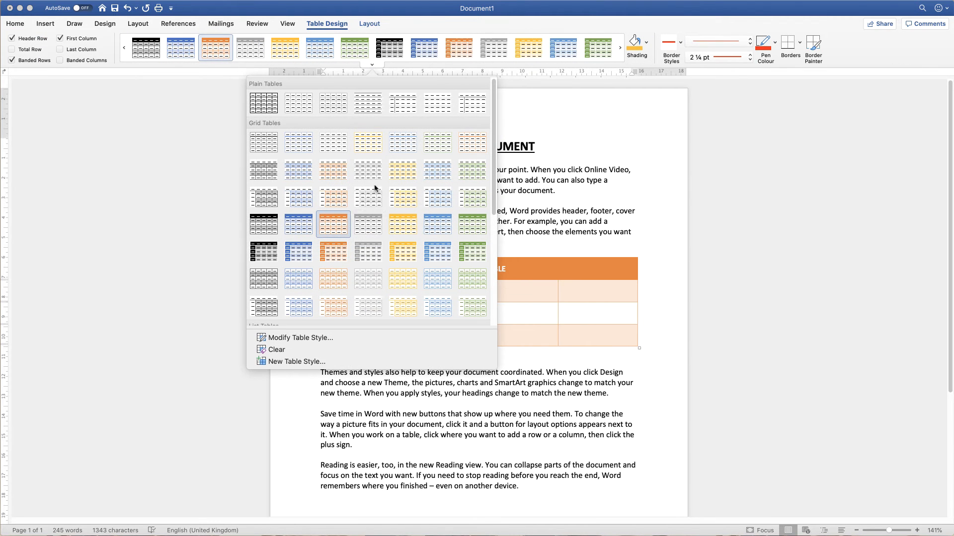
mouse_move(298, 251)
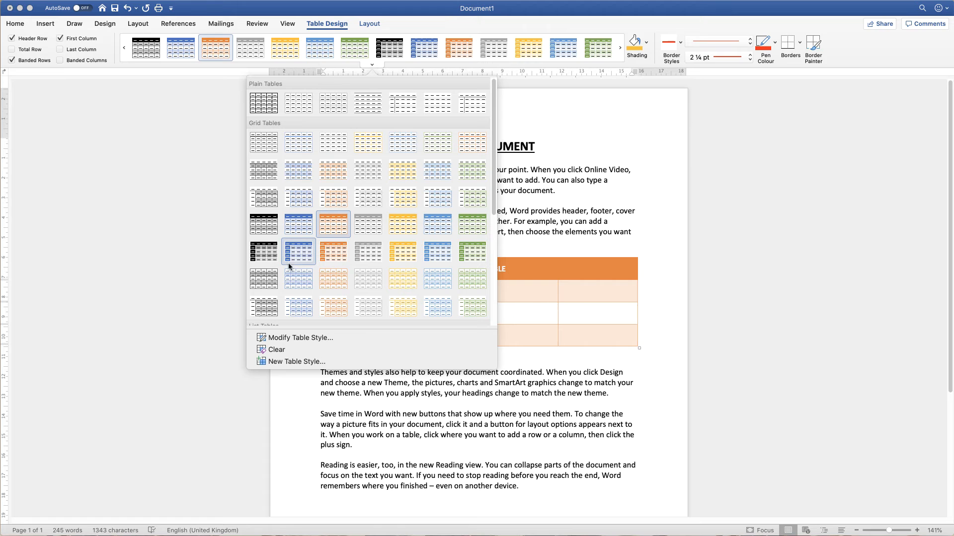
mouse_move(298, 251)
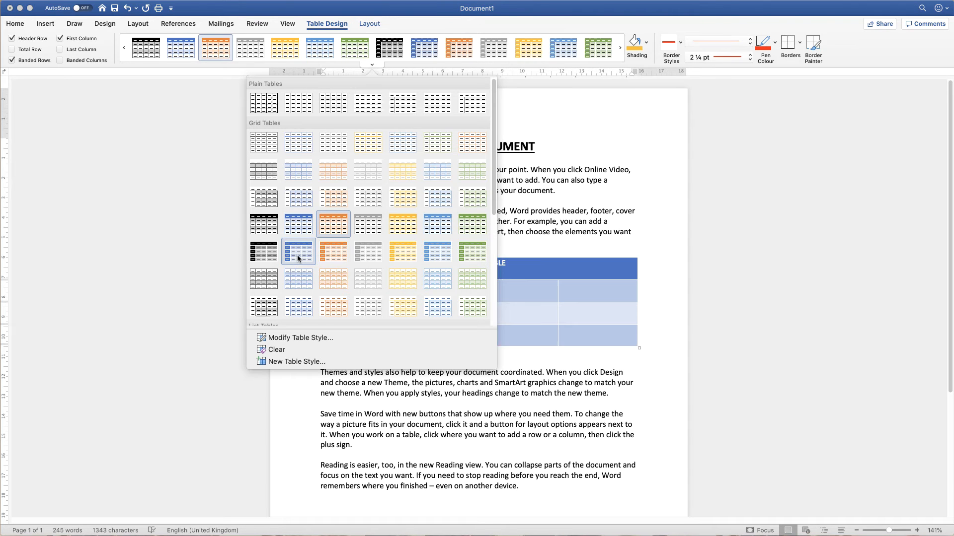
click(298, 252)
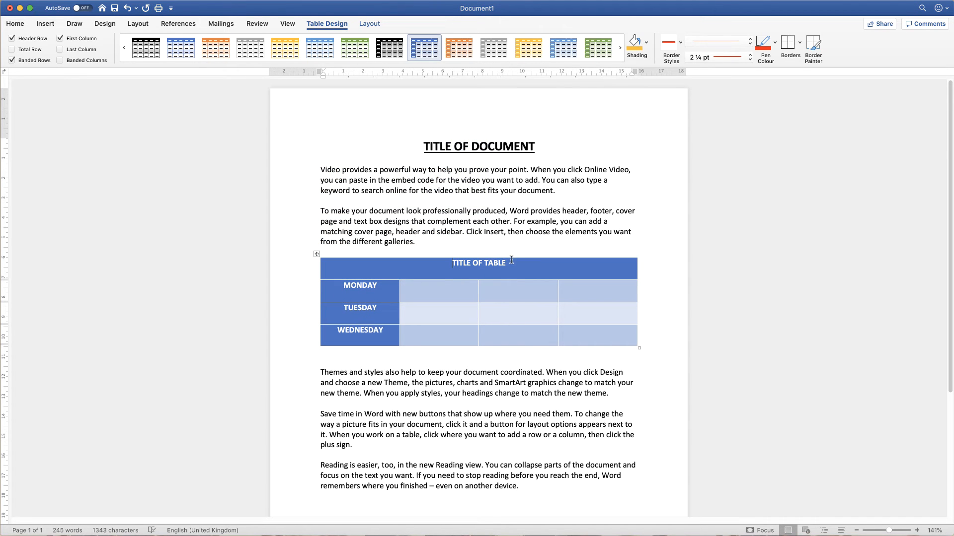
mouse_move(362, 333)
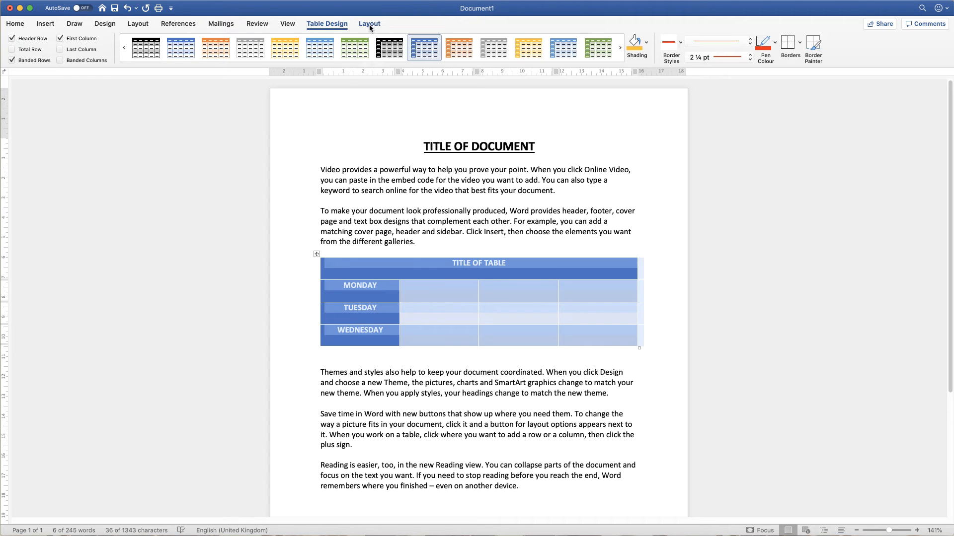
click(370, 24)
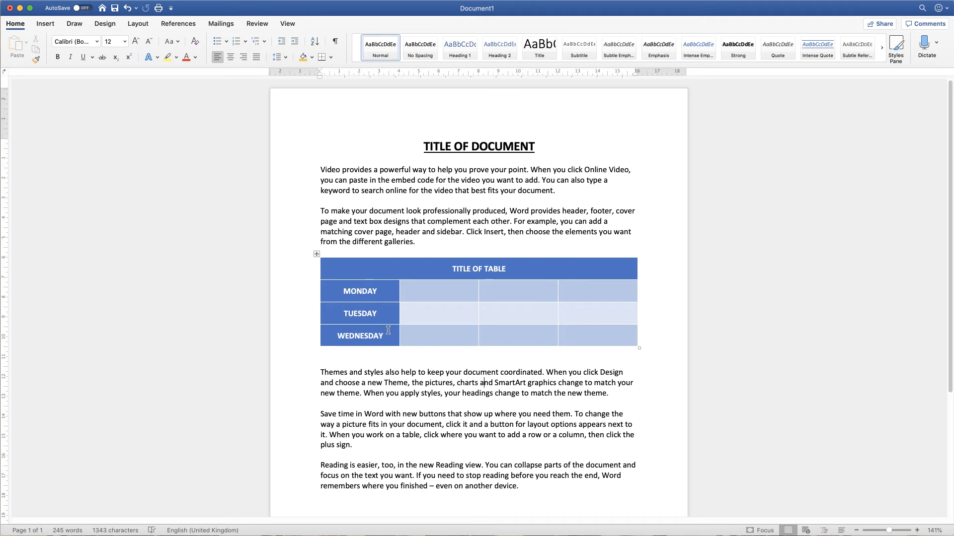
mouse_move(316, 255)
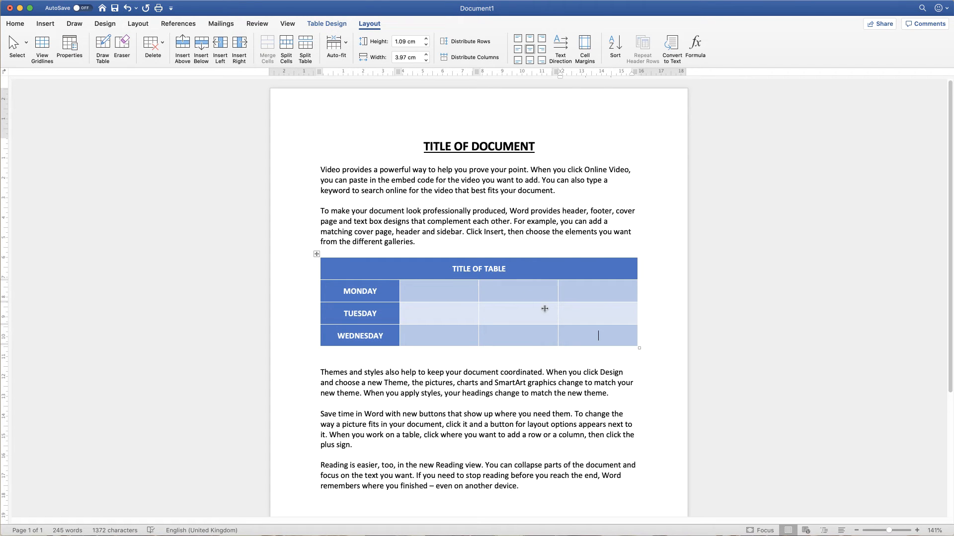
mouse_move(564, 319)
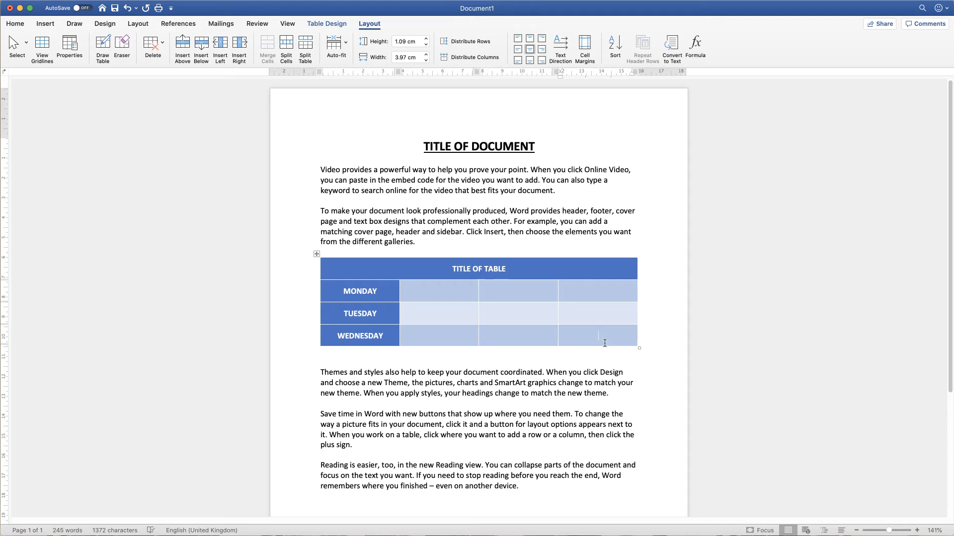
mouse_move(598, 333)
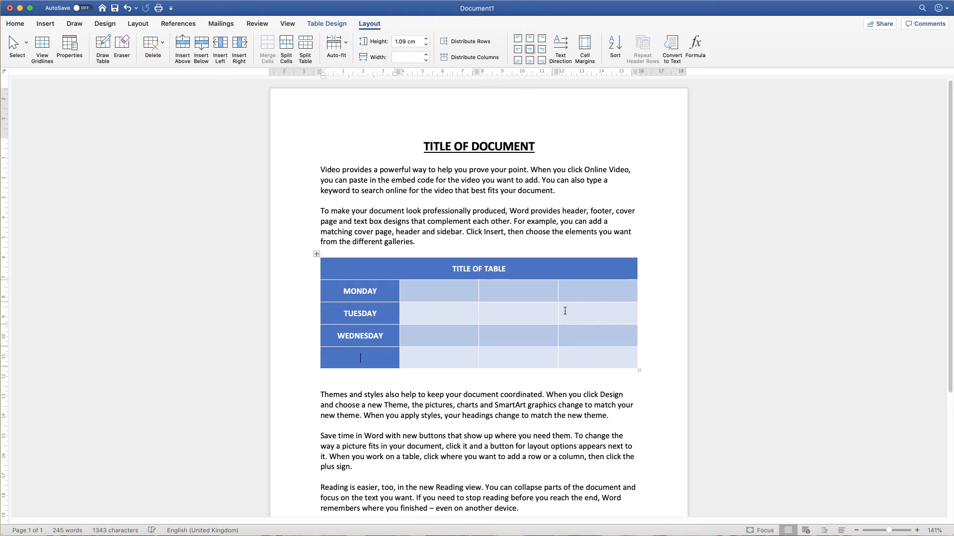
mouse_move(603, 357)
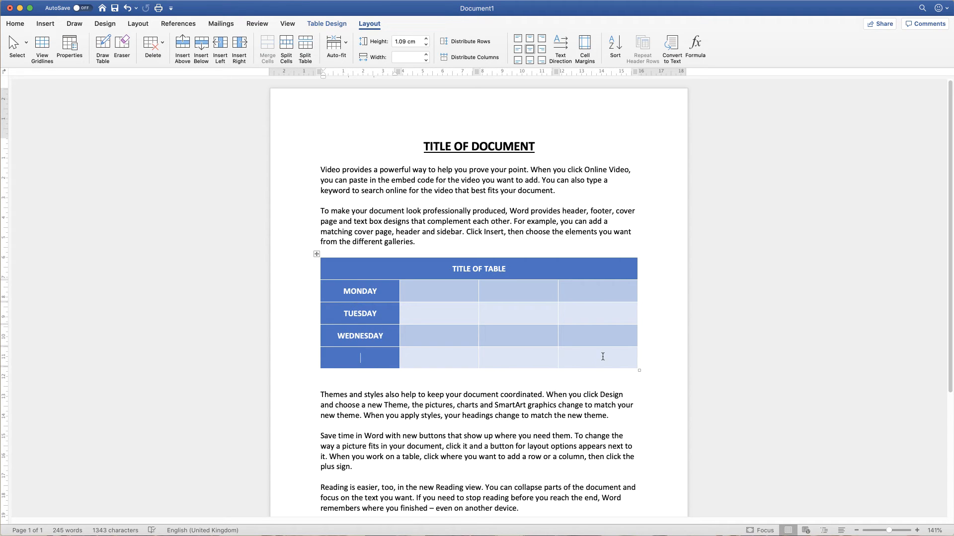
mouse_move(394, 307)
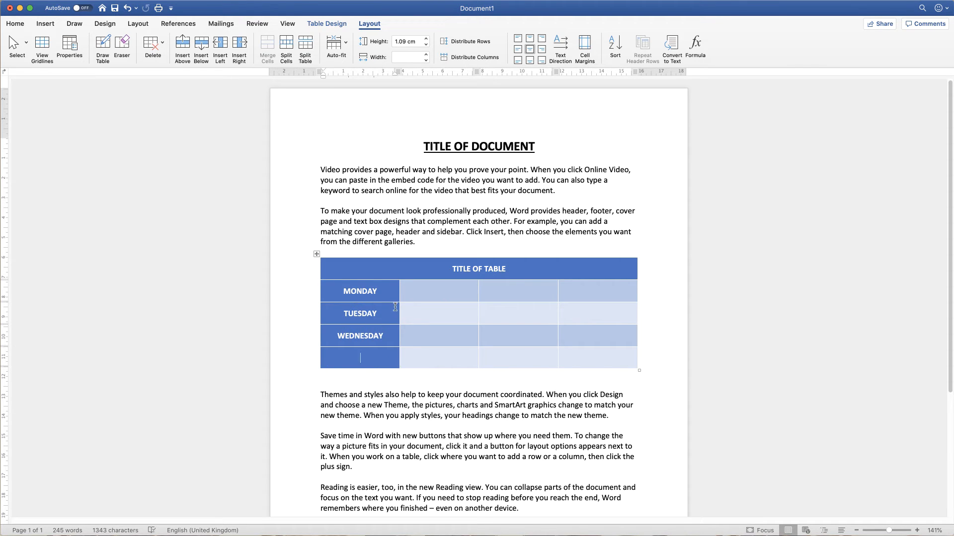
mouse_move(392, 321)
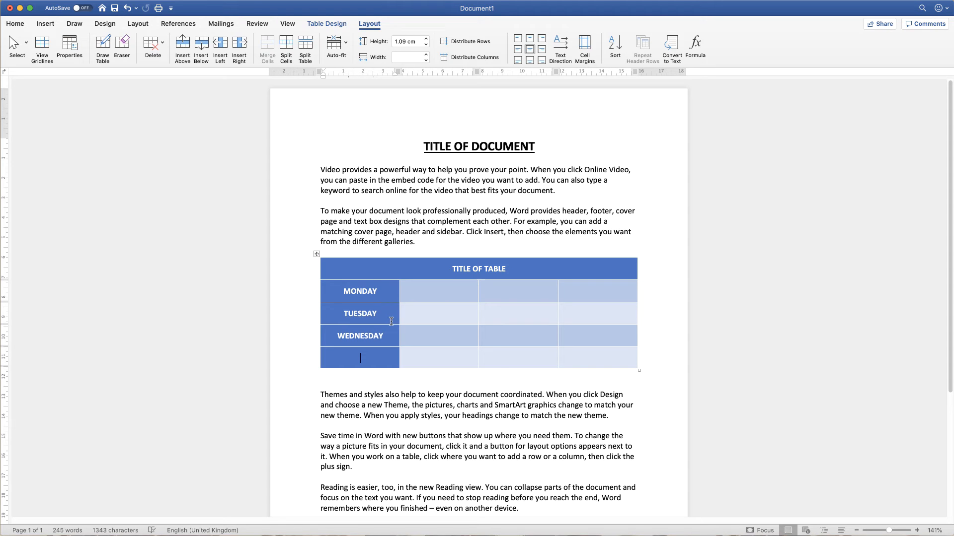
mouse_move(354, 313)
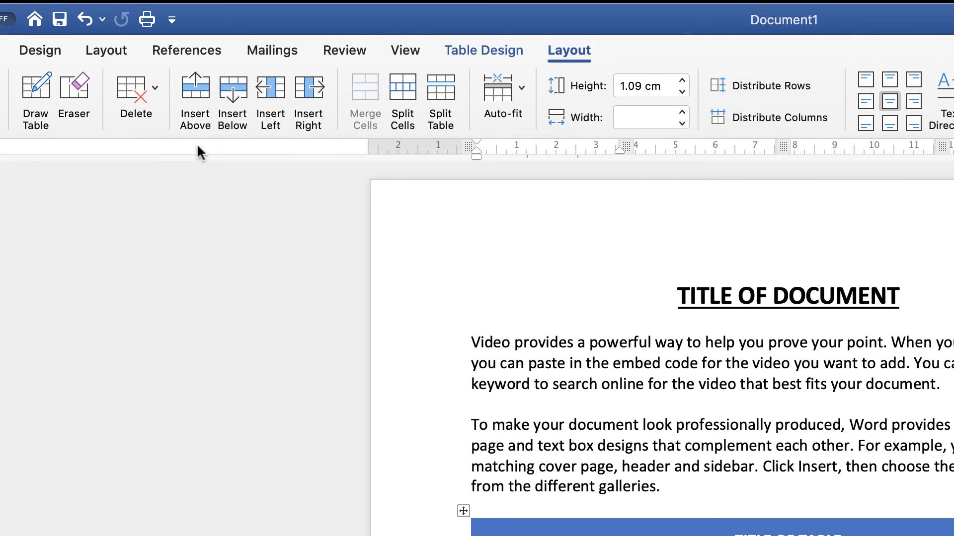
mouse_move(195, 88)
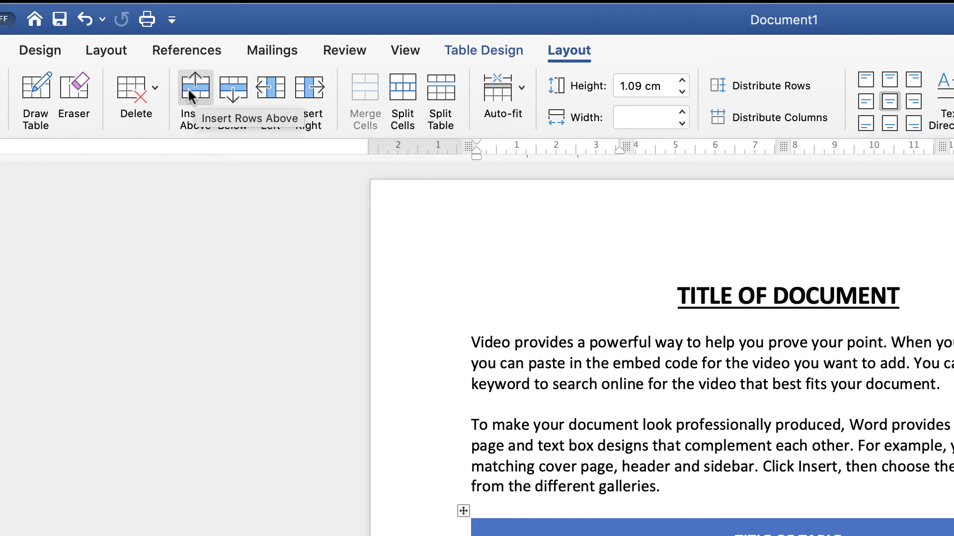
mouse_move(270, 94)
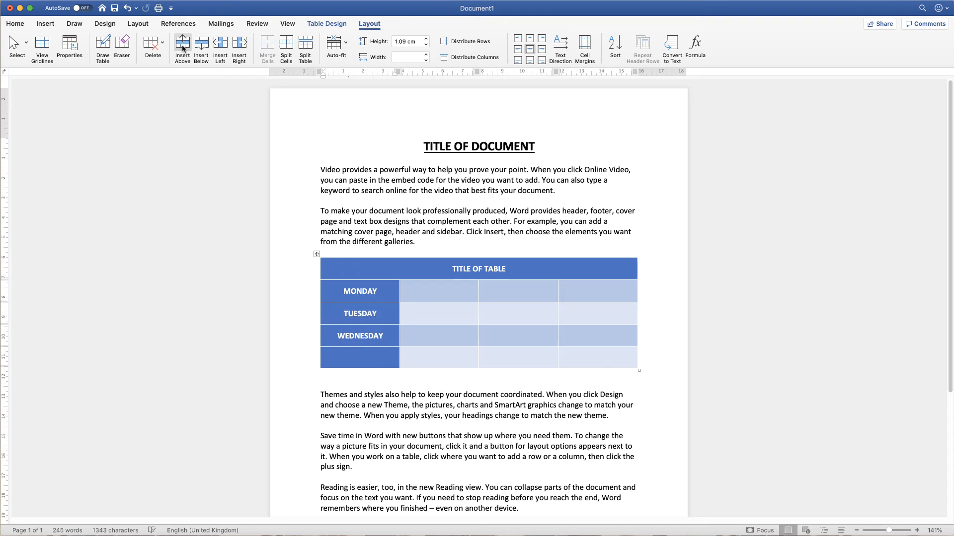
- Insert an empty row between MONDAY and TUESDAY and pick a cell for the new column
click(201, 49)
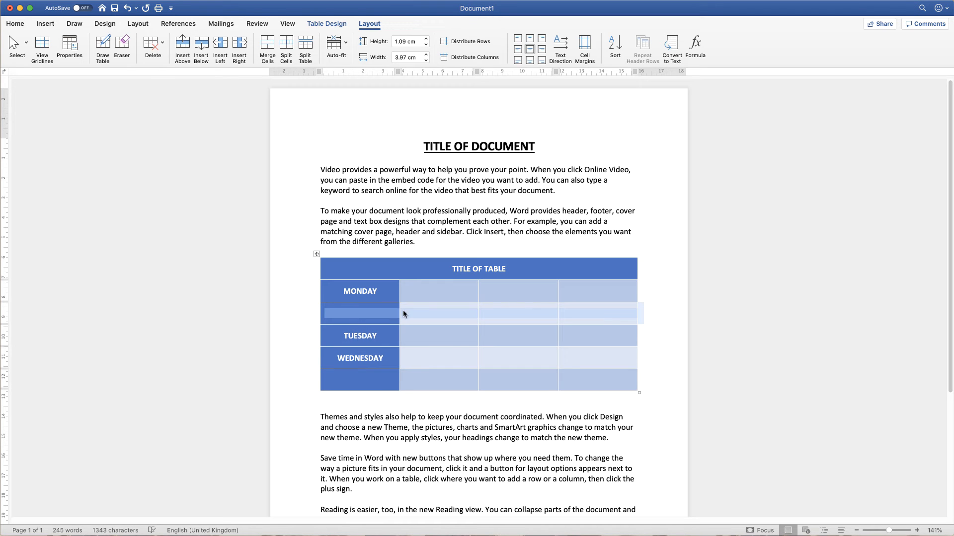
mouse_move(530, 312)
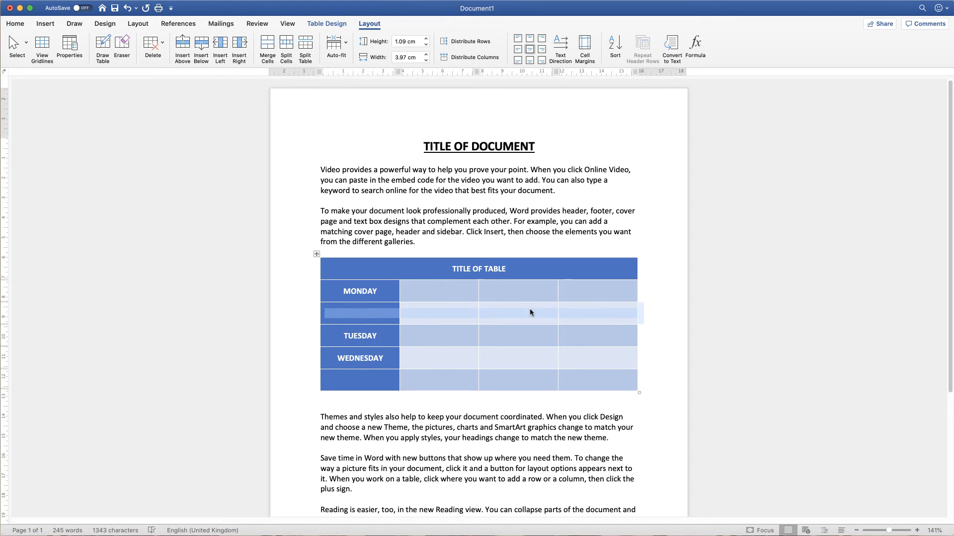
click(518, 335)
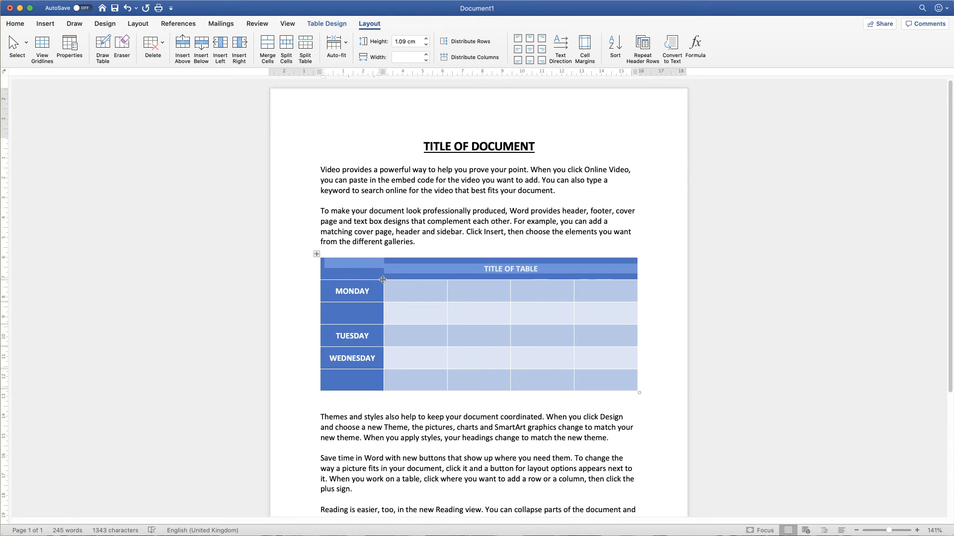
mouse_move(490, 272)
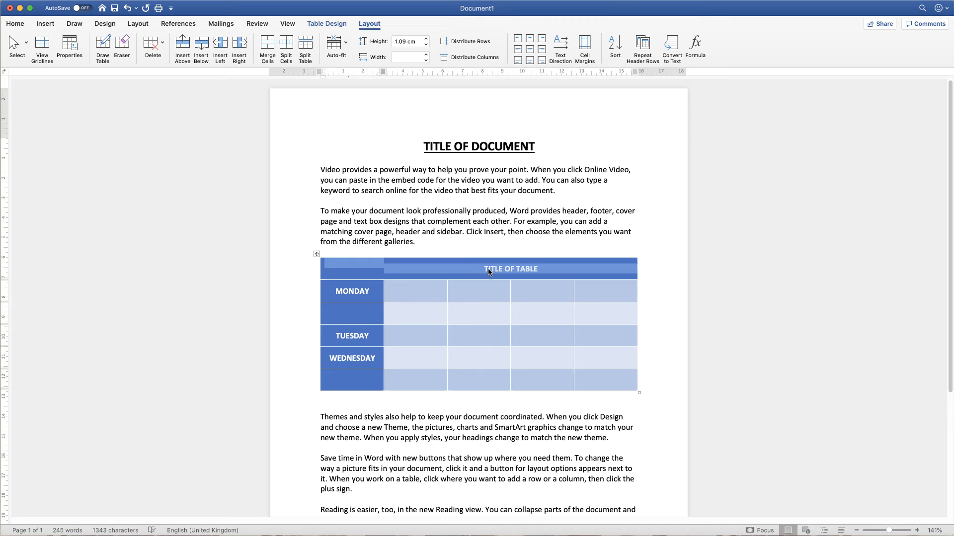
mouse_move(529, 283)
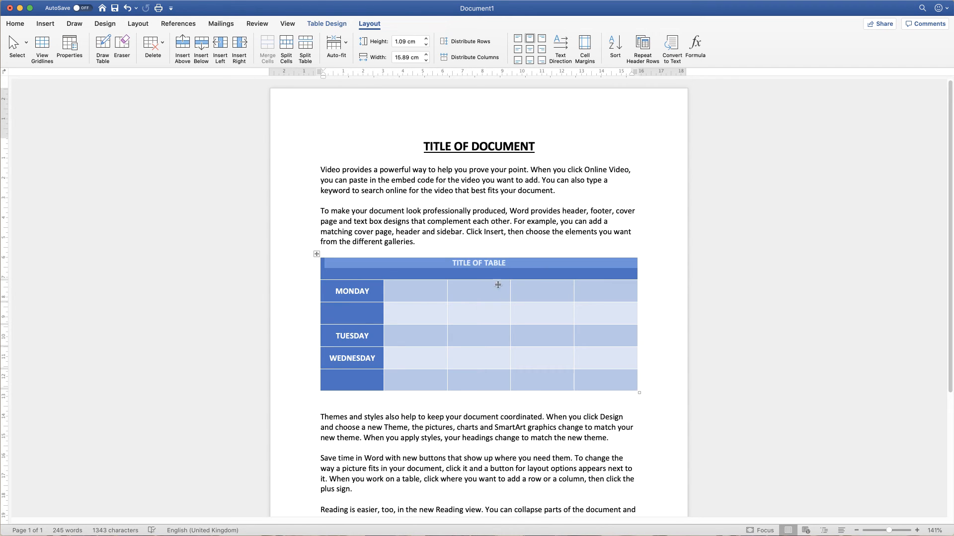
mouse_move(483, 264)
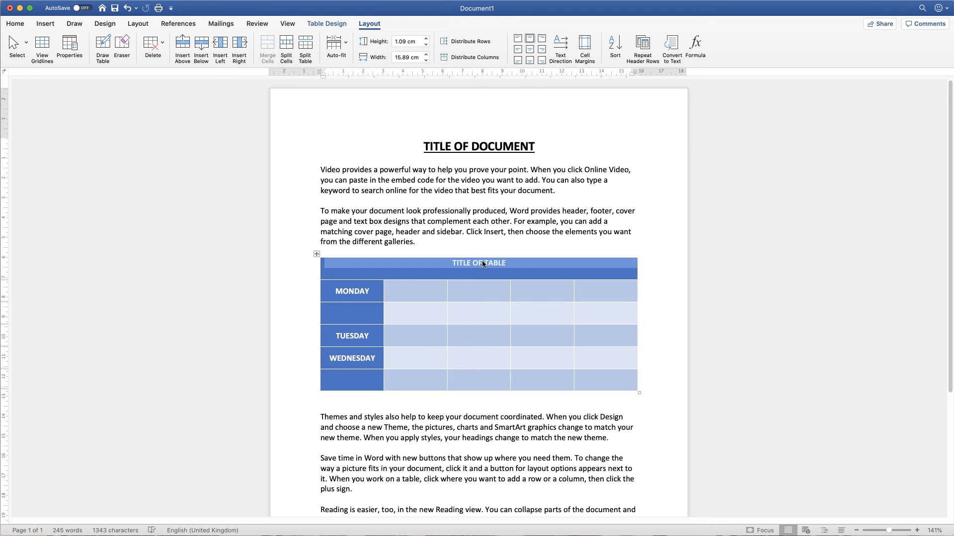
mouse_move(526, 28)
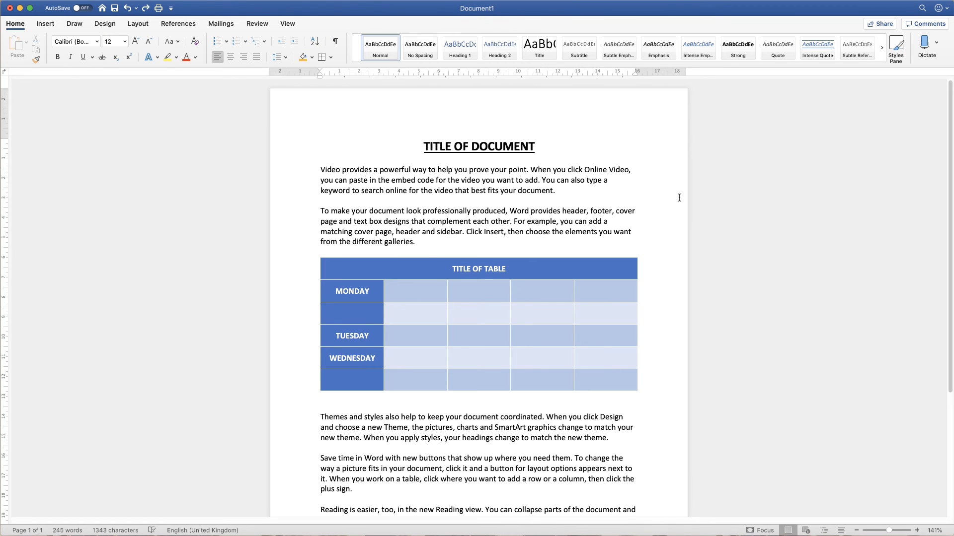
- Deselect the repositioned table to review it sitting between the paragraphs
click(415, 242)
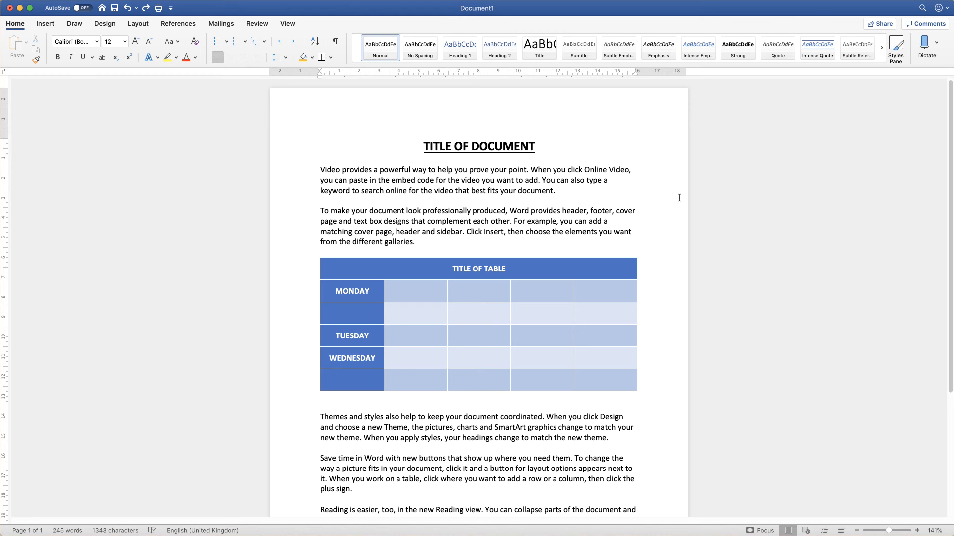
click(415, 242)
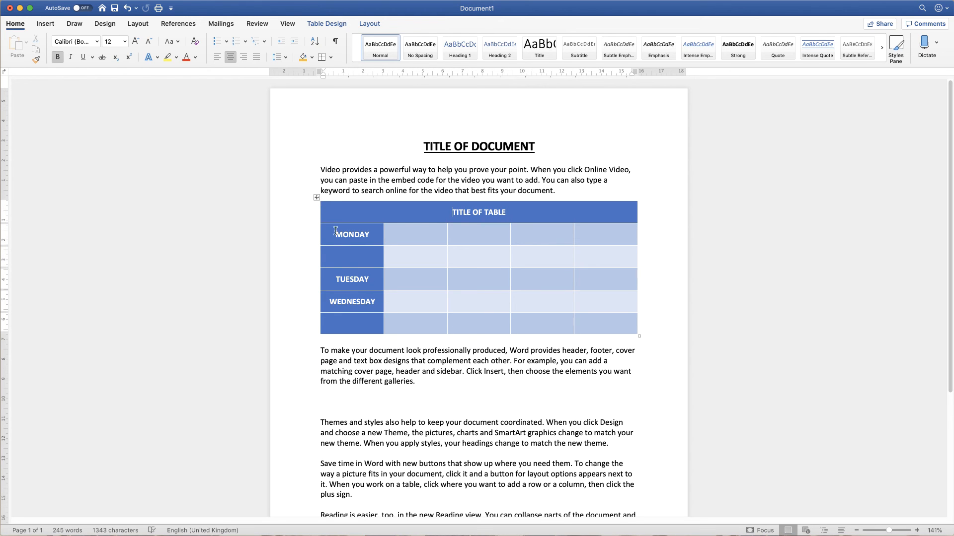
mouse_move(335, 357)
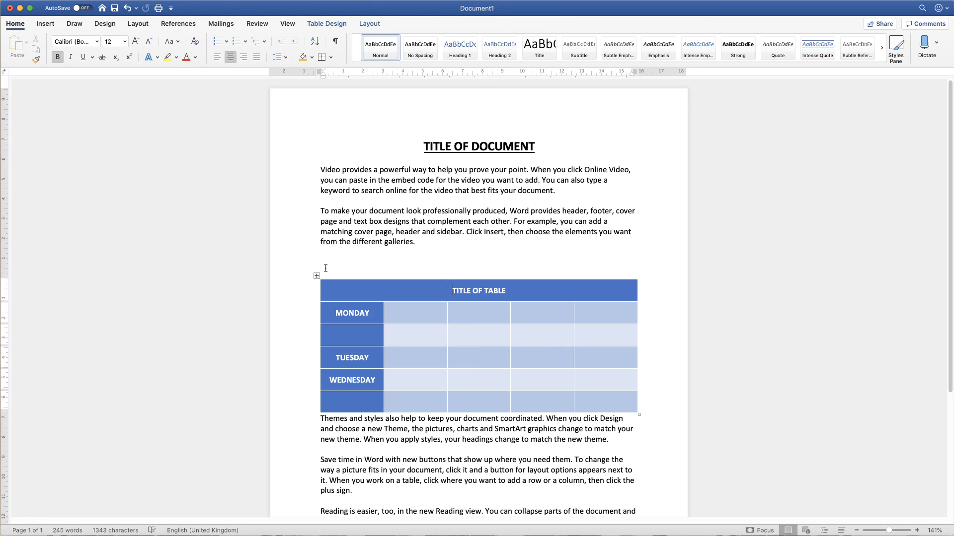
mouse_move(327, 422)
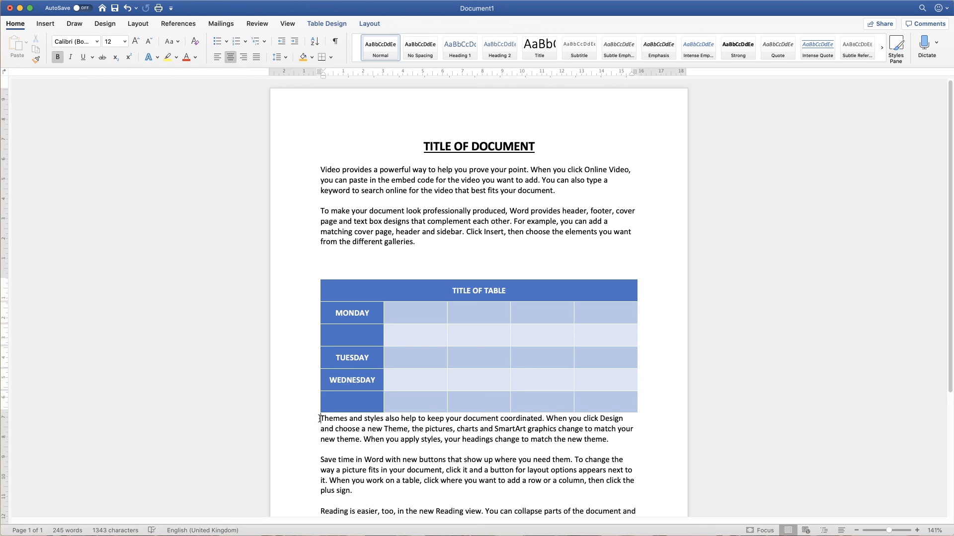
- Add a blank line before the Themes paragraph and remove the empty line above the table
click(321, 418)
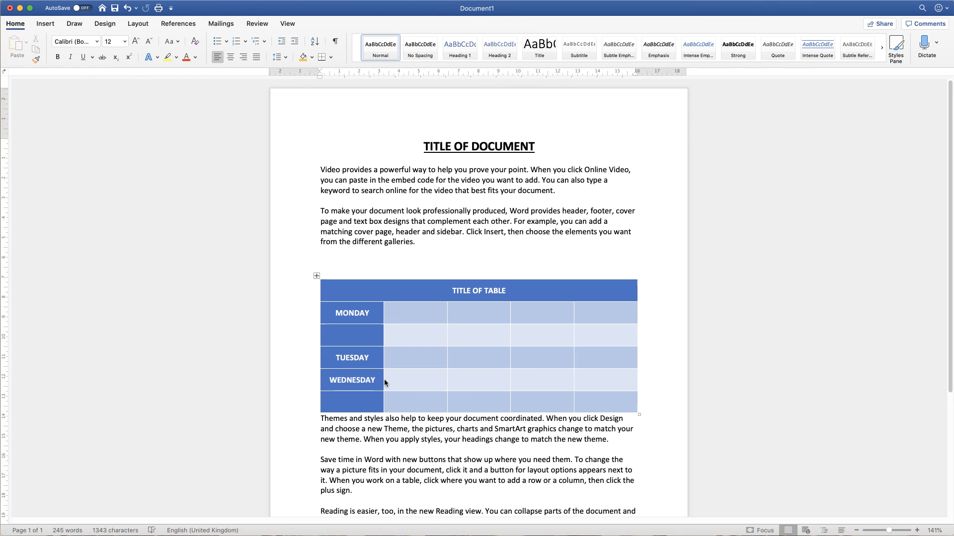
scroll(down, 3)
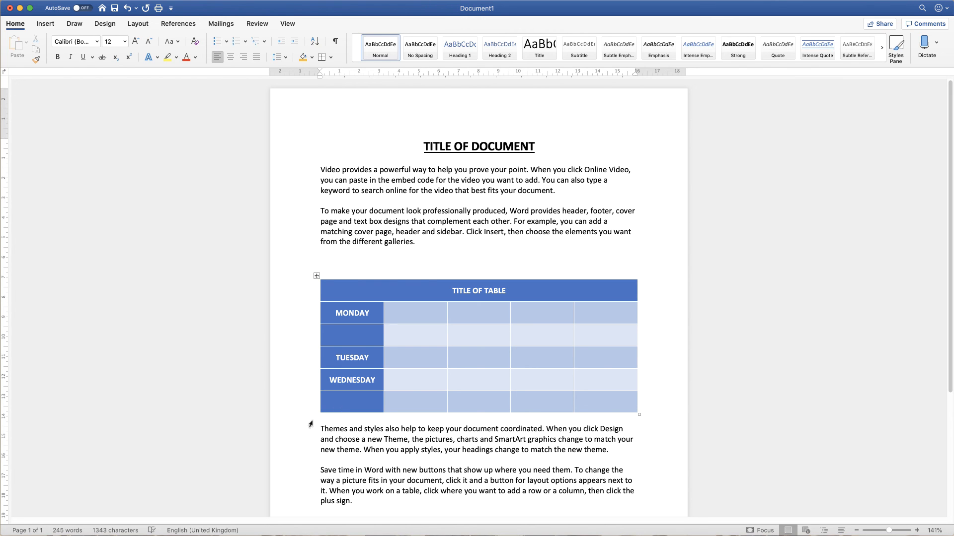
click(321, 273)
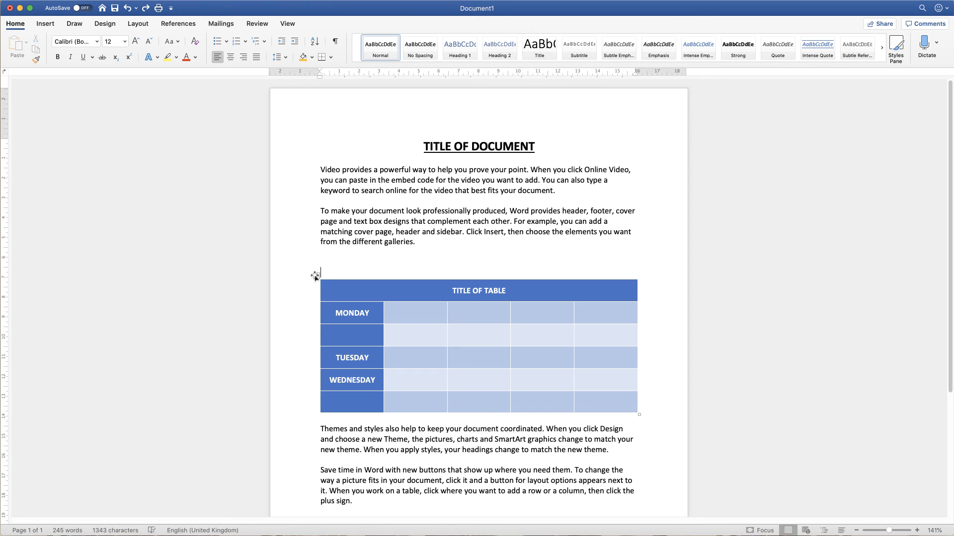
mouse_move(316, 275)
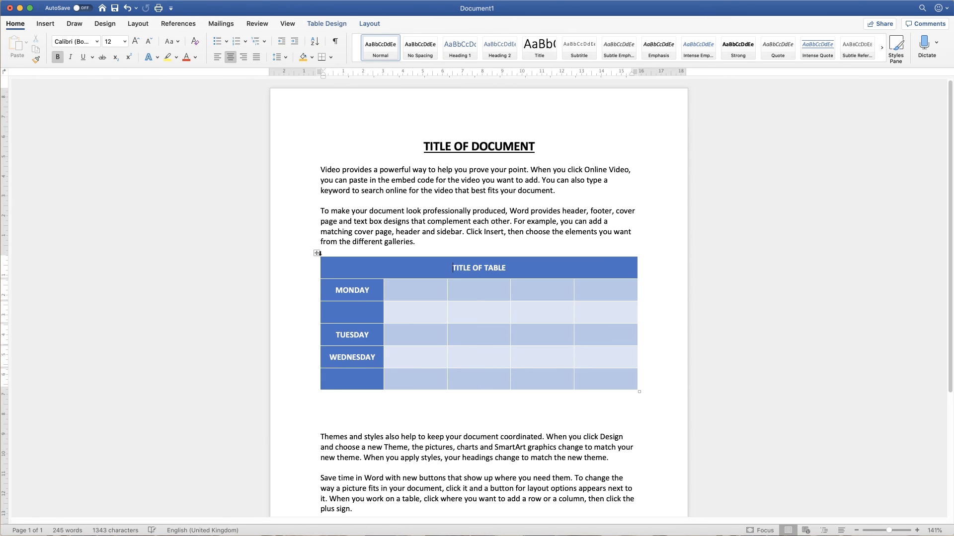
click(332, 394)
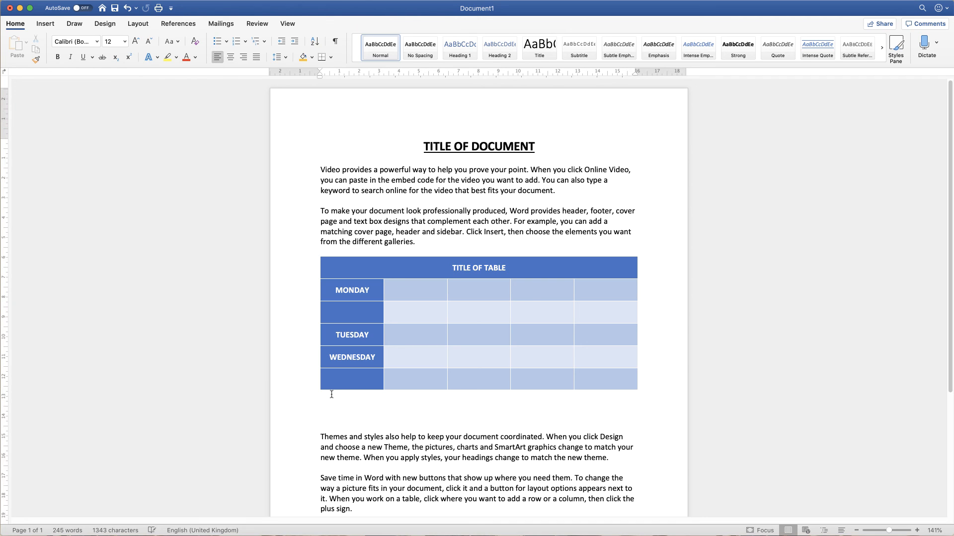